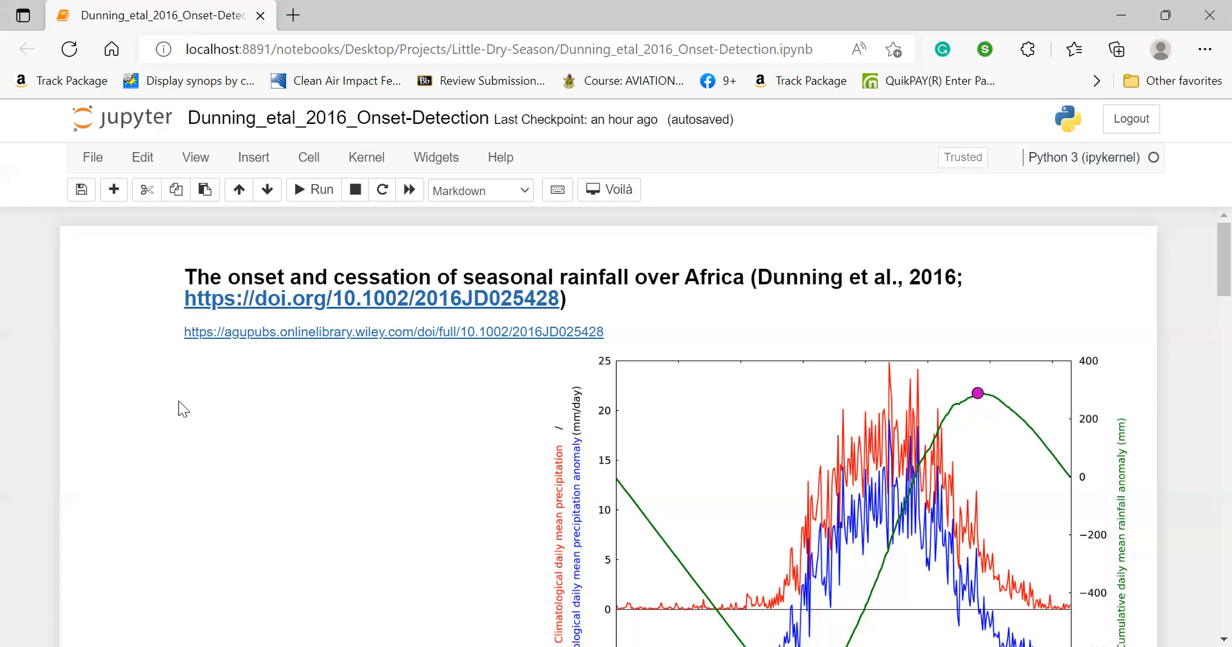
mouse_move(261, 429)
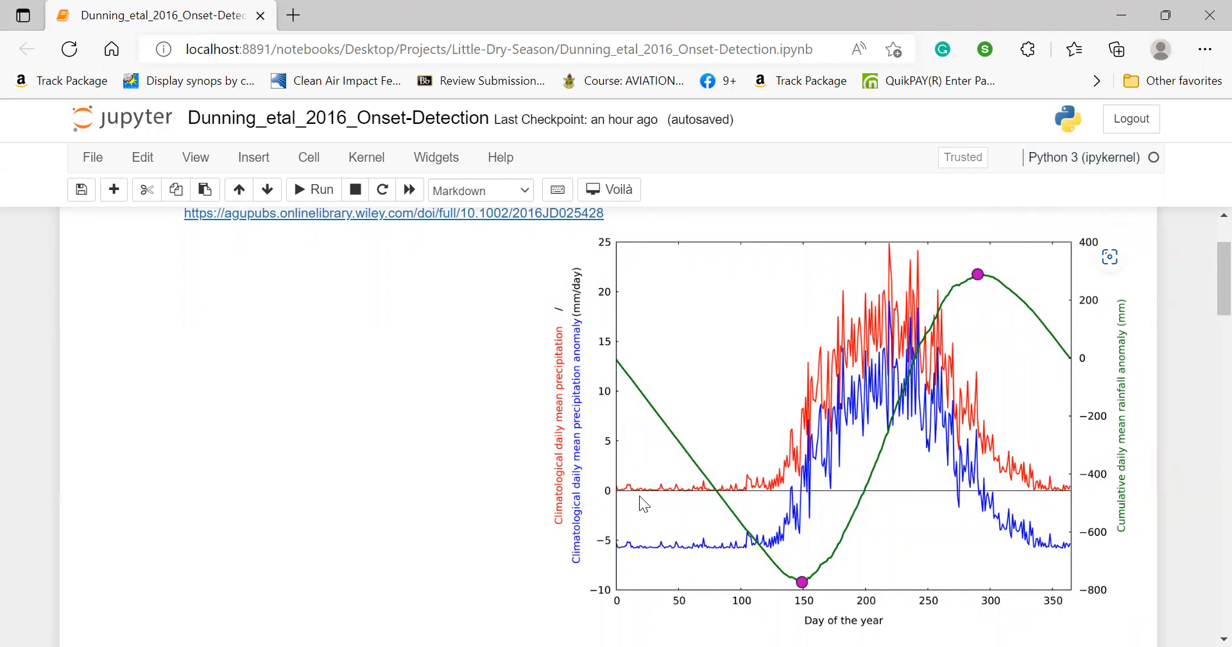
mouse_move(1051, 462)
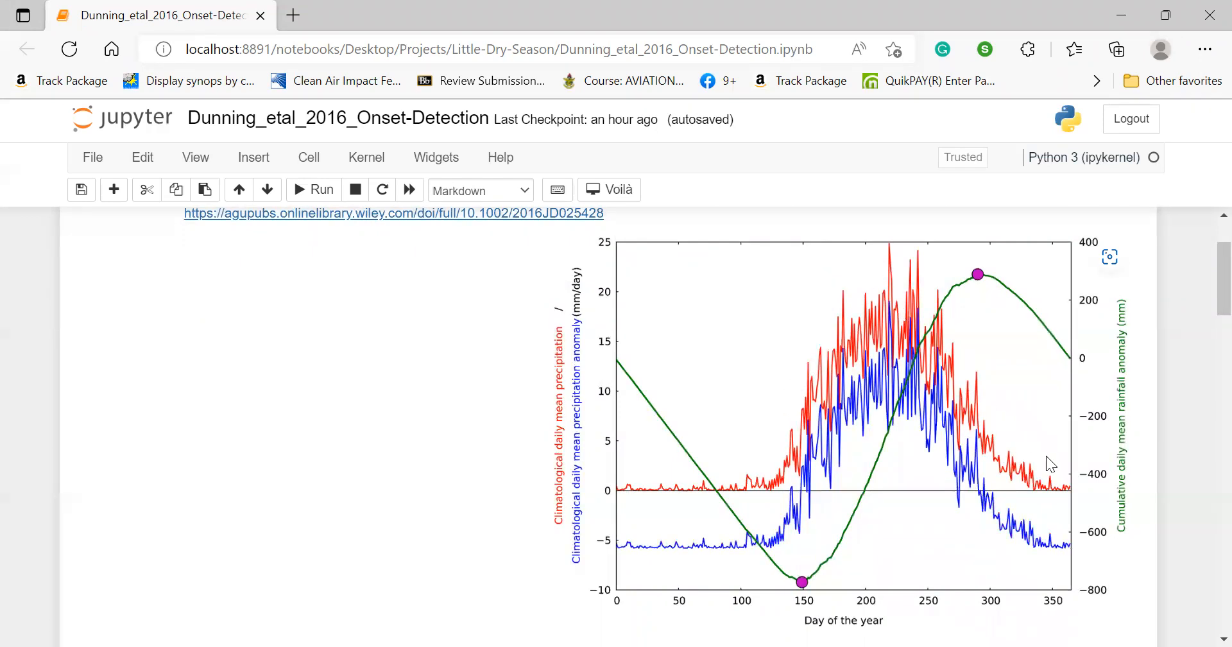
mouse_move(717, 559)
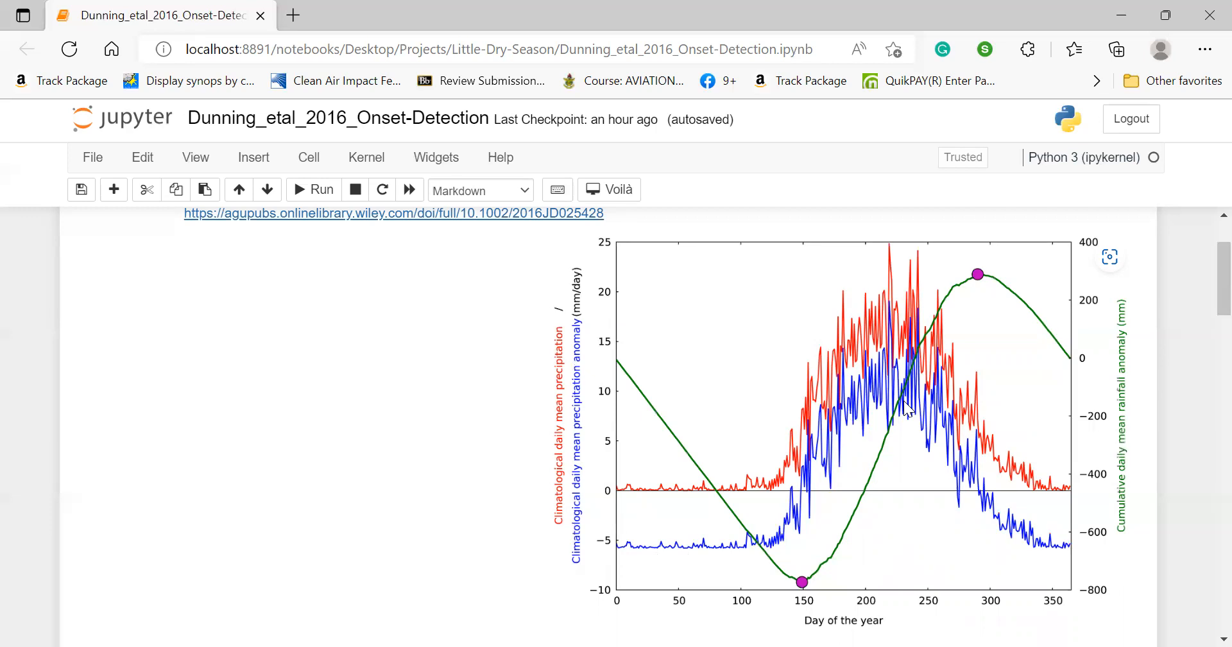
mouse_move(703, 416)
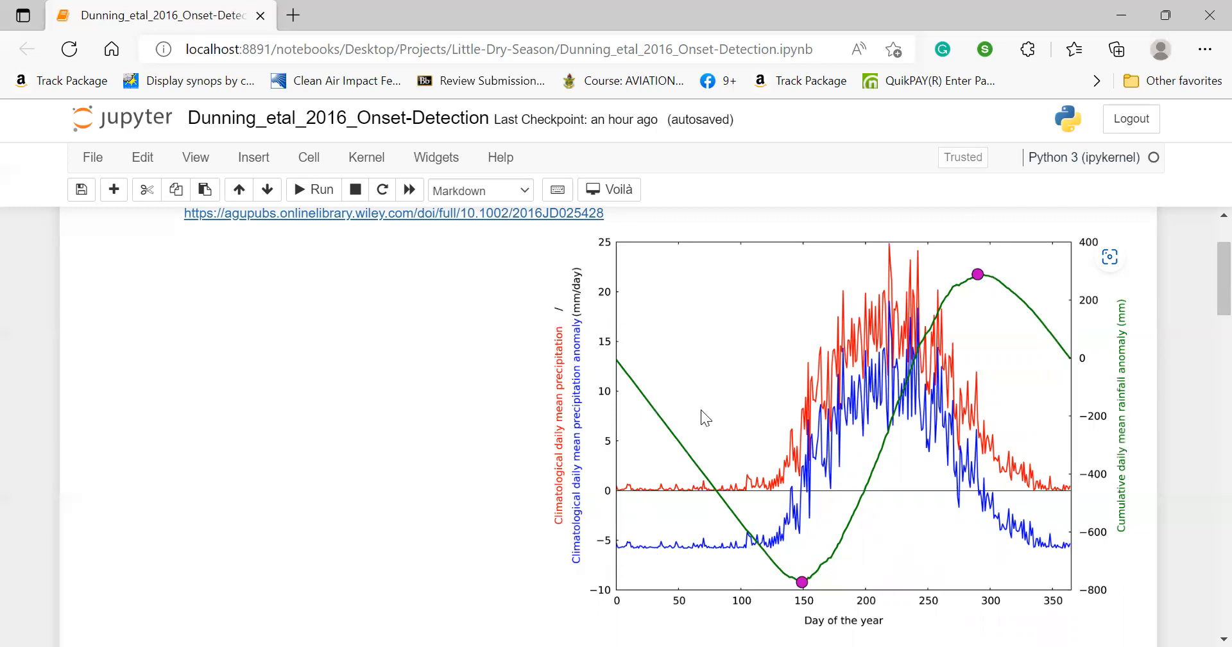
- Scroll down to the Import Packages cell so a new cell can go below it
scroll(down, 3)
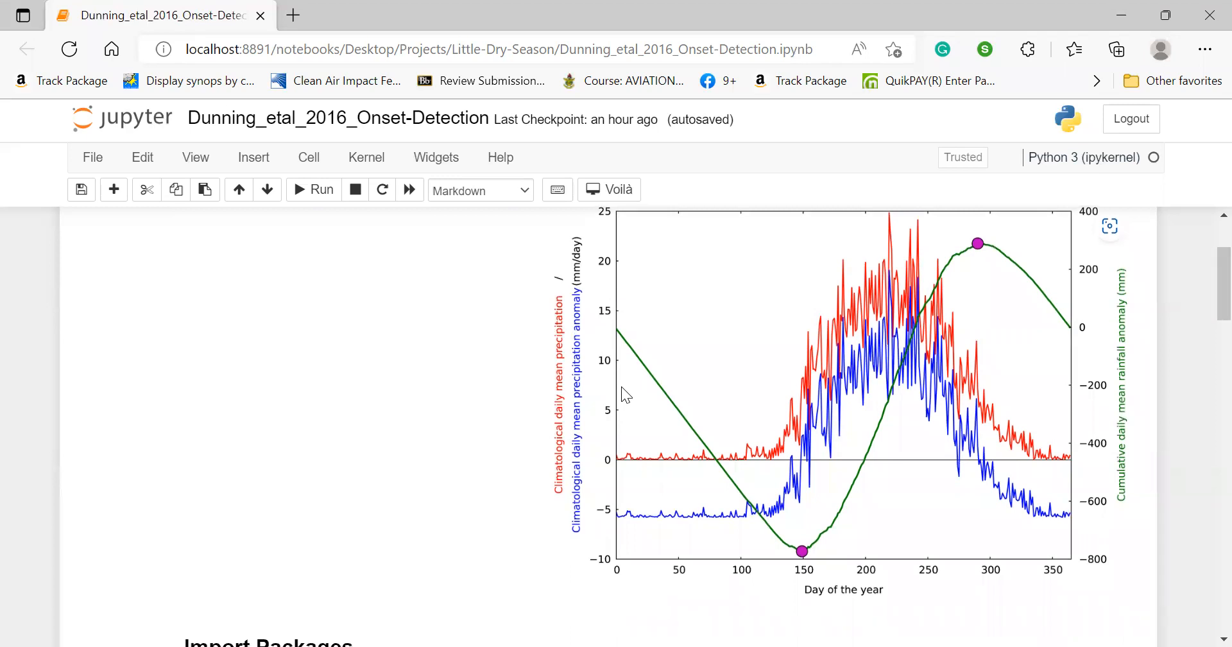
mouse_move(621, 348)
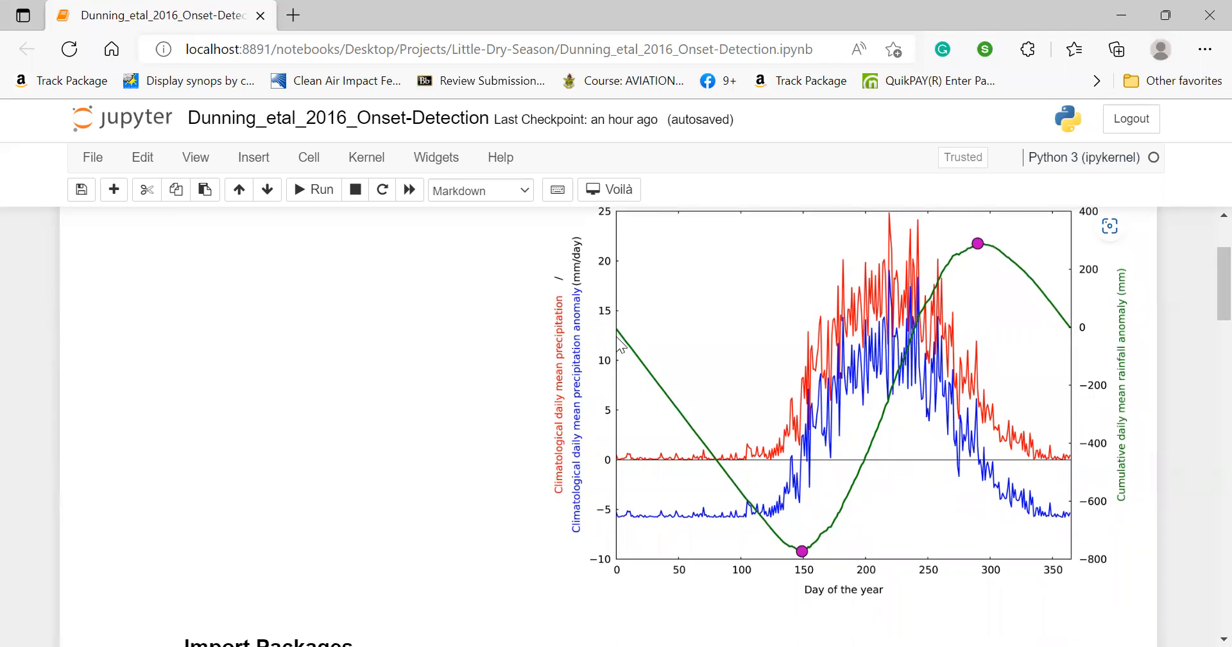
mouse_move(984, 255)
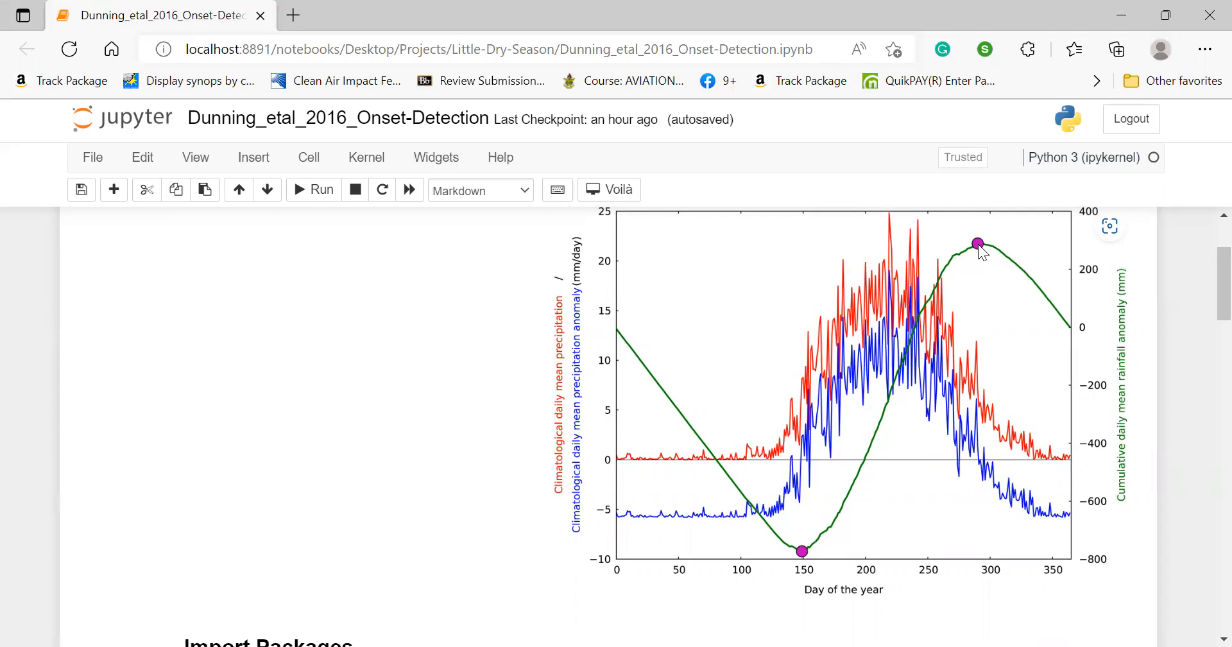
mouse_move(965, 280)
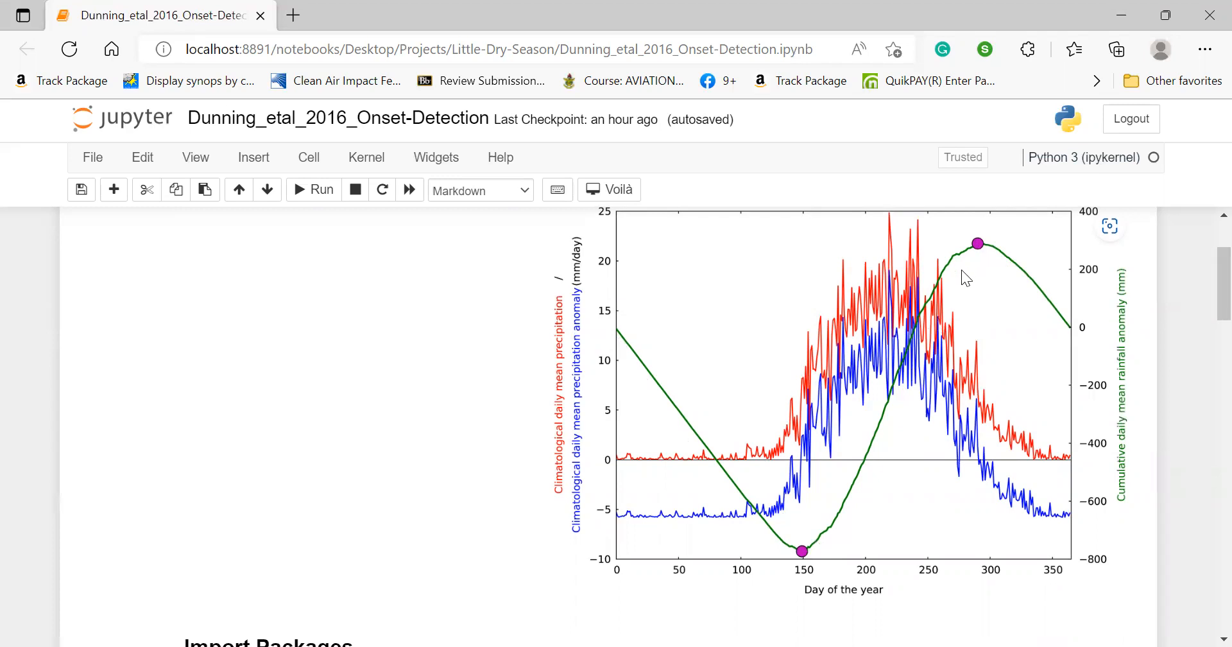
mouse_move(895, 366)
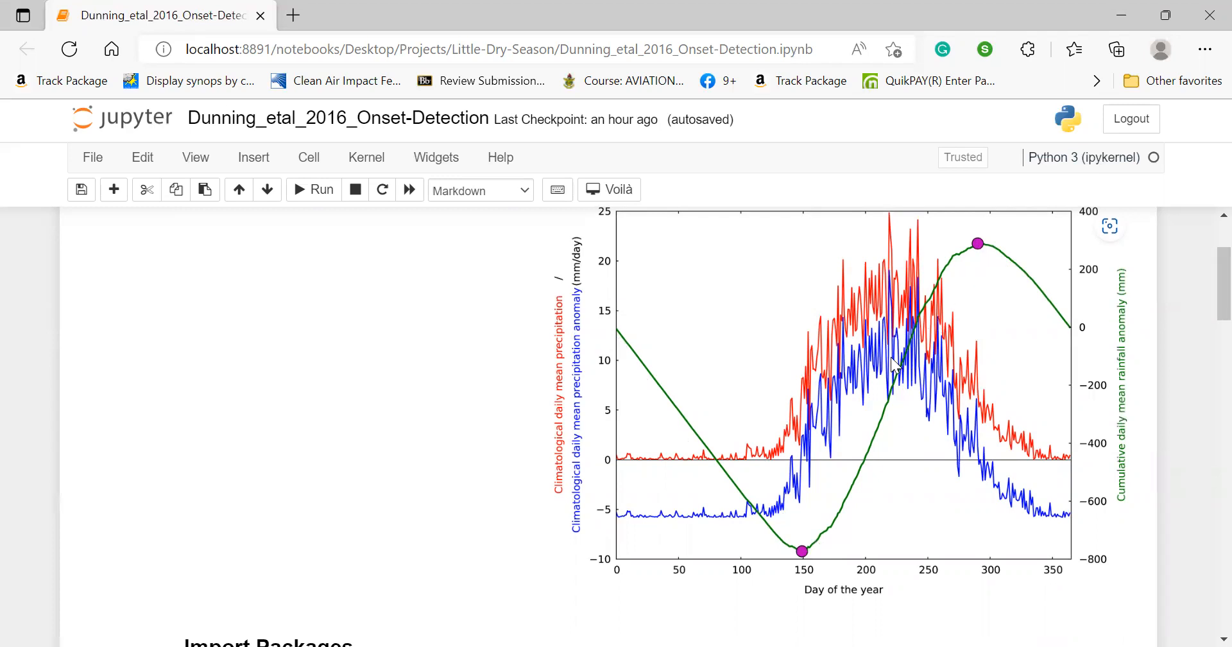
mouse_move(920, 419)
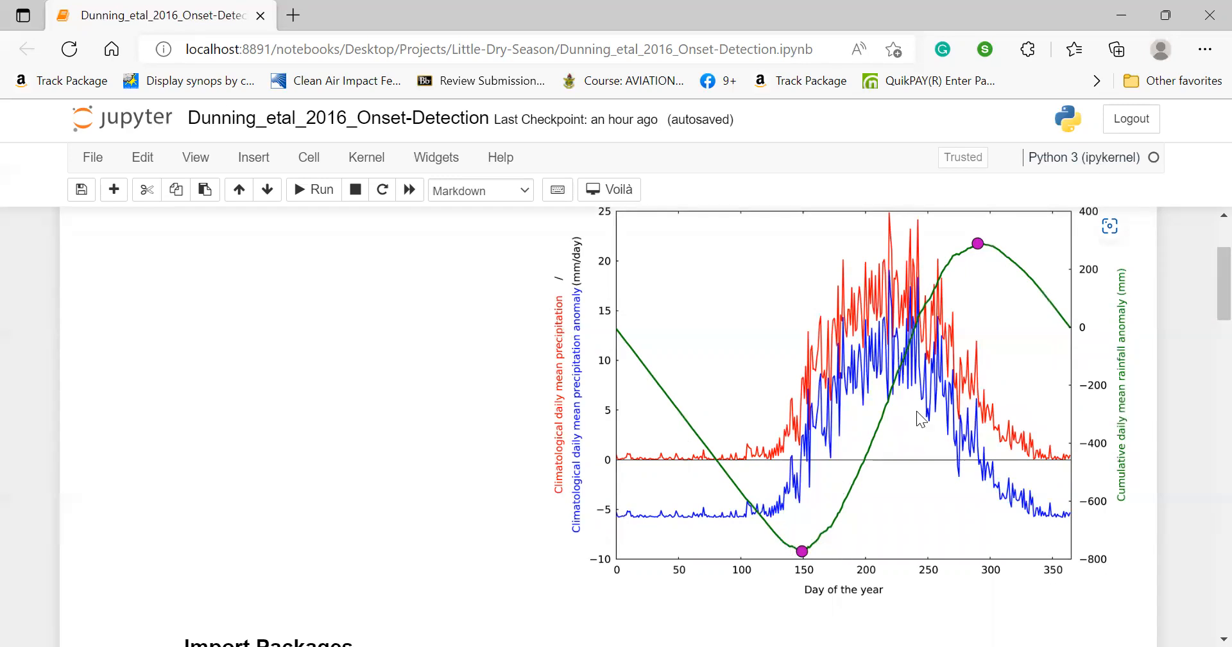
mouse_move(987, 243)
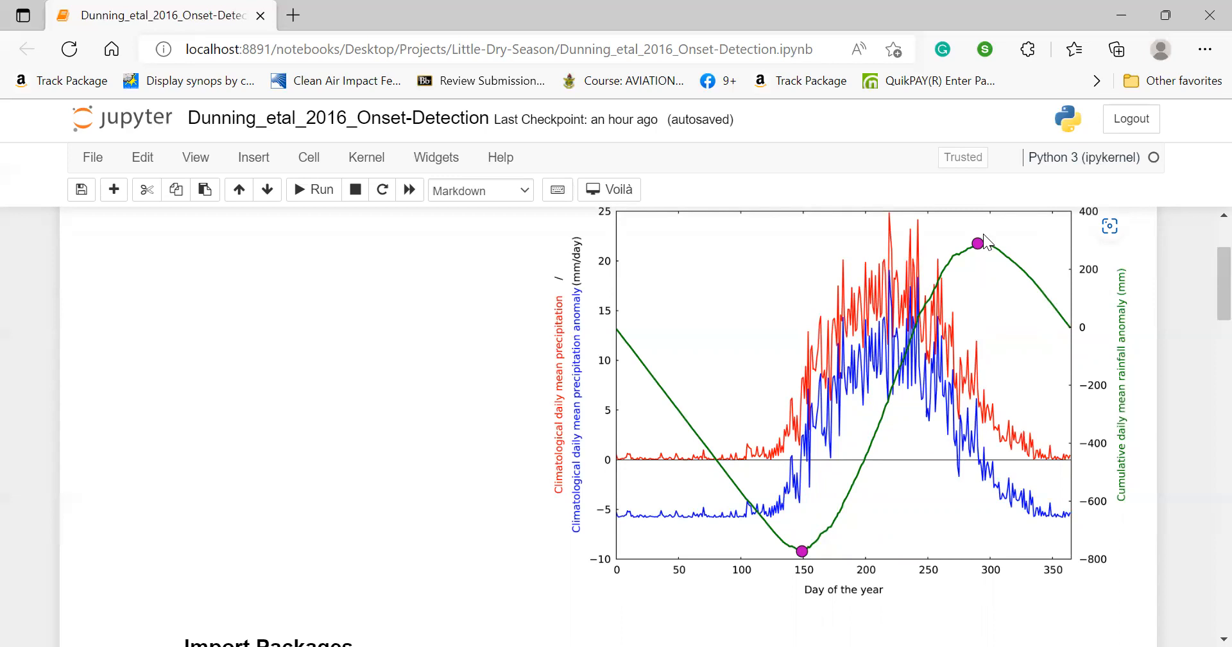
mouse_move(911, 551)
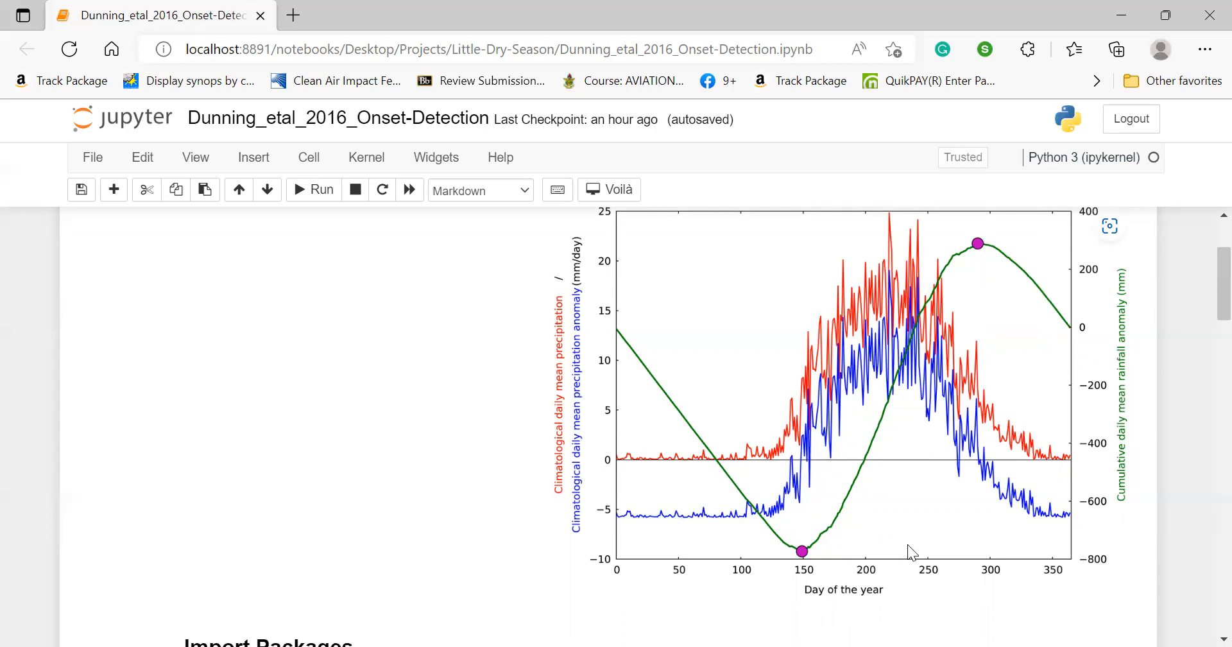
mouse_move(935, 491)
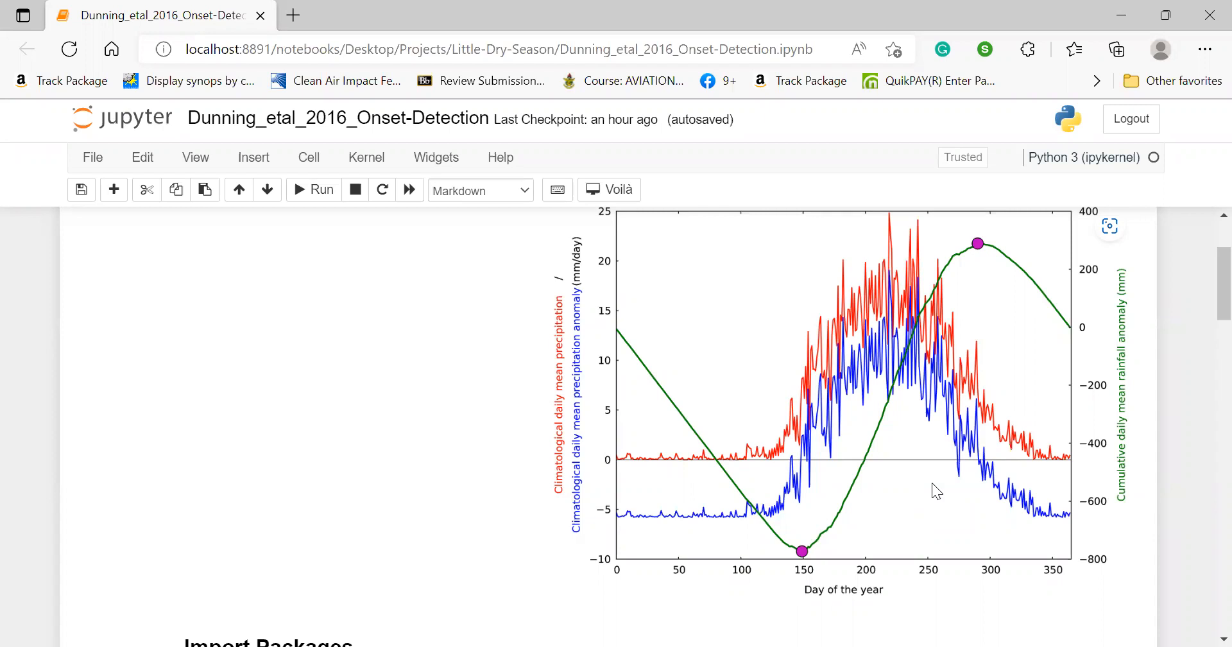
mouse_move(791, 418)
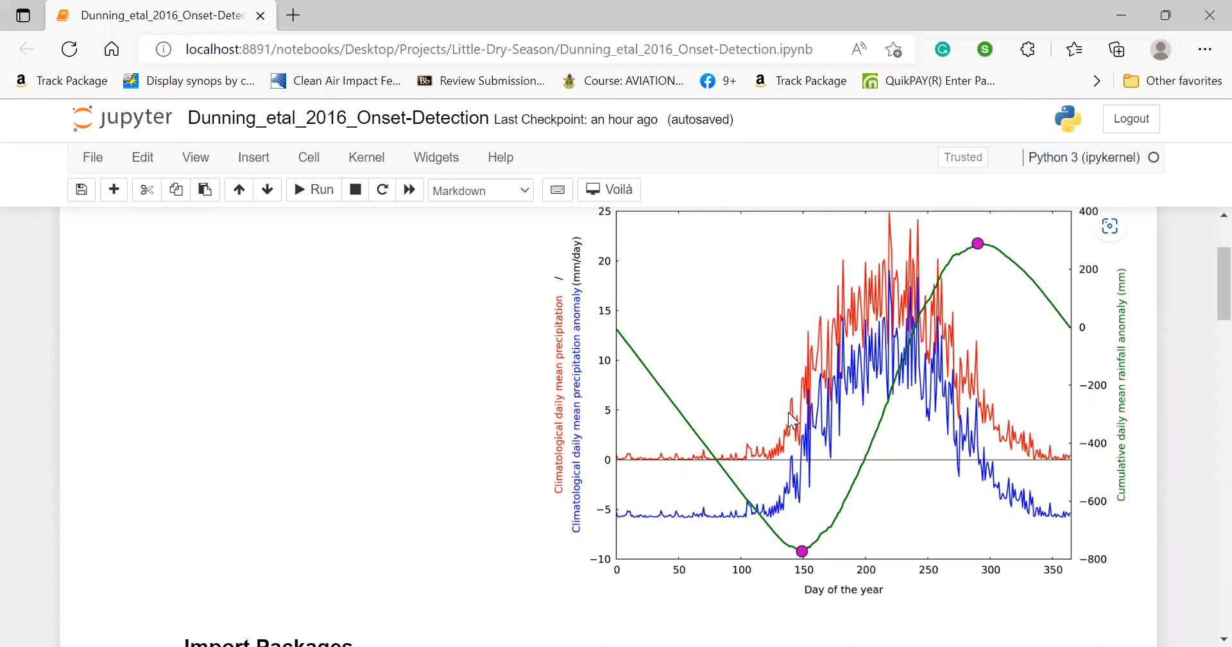
scroll(down, 3)
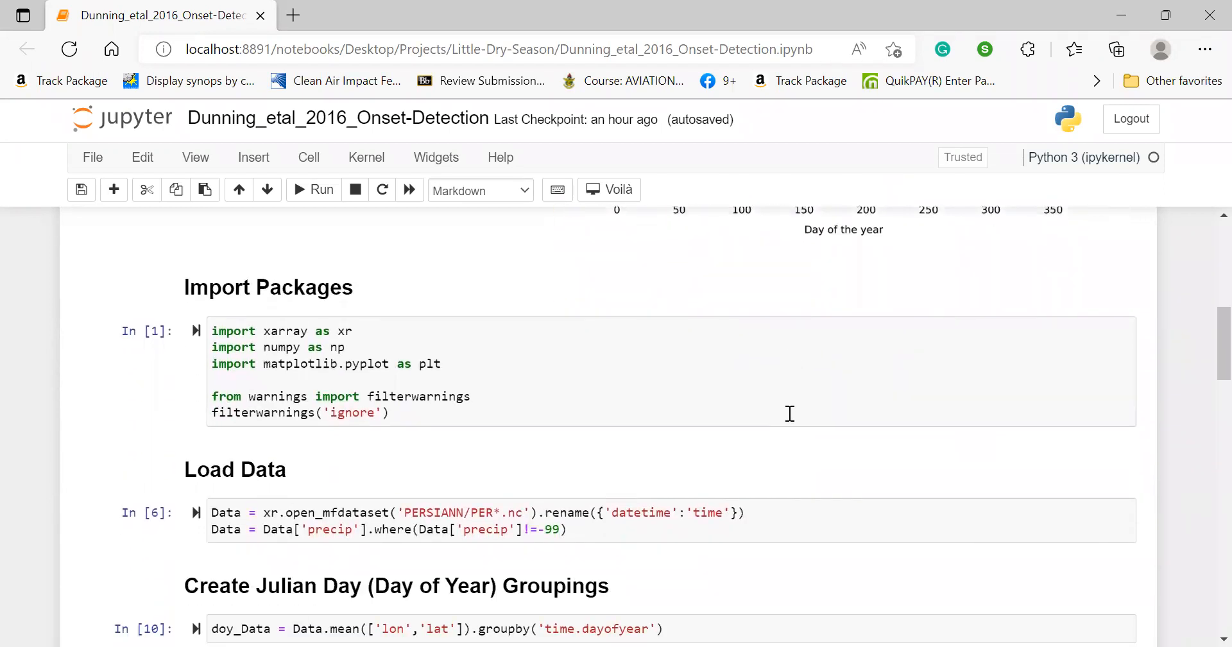
mouse_move(307, 325)
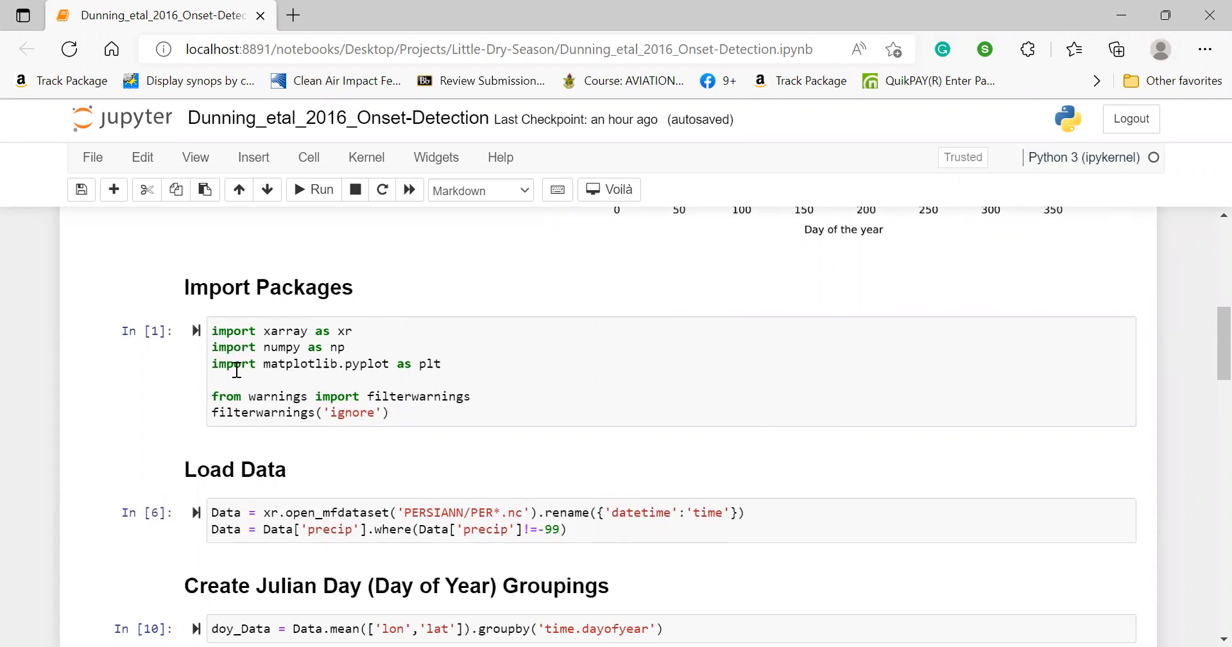
mouse_move(413, 363)
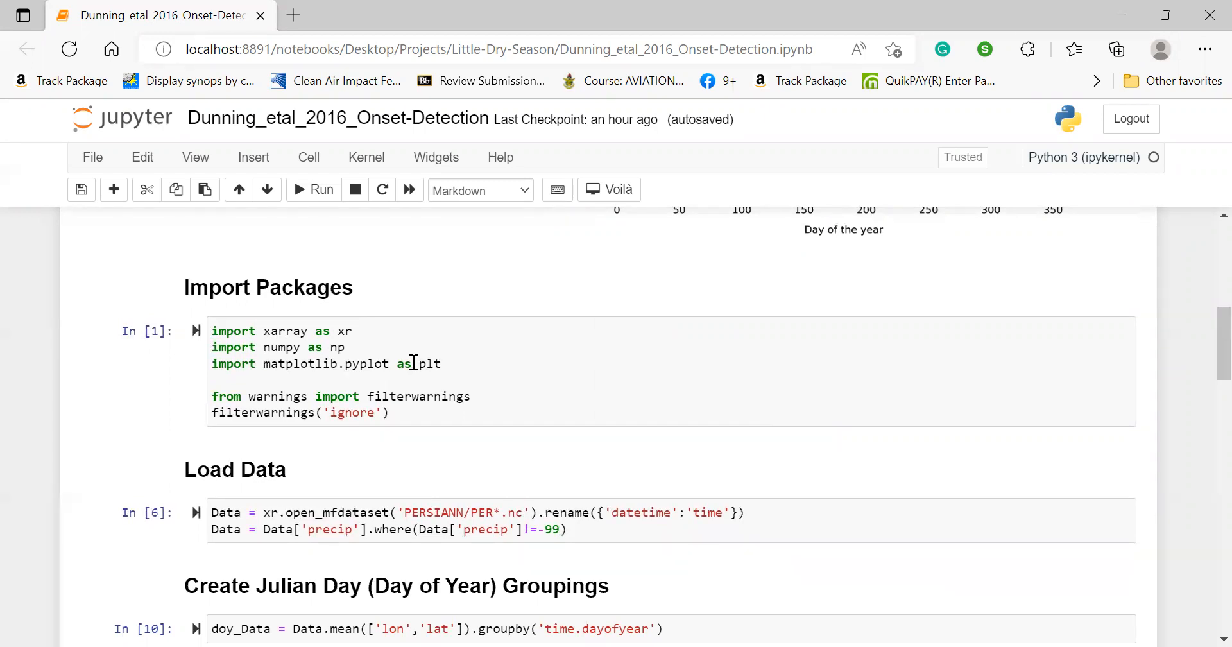
mouse_move(224, 415)
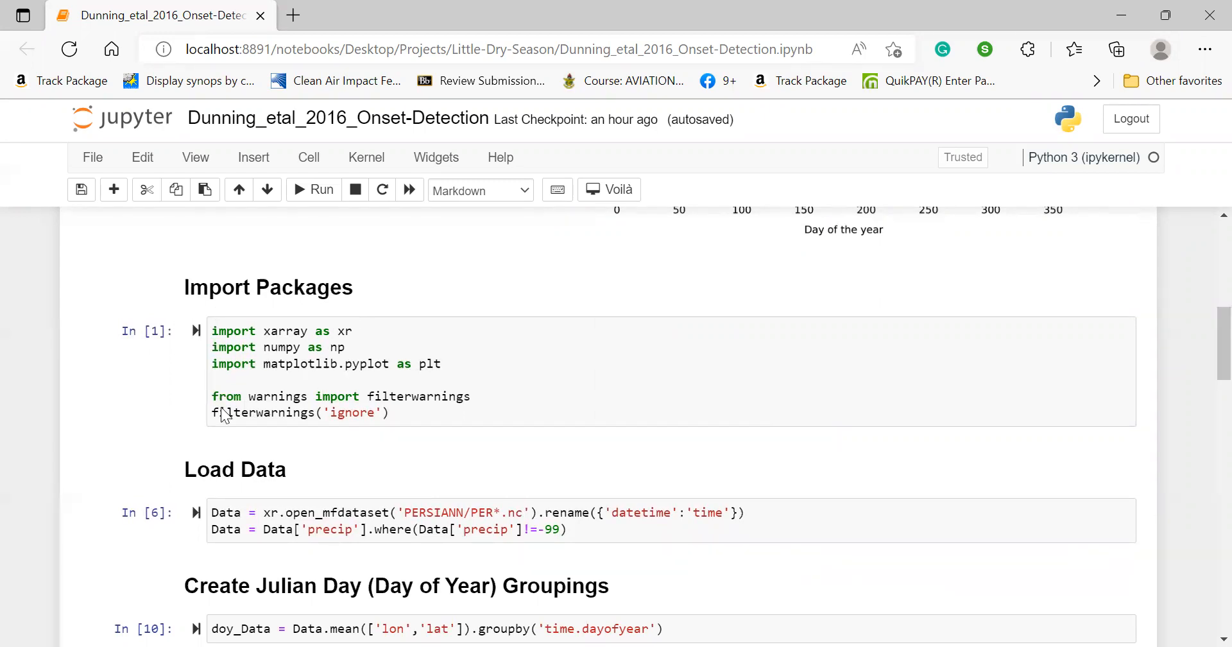
mouse_move(266, 445)
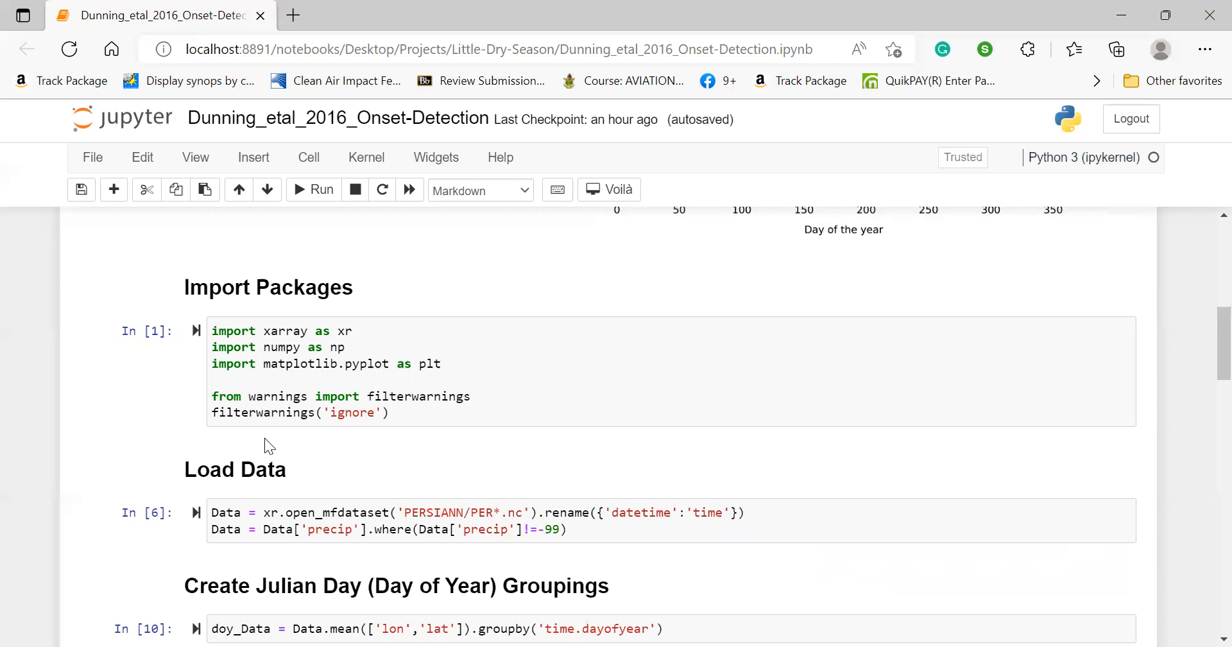
mouse_move(283, 434)
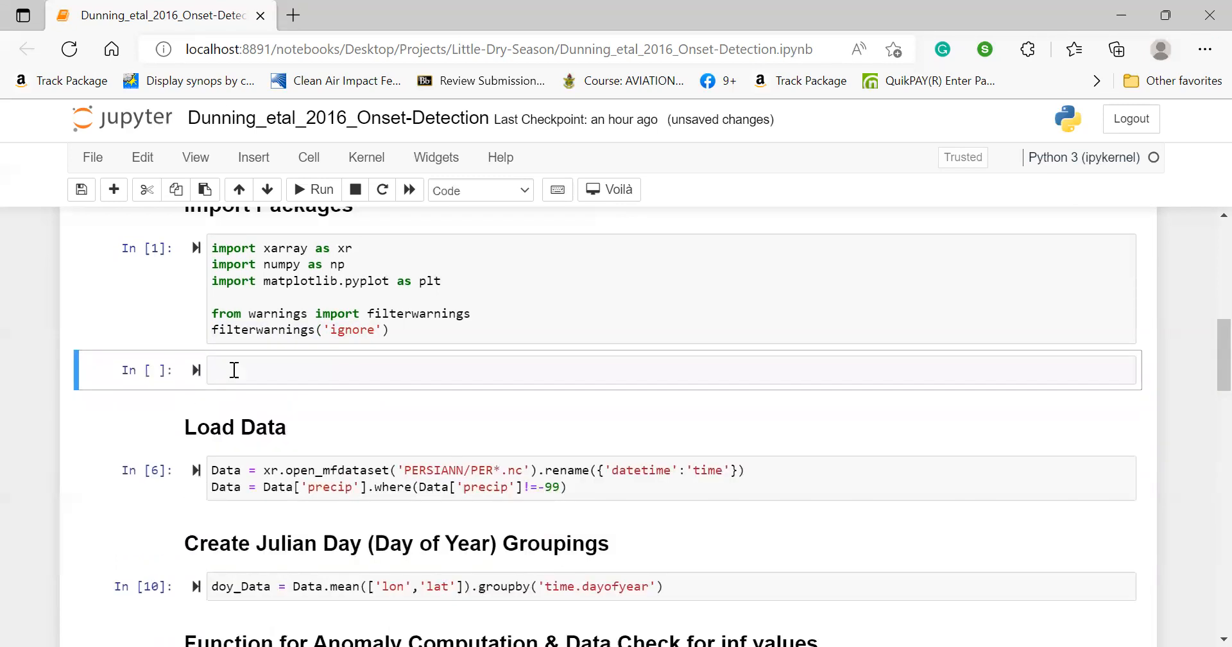
text(p)
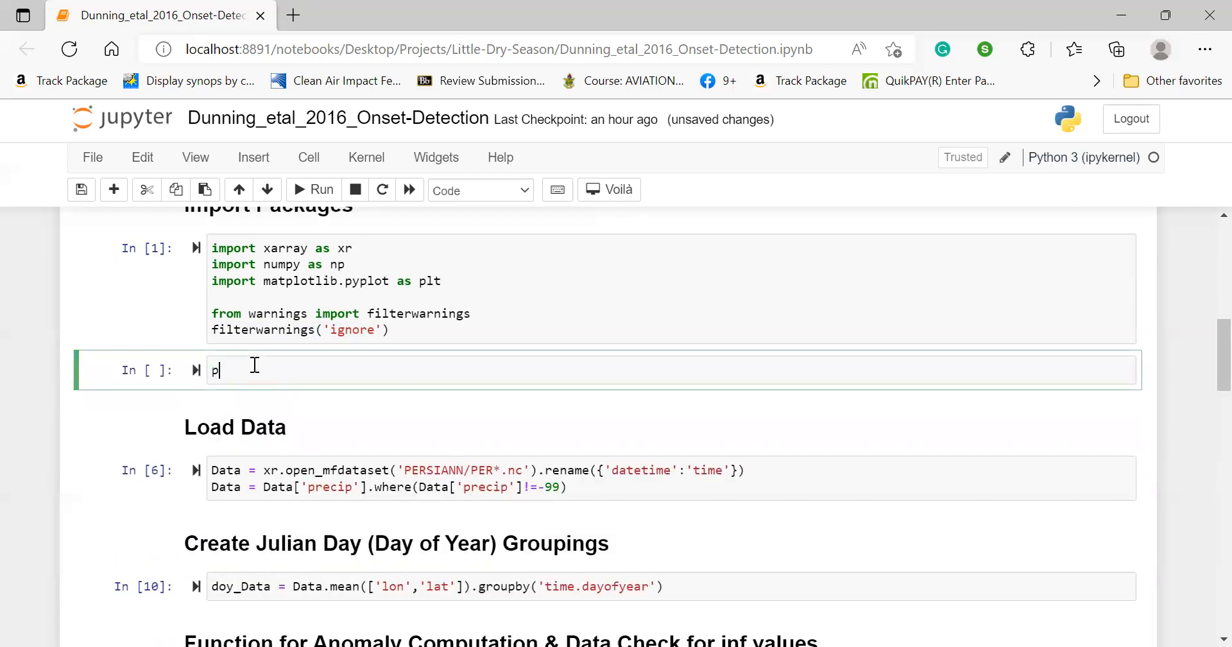
key(Backspace)
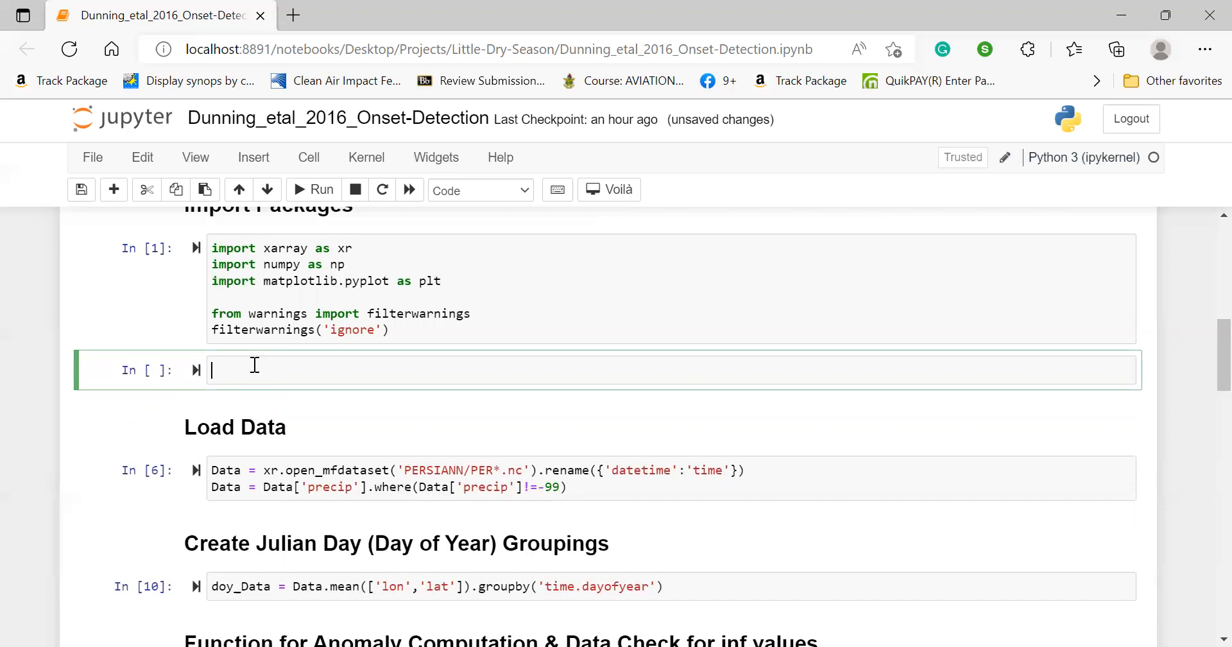
text(ls)
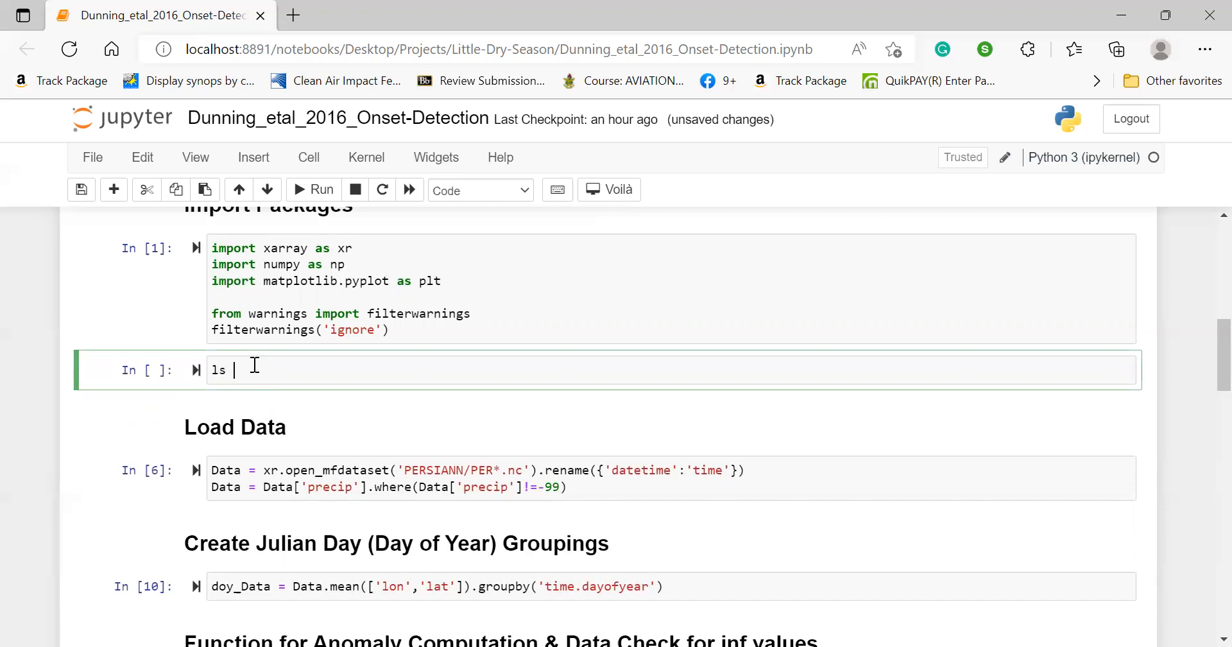
text(PERS)
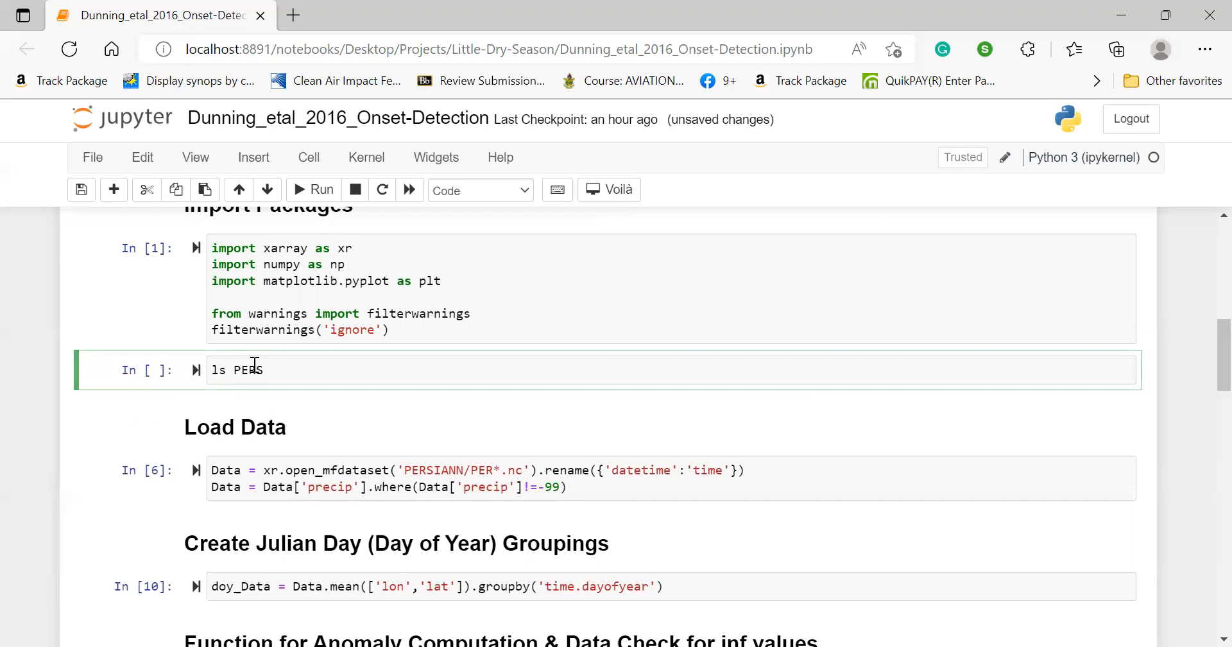
text(IANN)
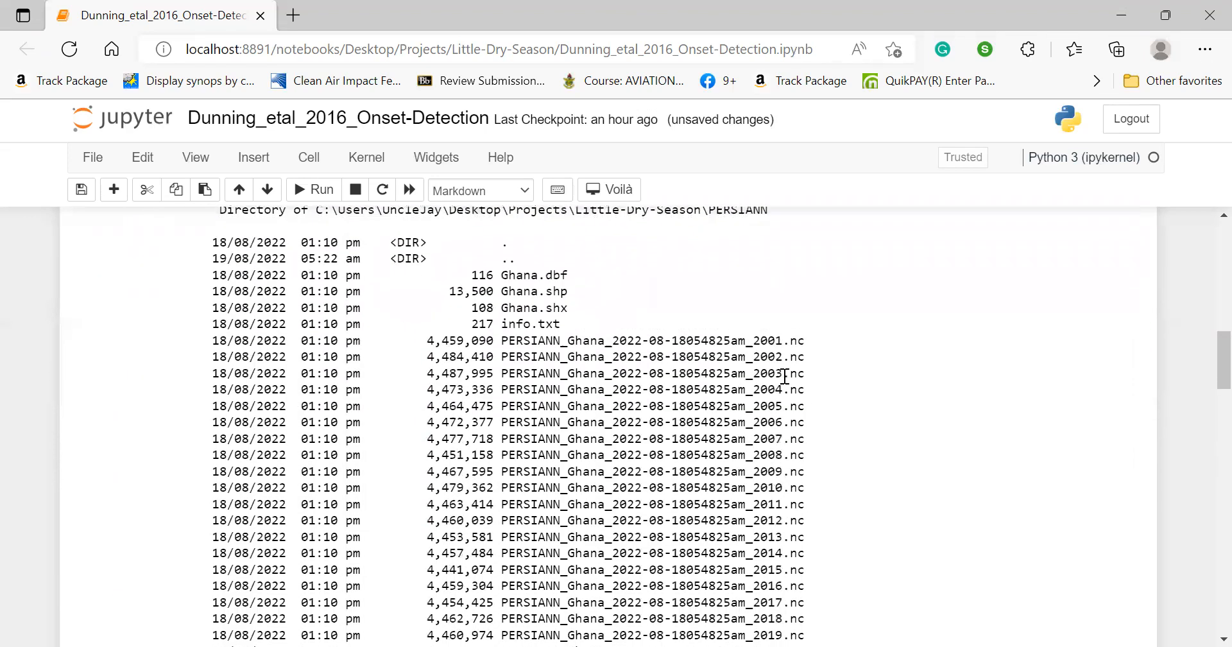
scroll(down, 3)
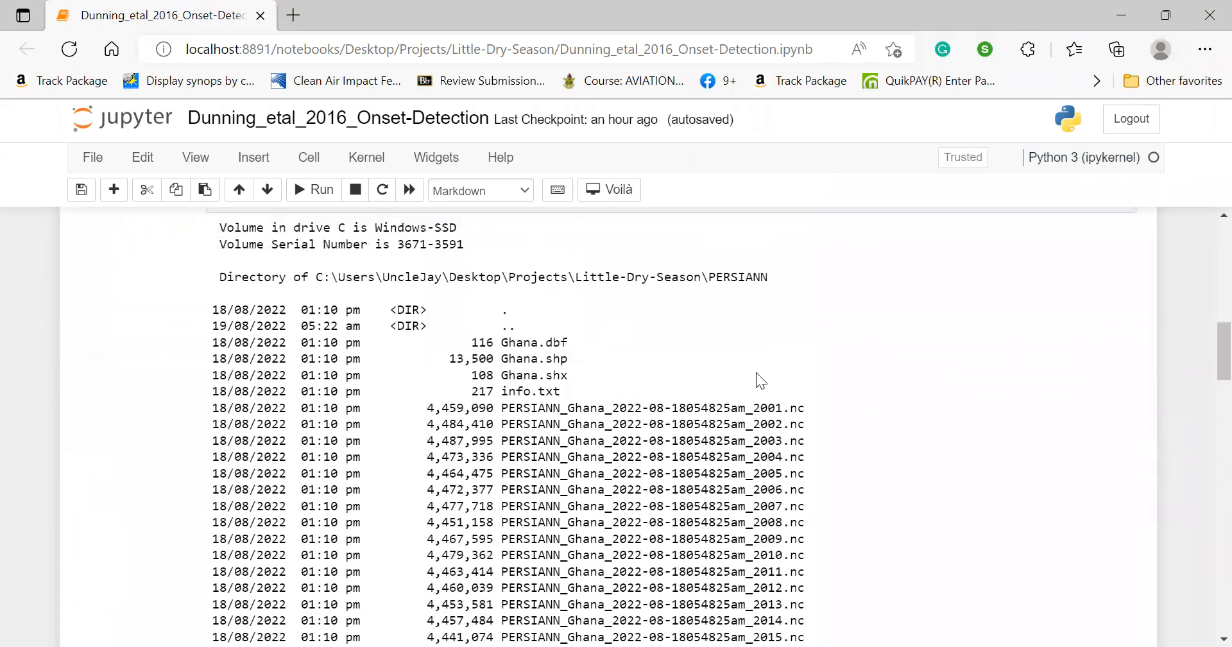
mouse_move(574, 381)
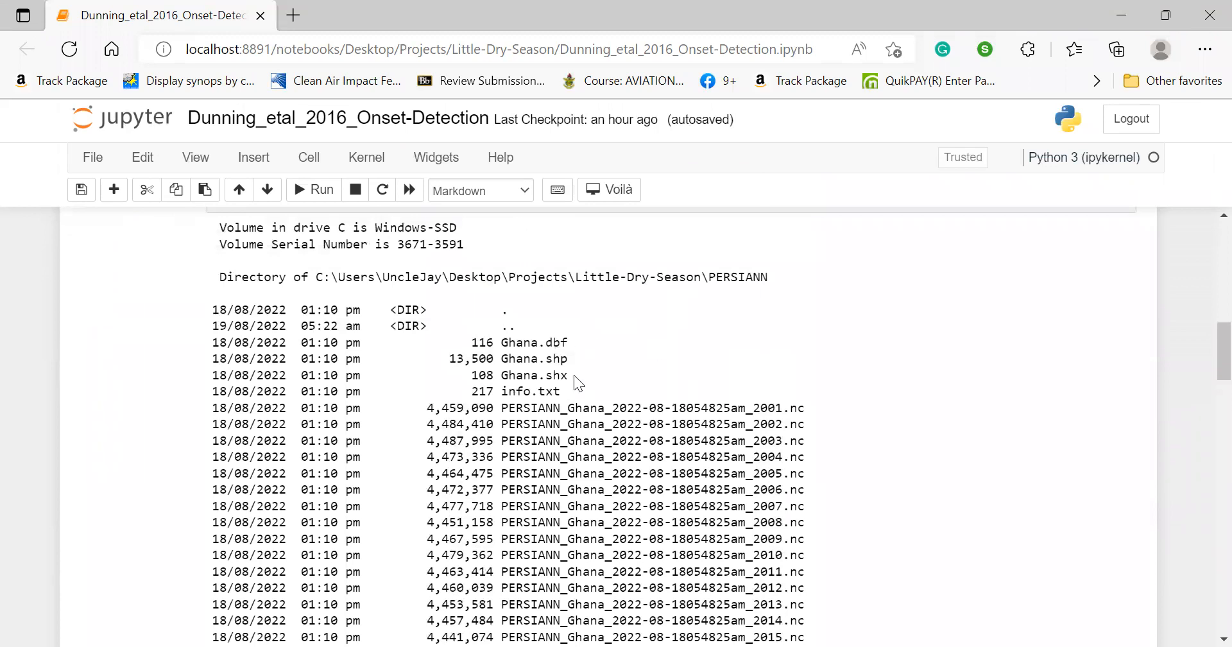
mouse_move(547, 369)
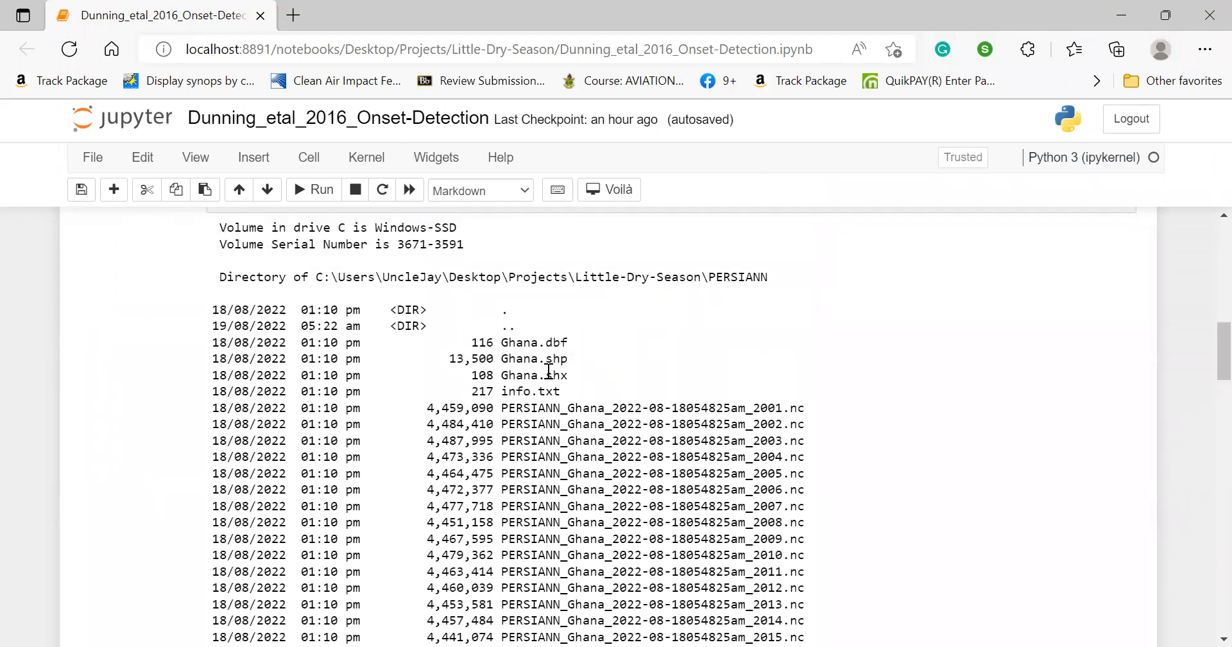
scroll(down, 3)
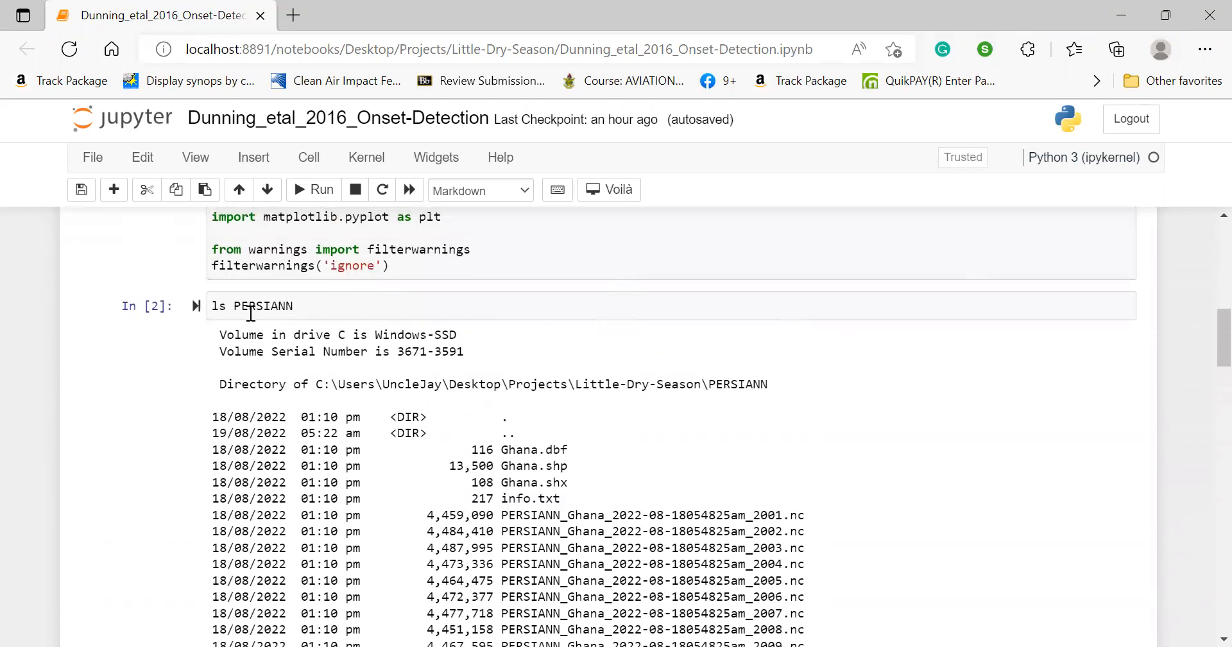
scroll(down, 3)
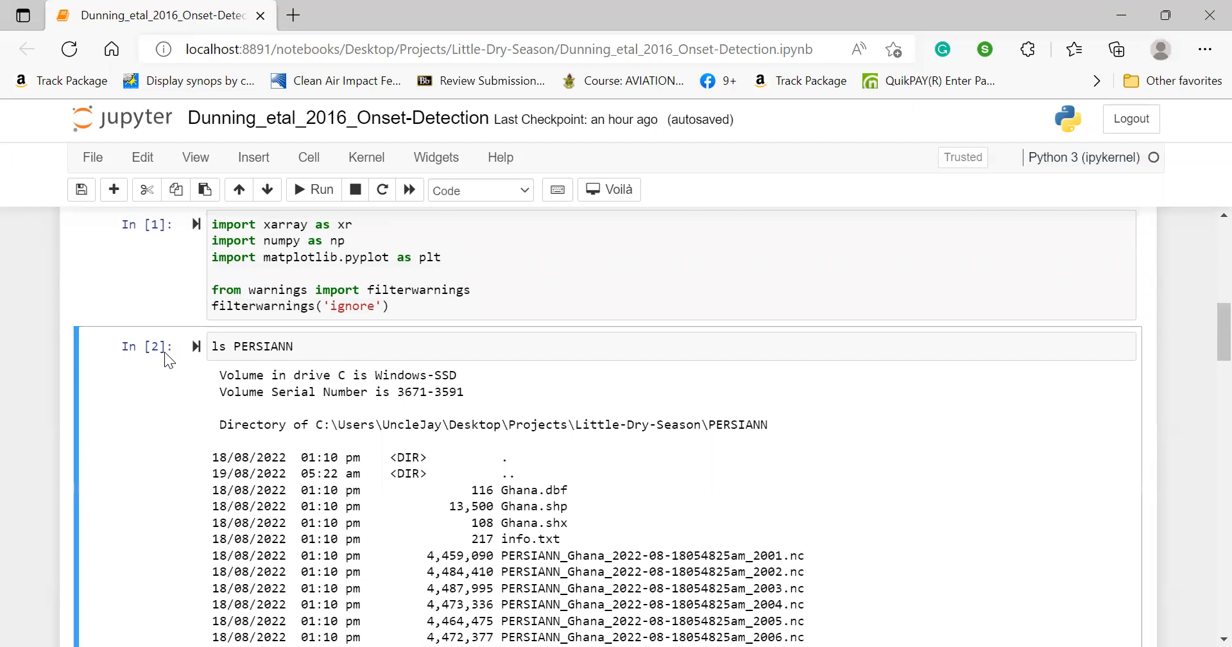
- Walk through Load Data's open_mfdataset, datetime-to-time rename and -99 masking, then run it
scroll(down, 3)
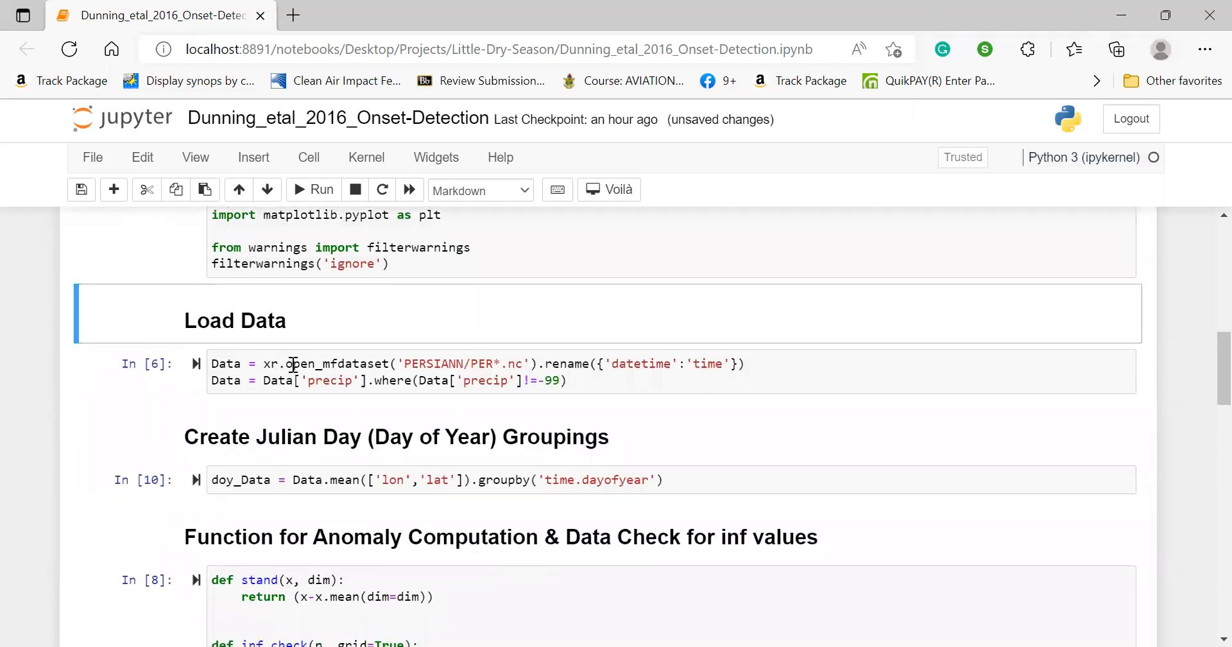
double_click(335, 363)
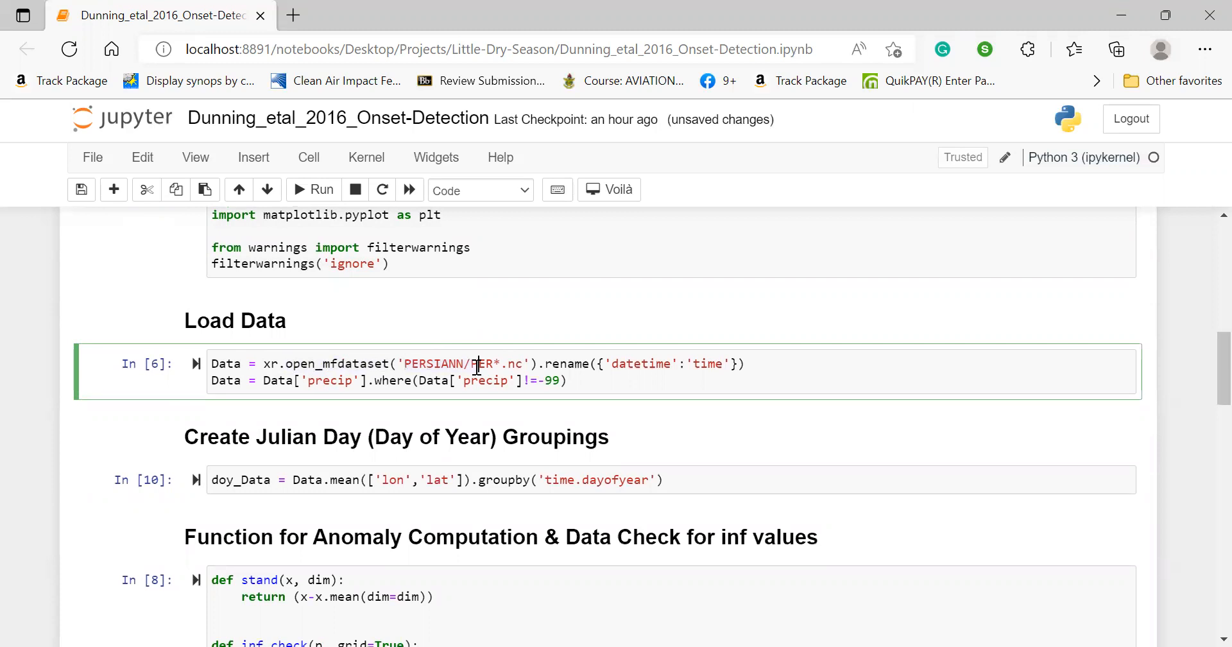
mouse_move(481, 363)
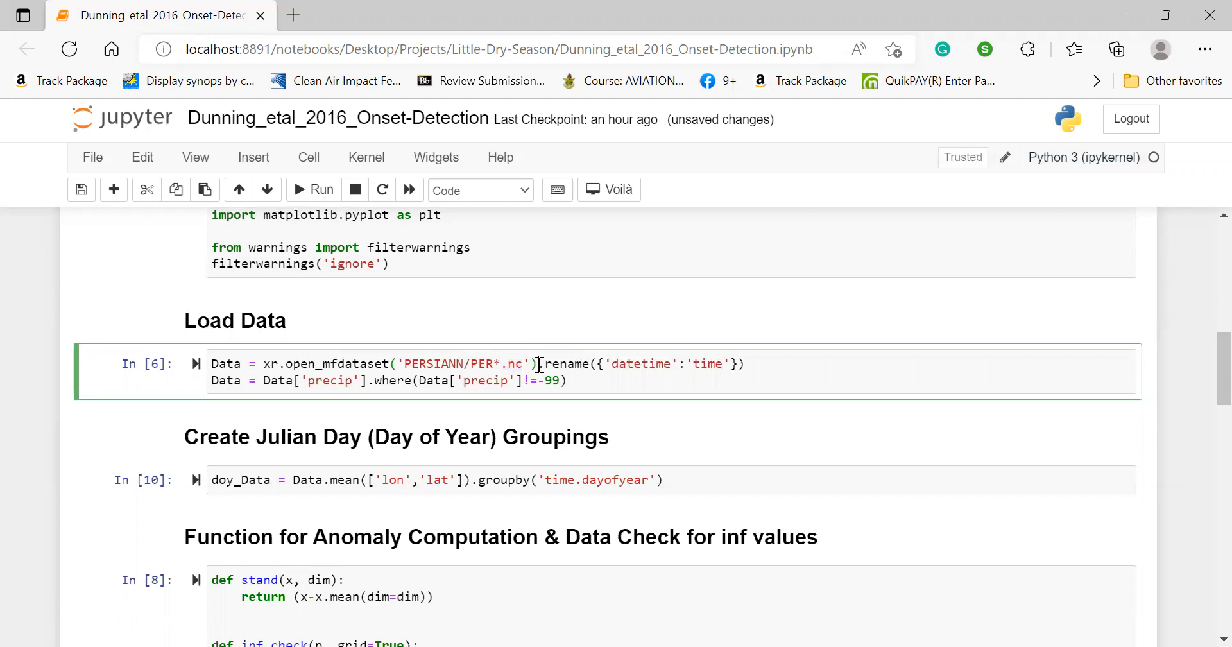
click(539, 363)
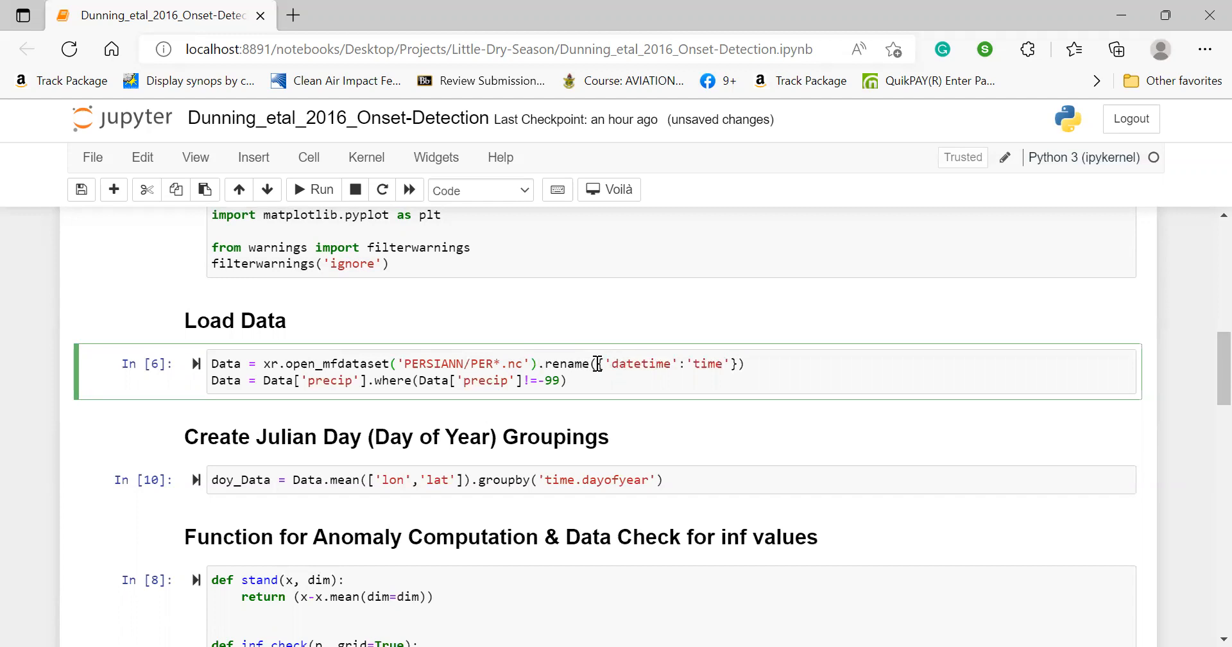
drag(599, 363, 739, 363)
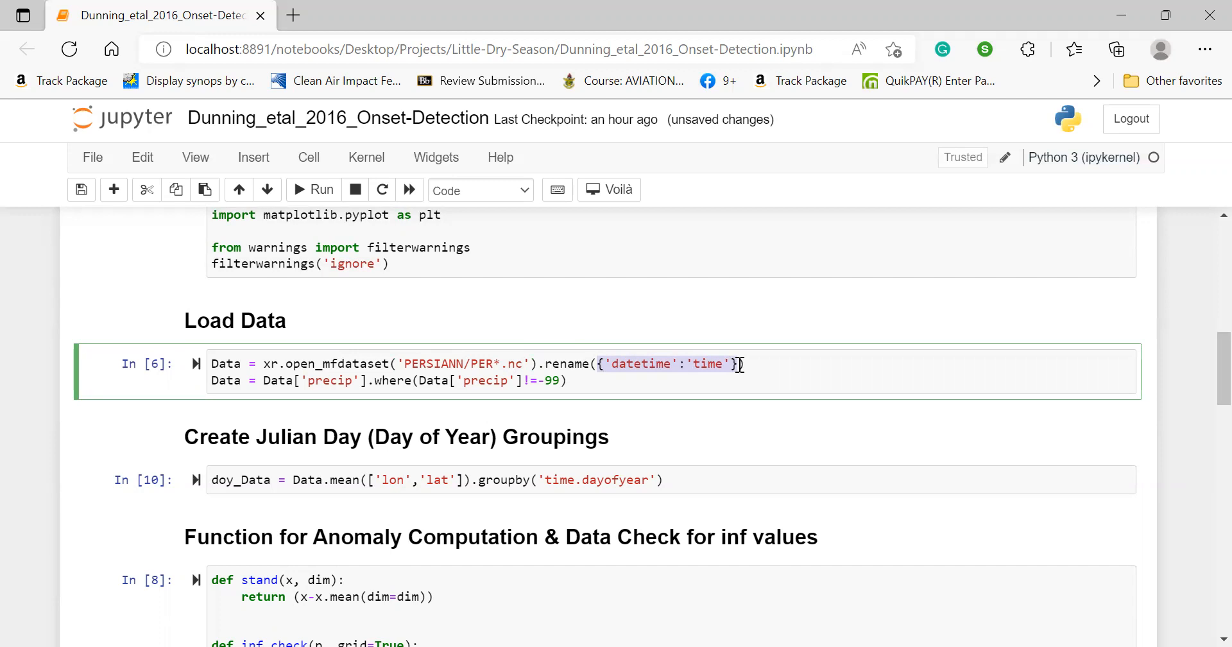
click(694, 364)
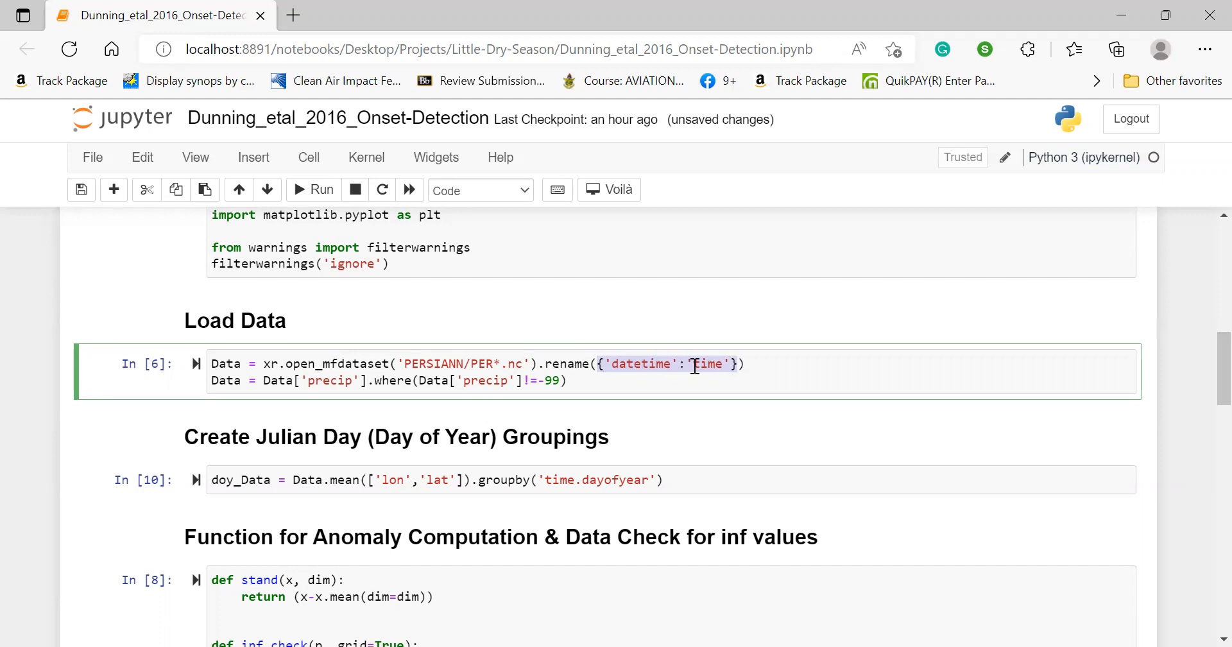
double_click(707, 363)
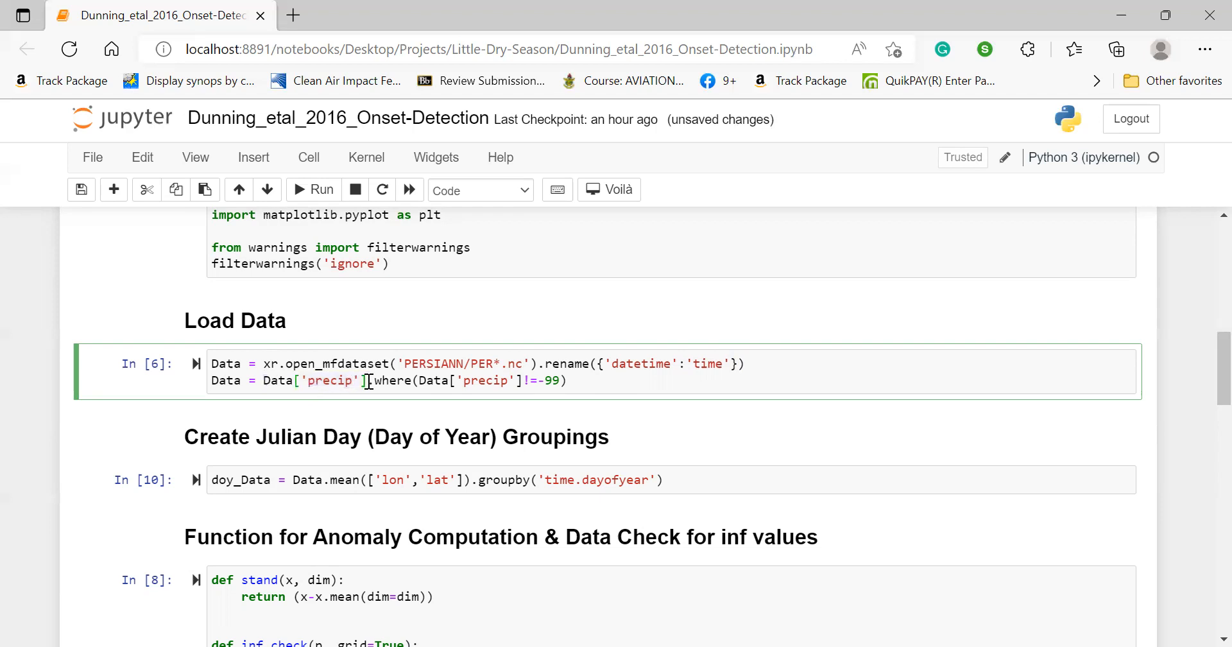
double_click(328, 380)
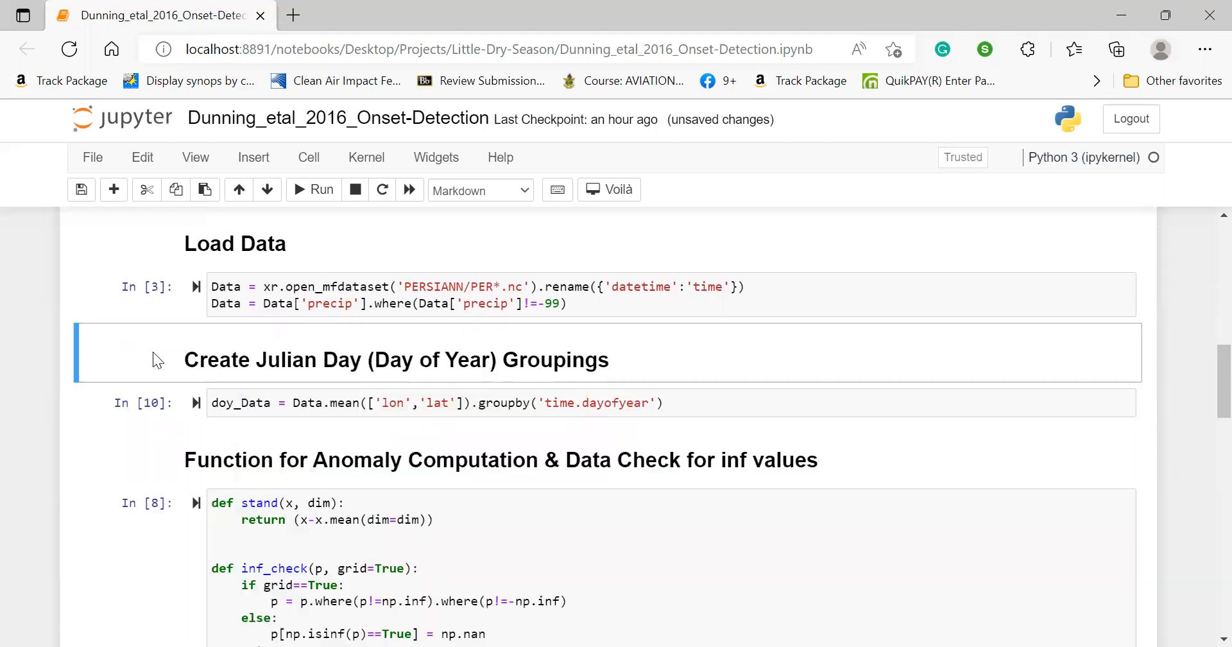
scroll(up, 3)
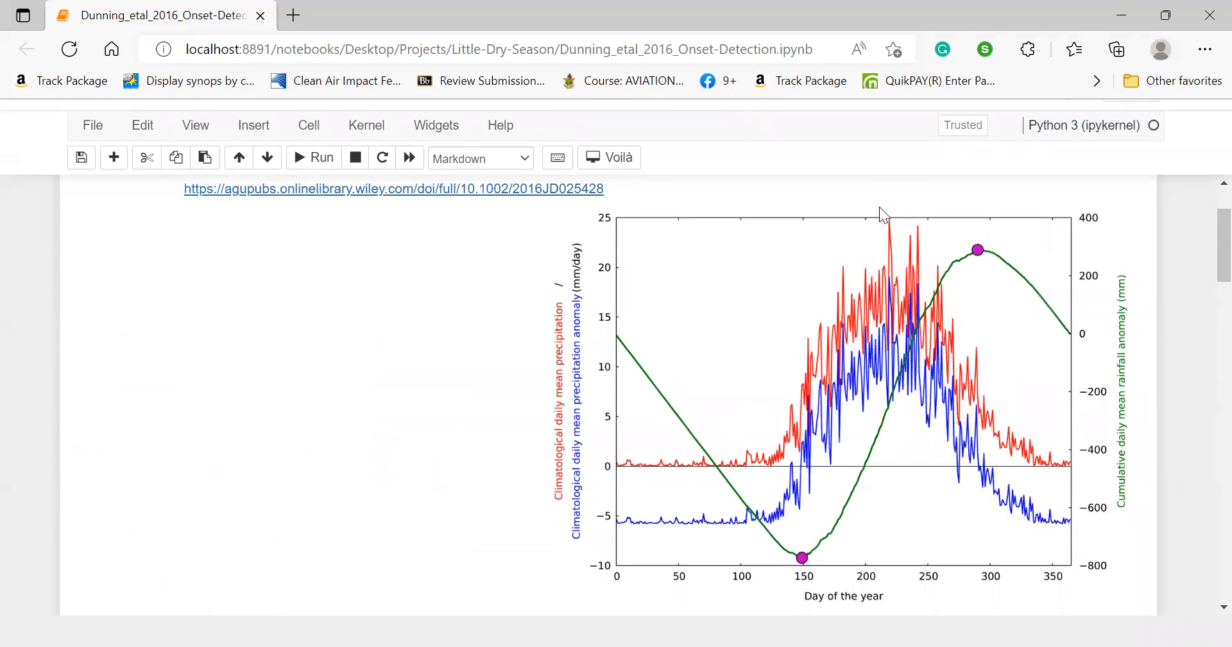
scroll(down, 3)
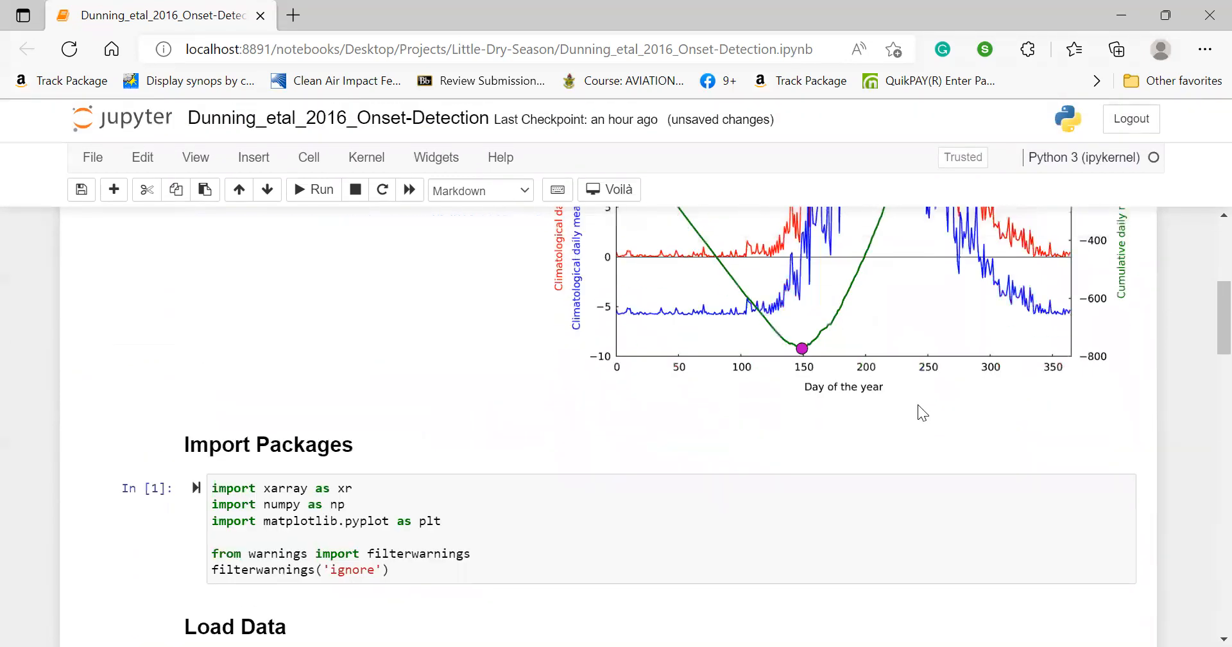
mouse_move(941, 397)
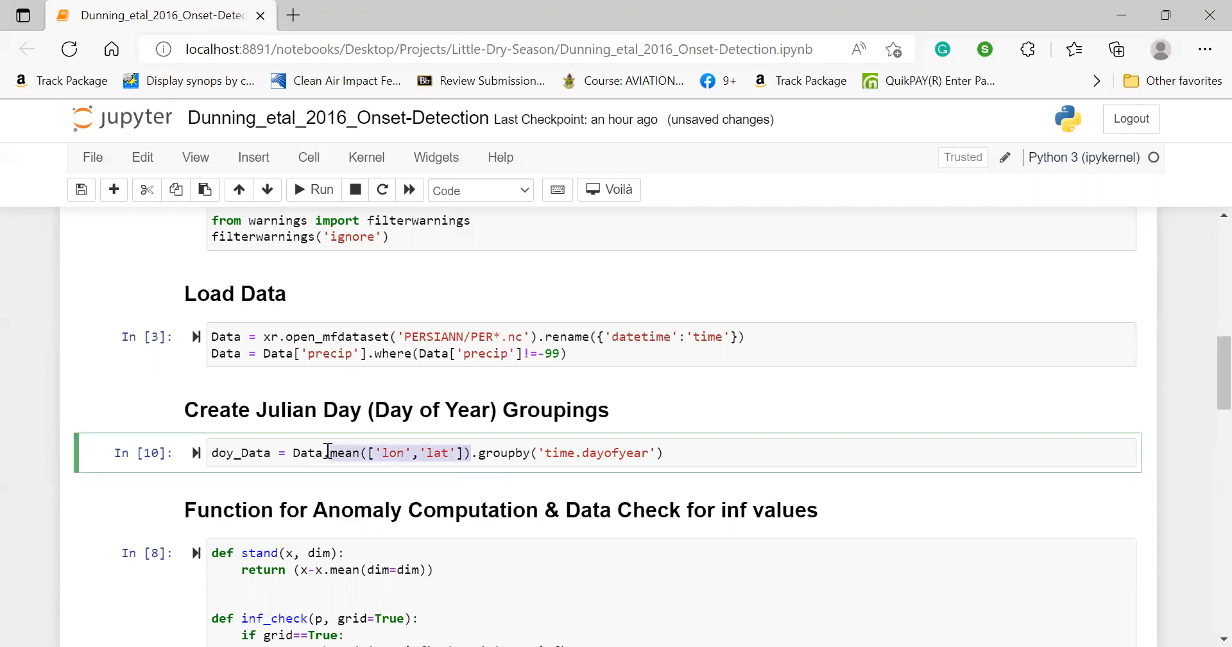
- Append doy_Data after the groupby line and run the cell to show 366 groups
double_click(306, 452)
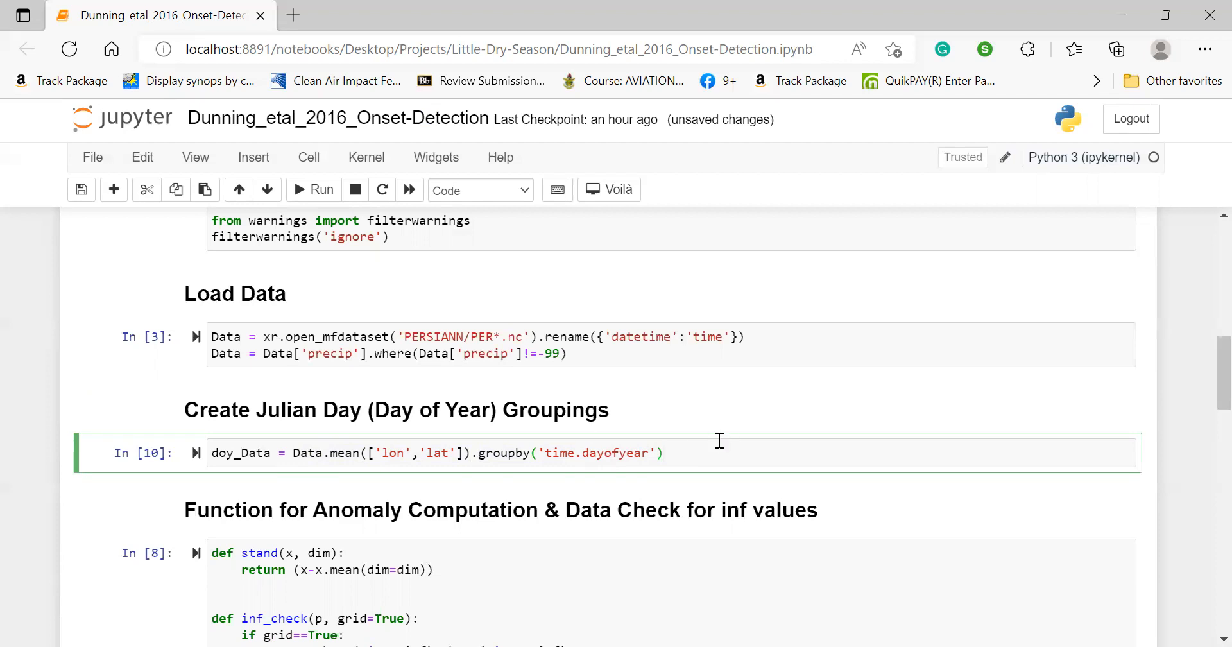
click(664, 452)
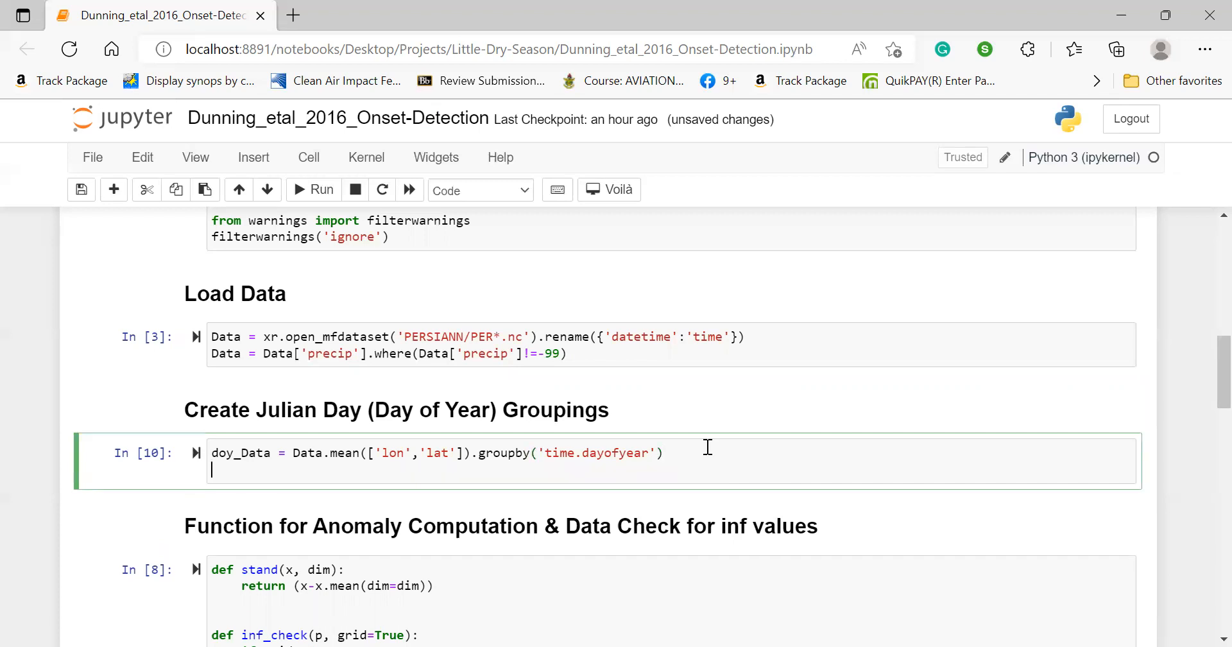
text(doy_Data)
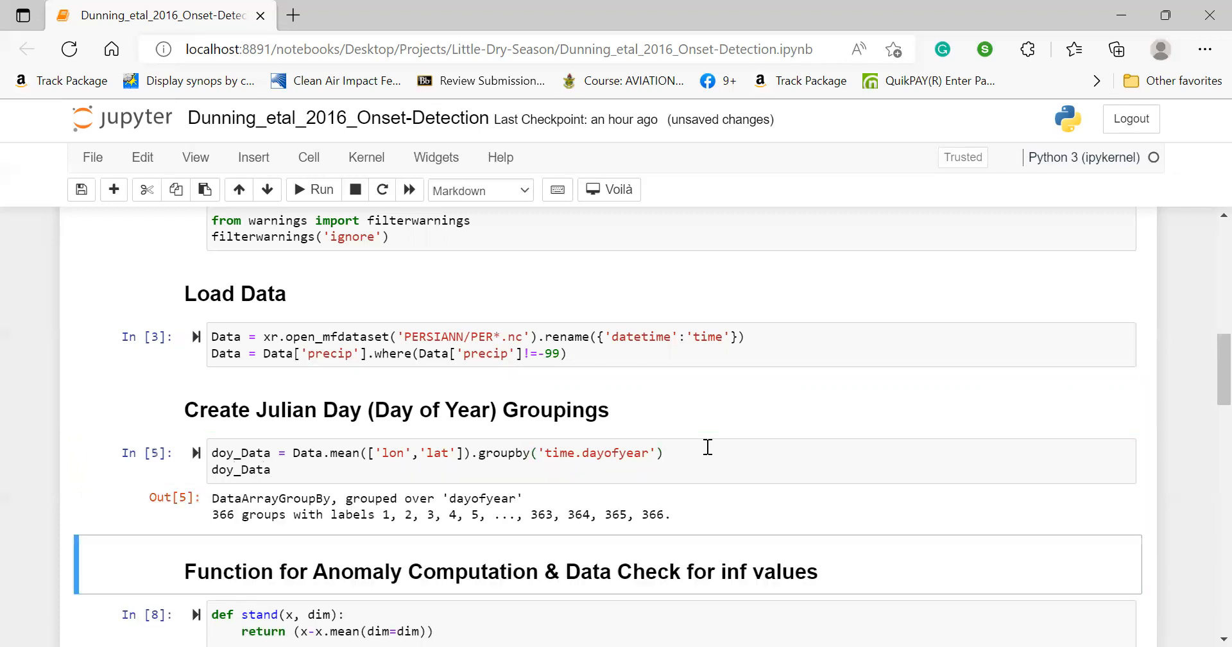
scroll(down, 3)
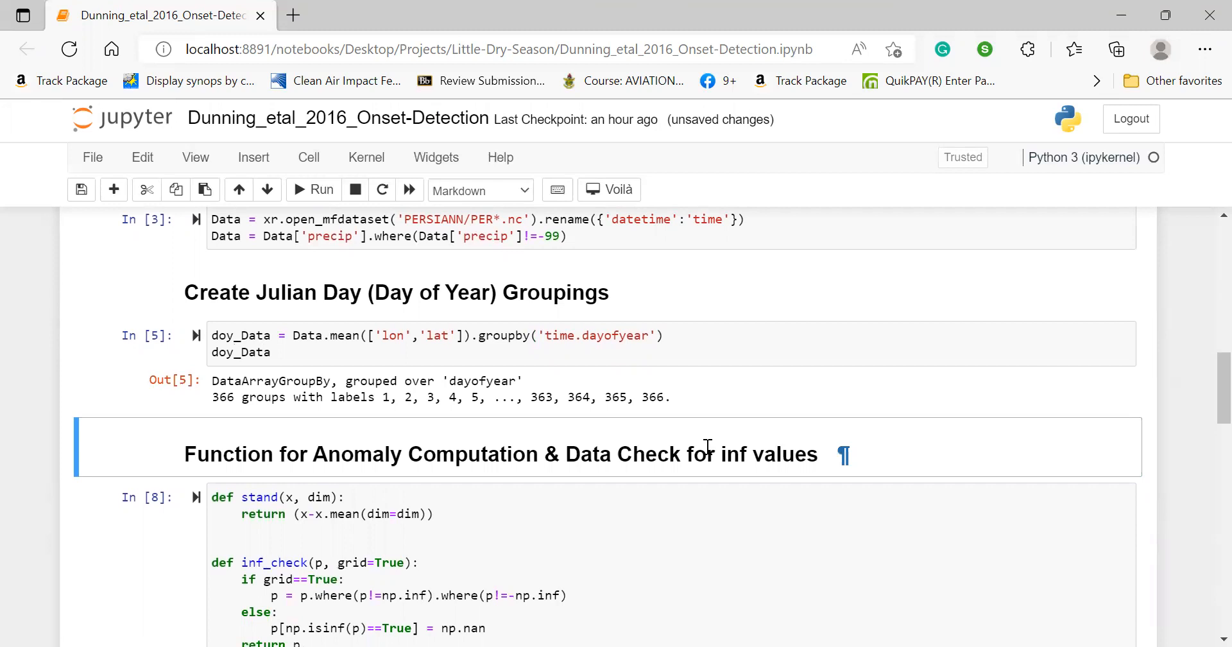
scroll(down, 3)
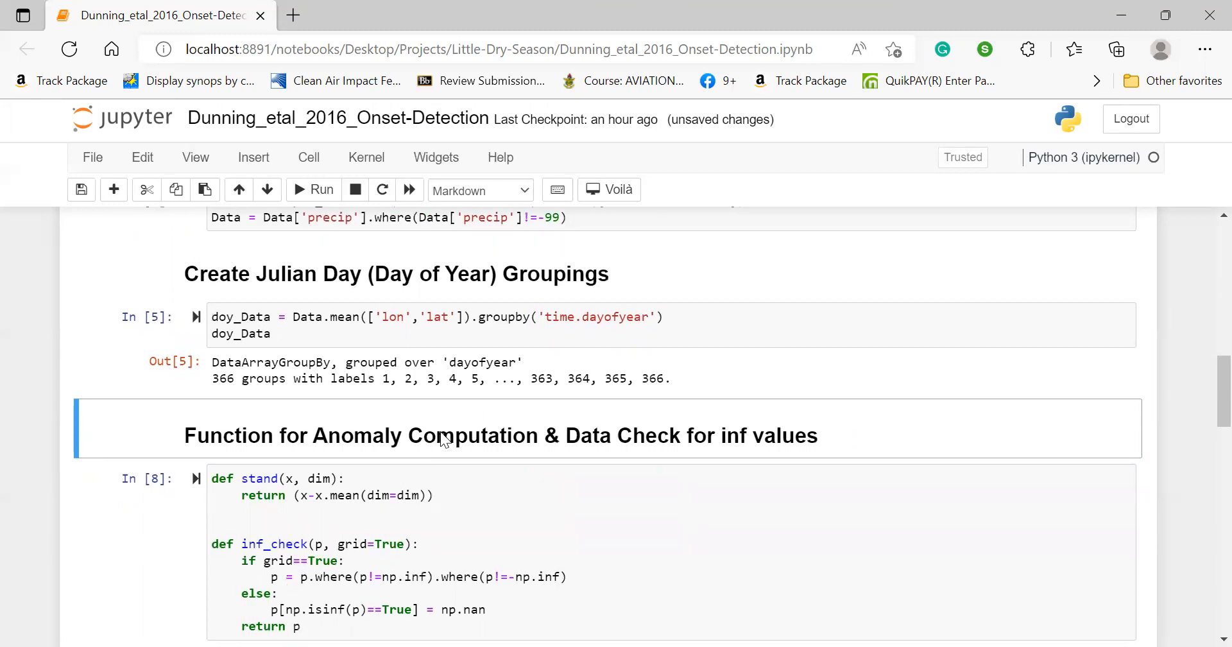
- Review the stand and inf_check function code, then run the cell as In [6]
scroll(down, 3)
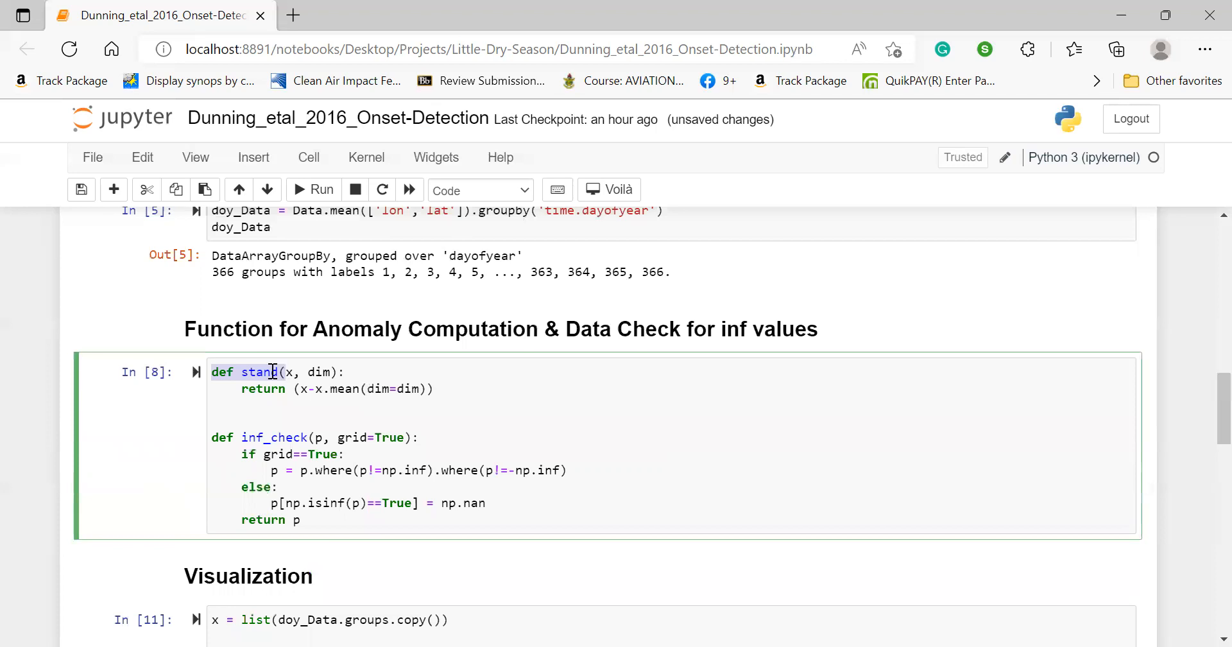
click(242, 372)
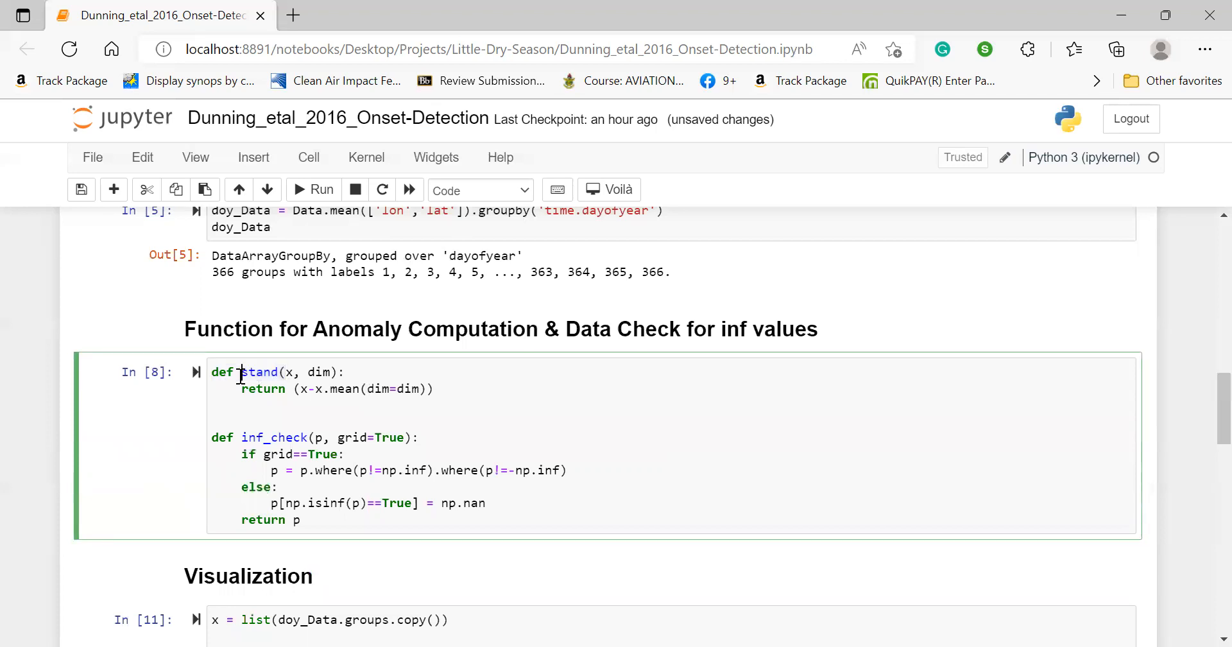
double_click(259, 371)
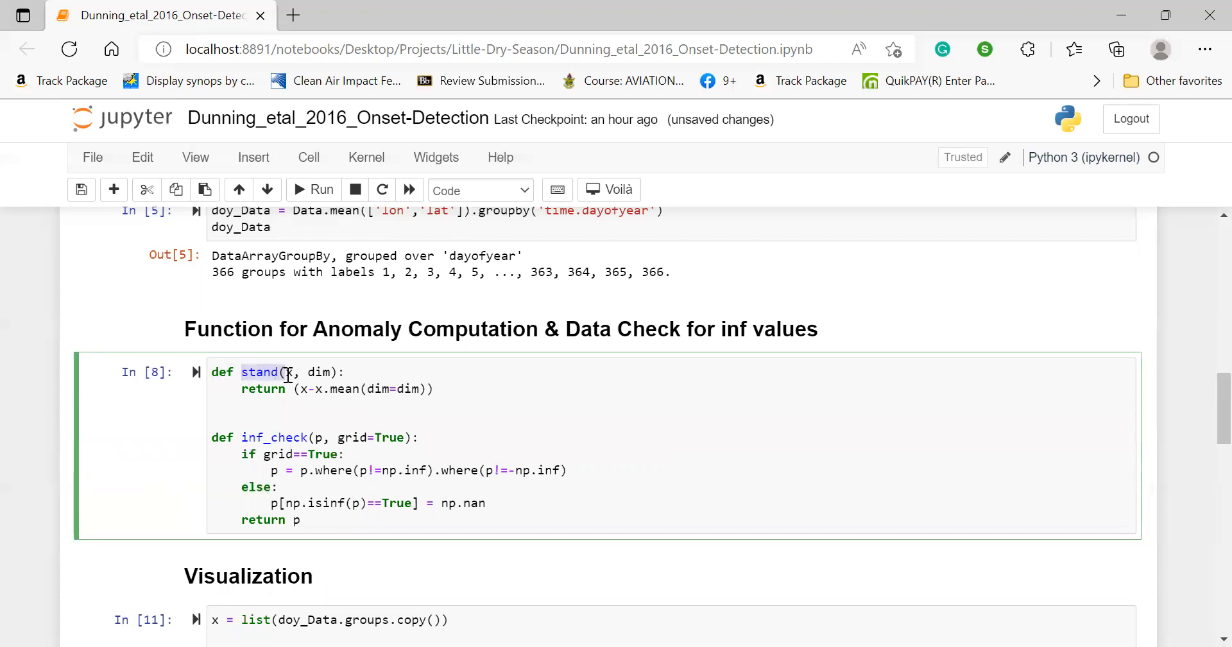
click(291, 372)
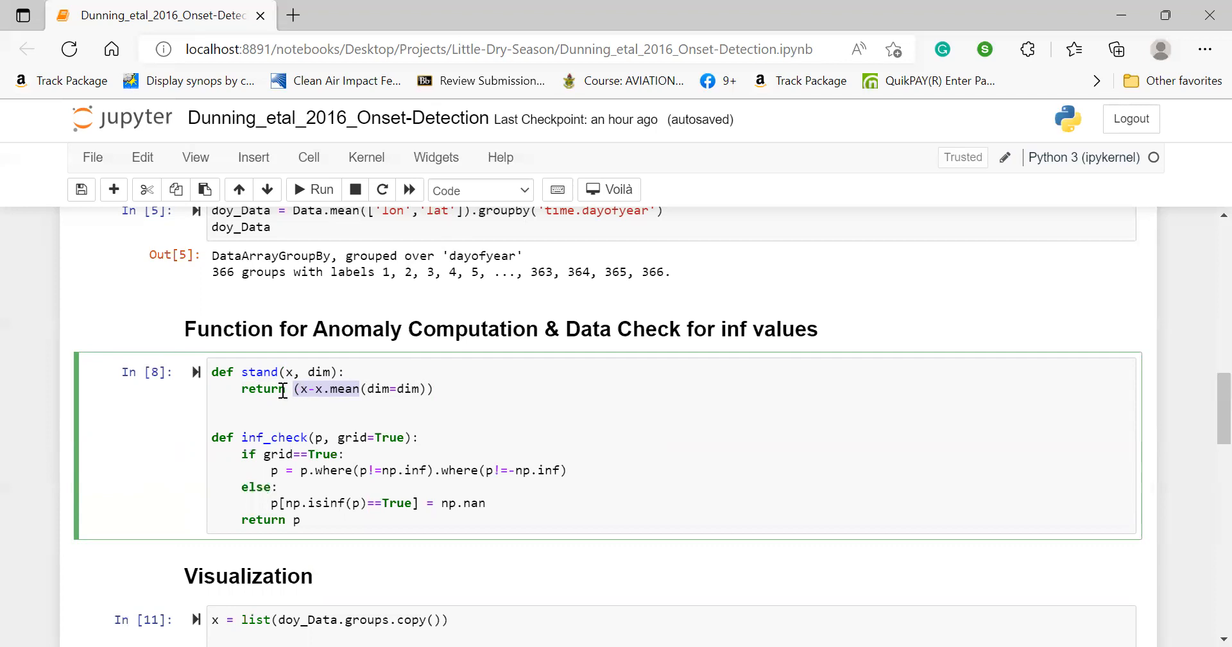
mouse_move(357, 399)
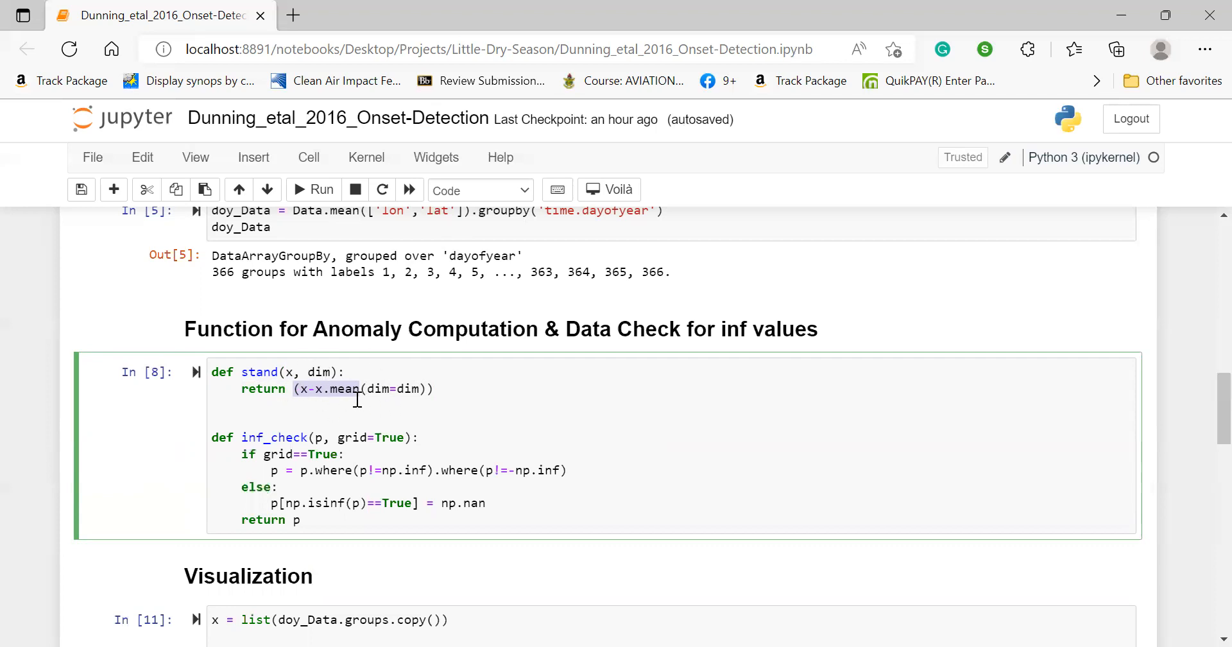
mouse_move(332, 388)
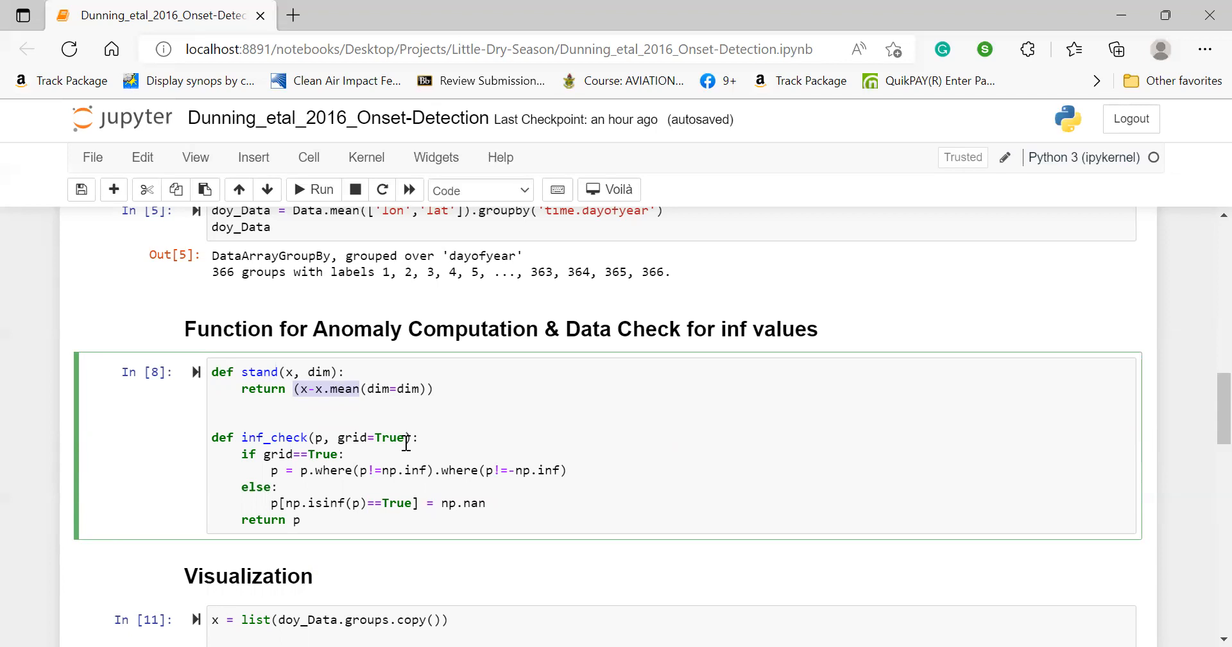
mouse_move(326, 455)
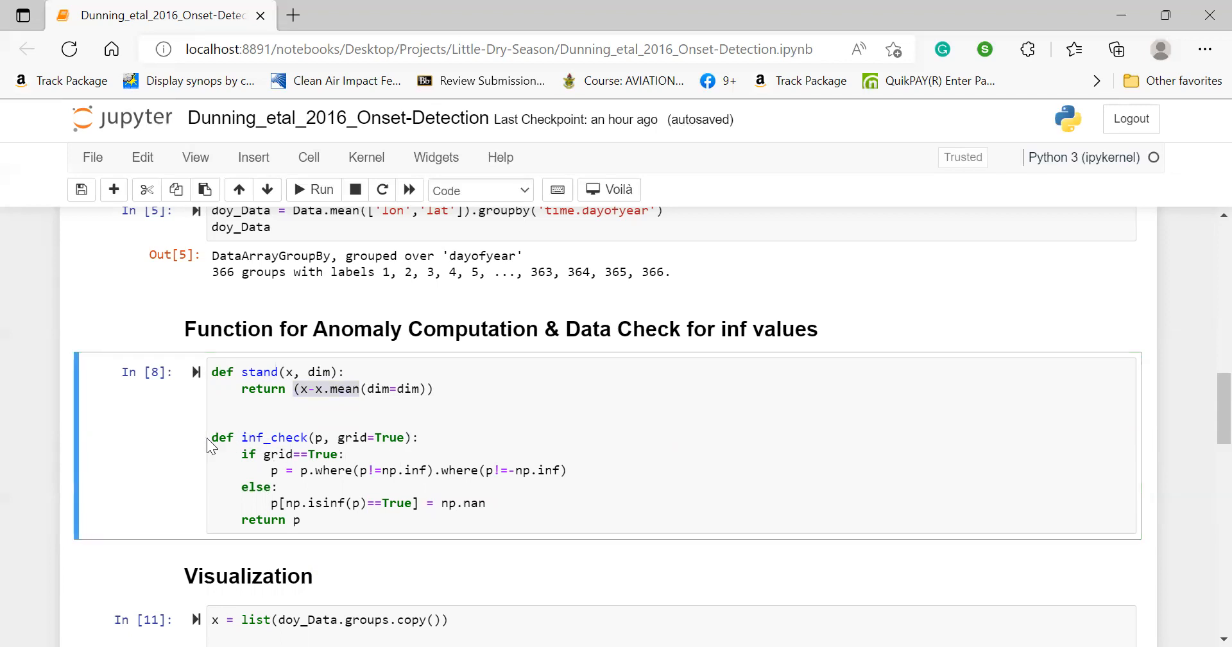
drag(209, 437, 360, 503)
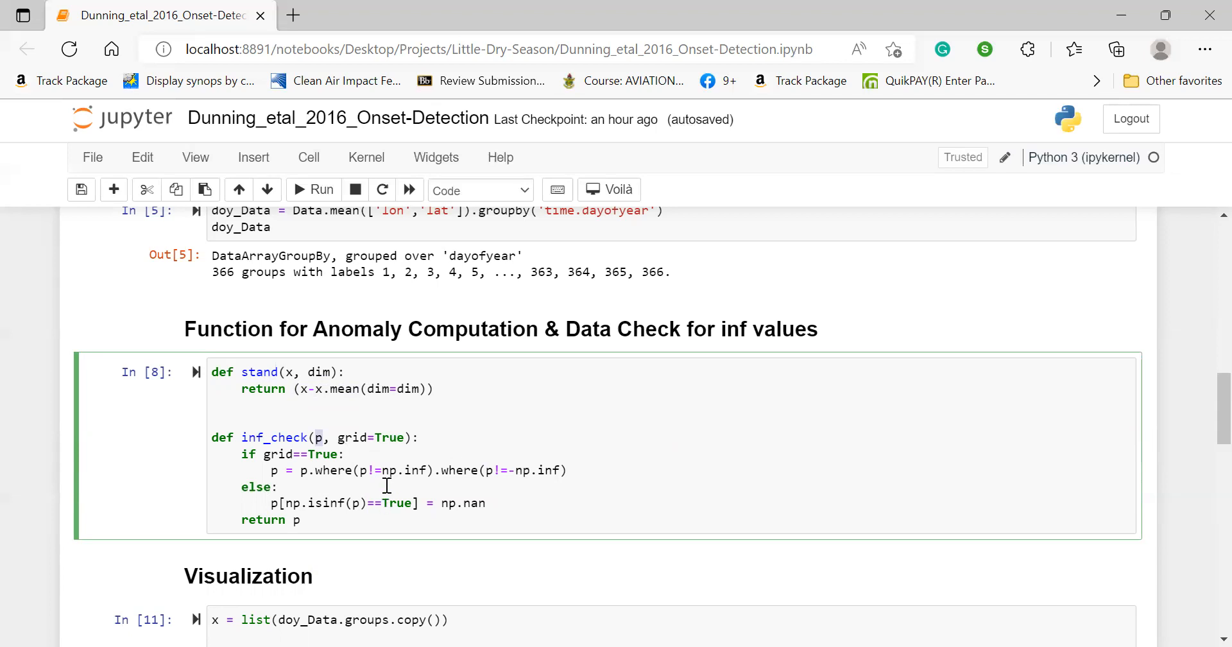
mouse_move(403, 481)
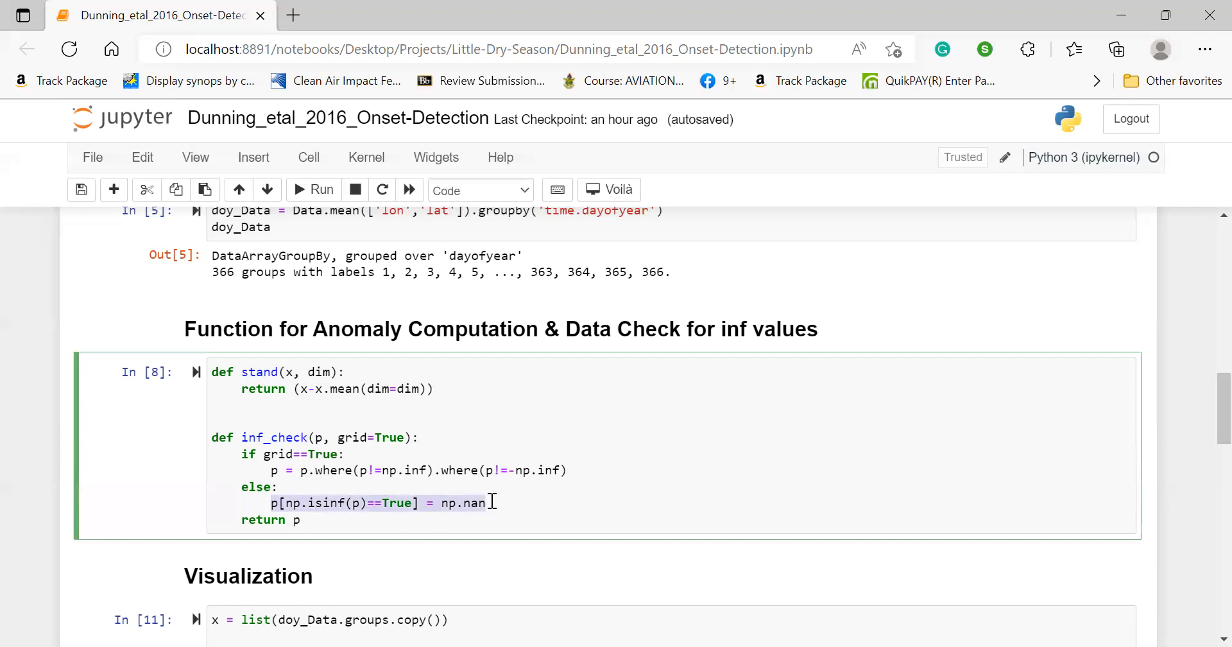
scroll(down, 3)
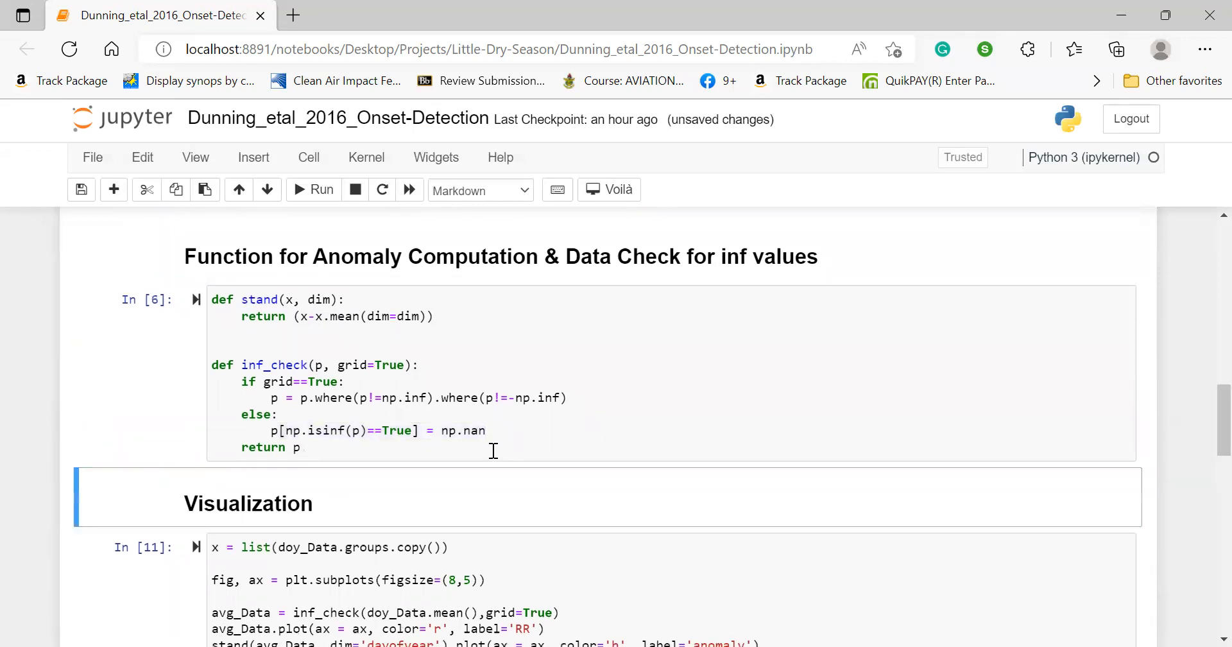
- Run doy_Data.groups in a scratch cell to view the day-of-year group keys
scroll(down, 3)
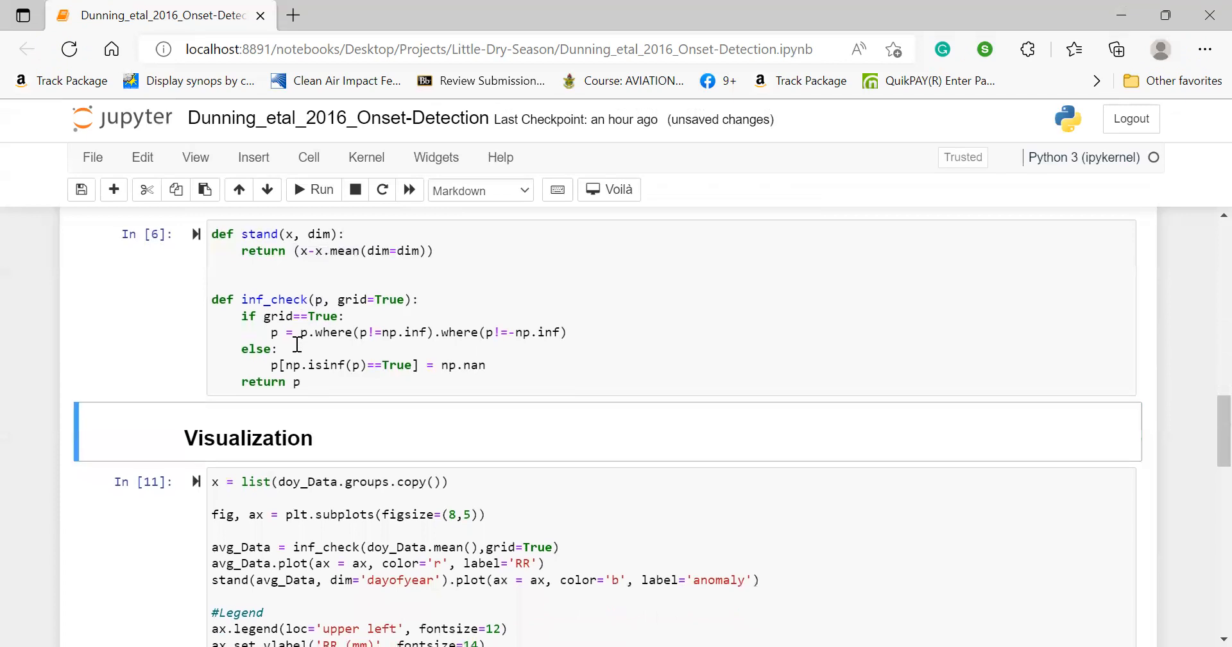
scroll(down, 3)
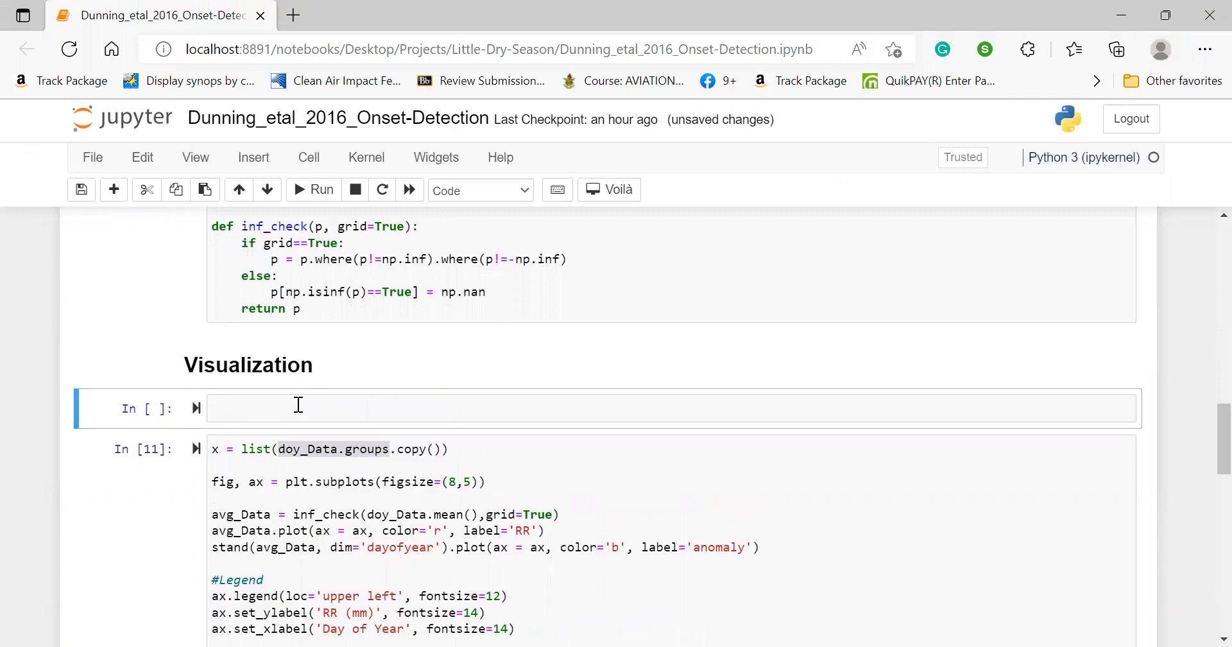
text(doy_Data.groups)
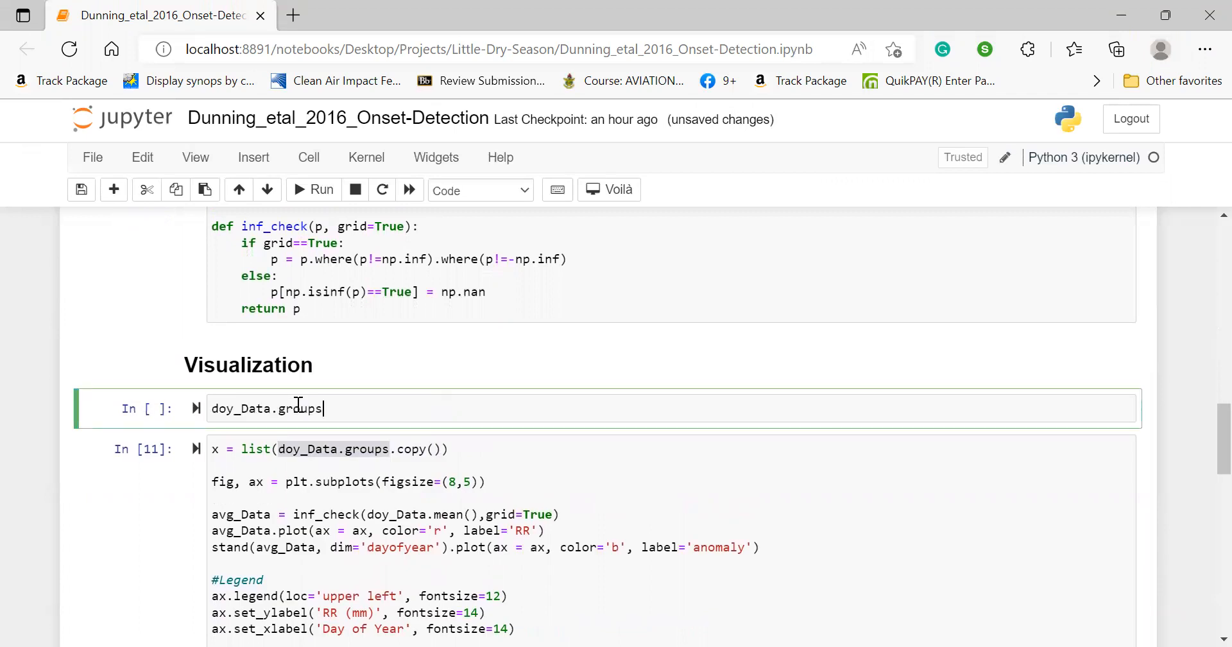
scroll(down, 3)
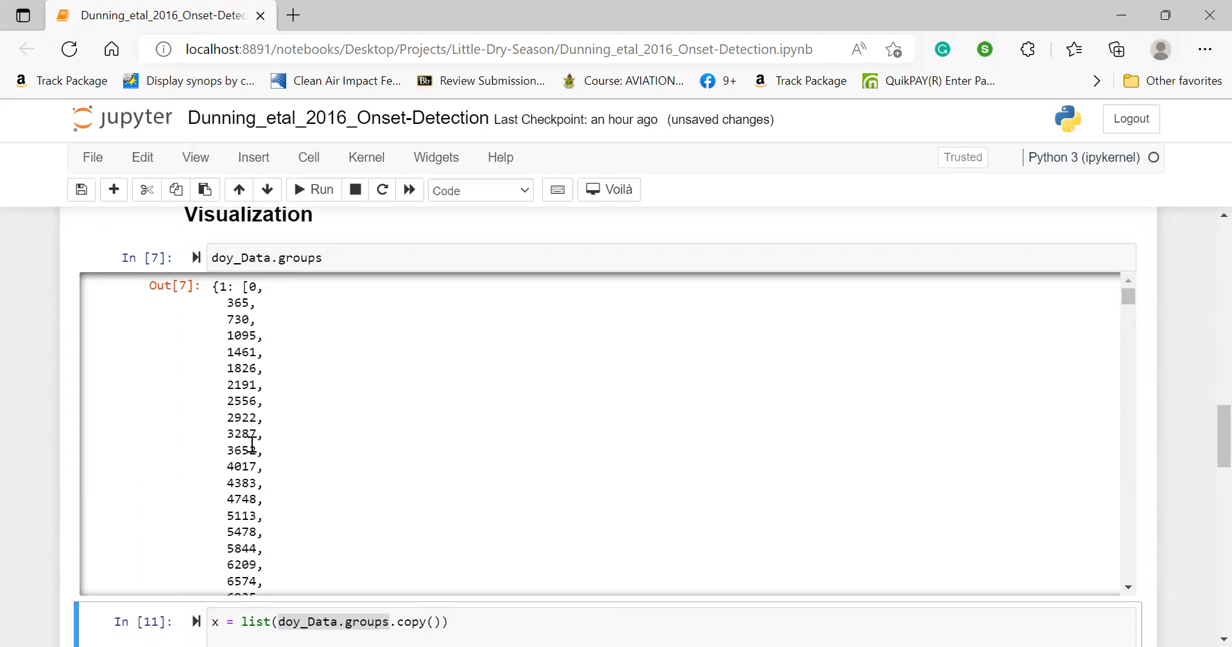
scroll(down, 3)
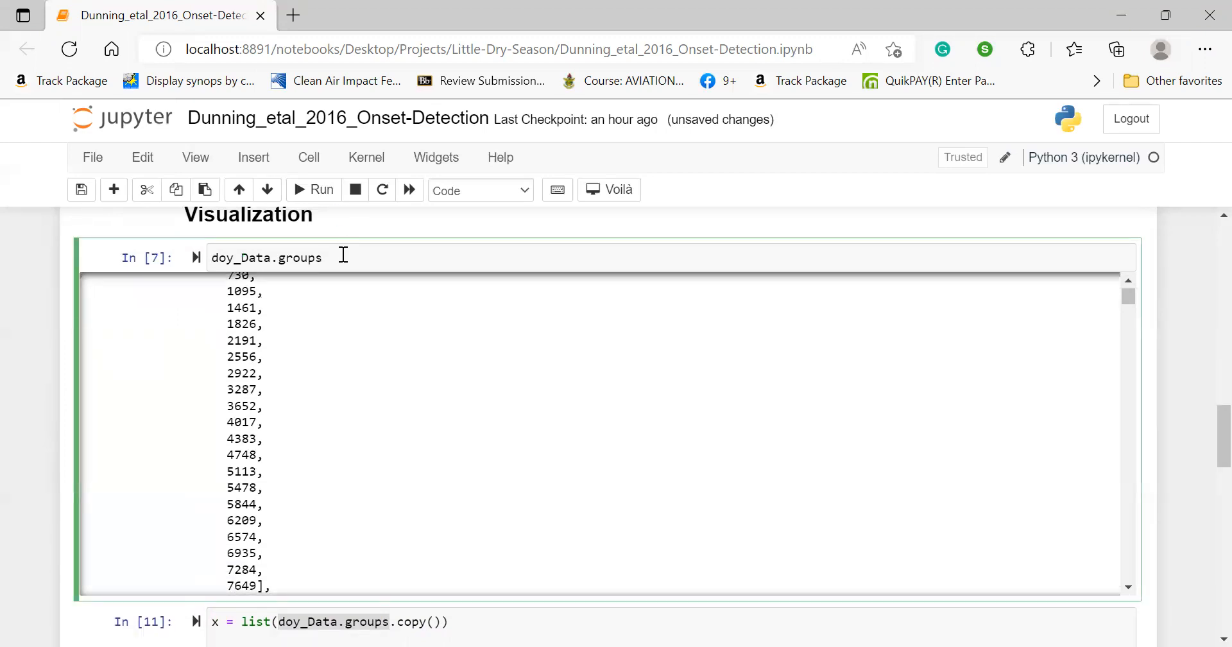
- Wrap it as list(doy_Data.groups.copy()) to list keys 1–366, then delete the scratch cell
text(.copy())
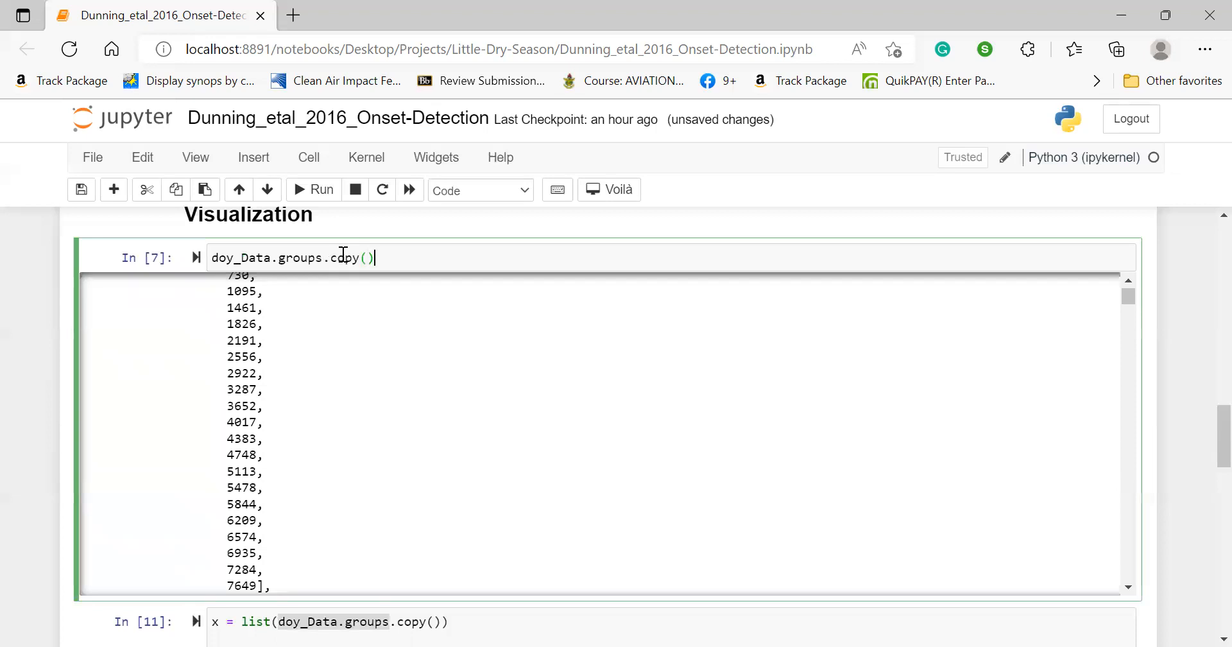
scroll(down, 3)
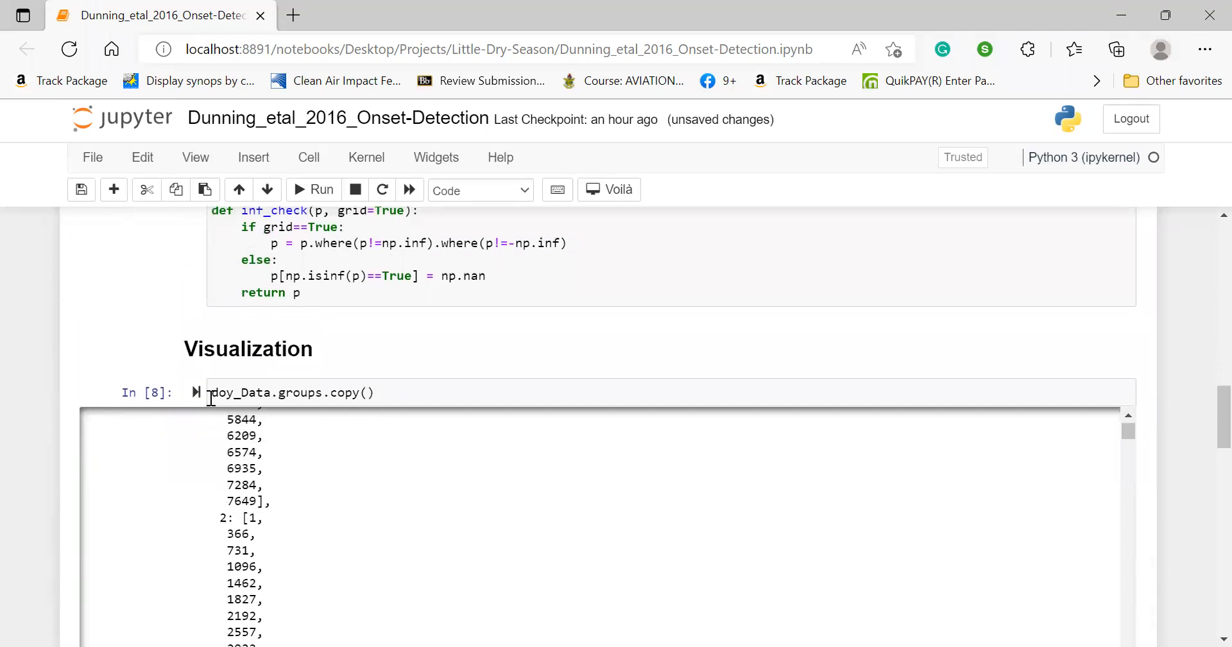
text(list()
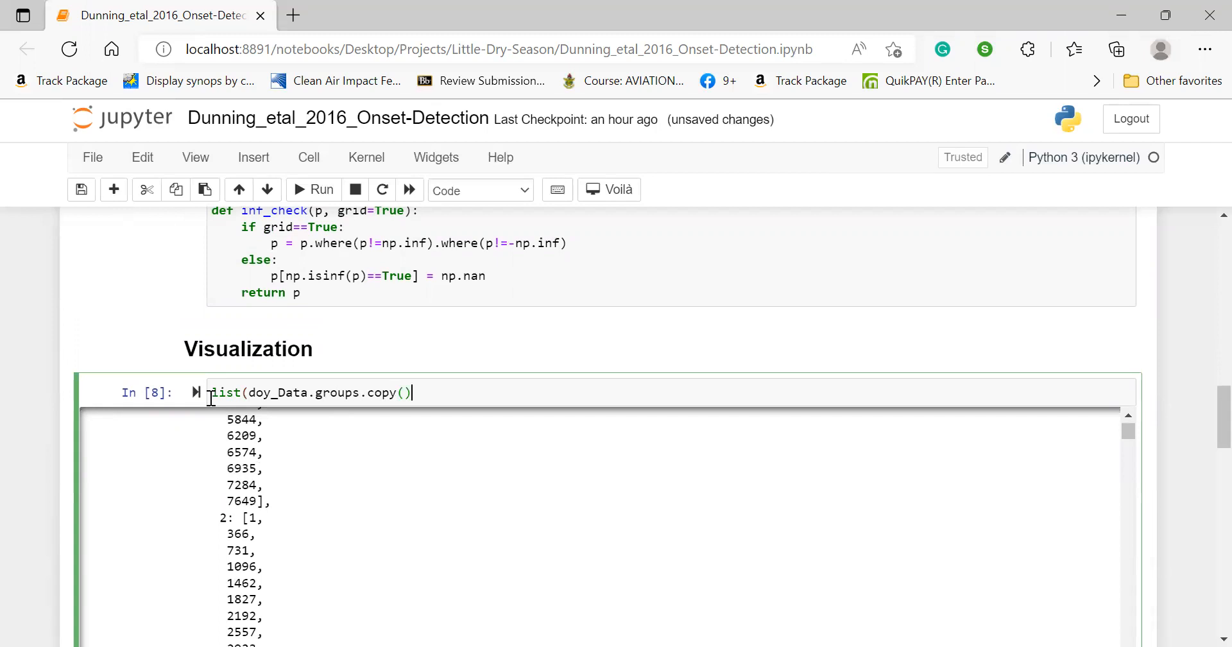
text())
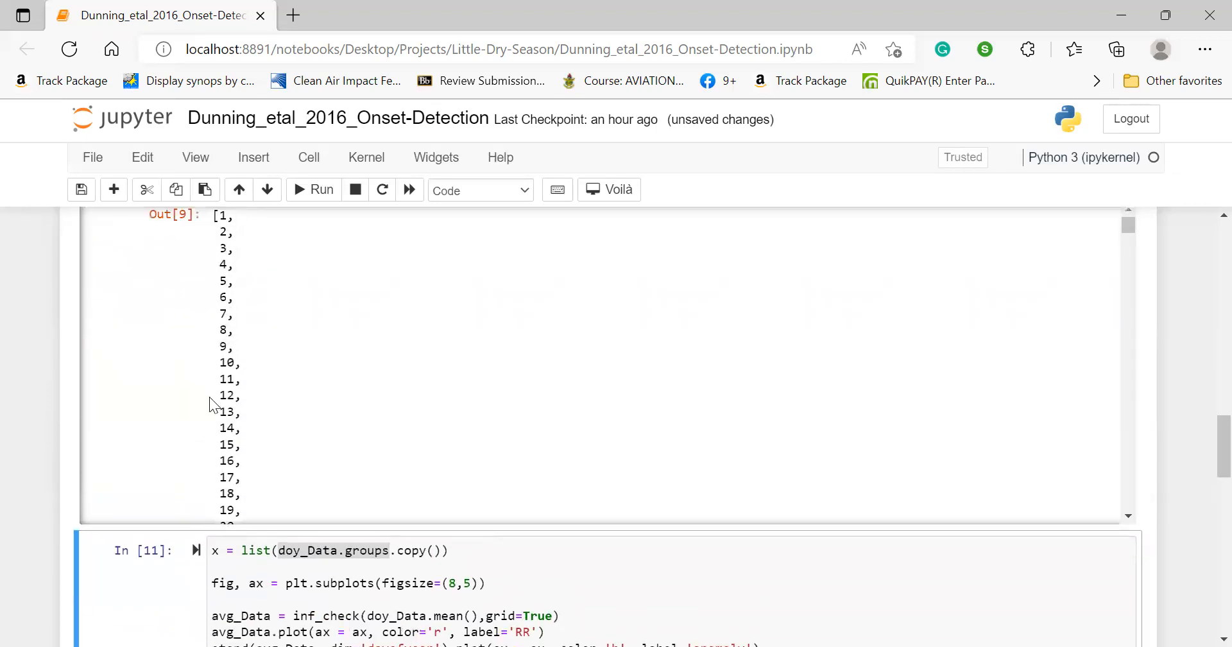
scroll(down, 3)
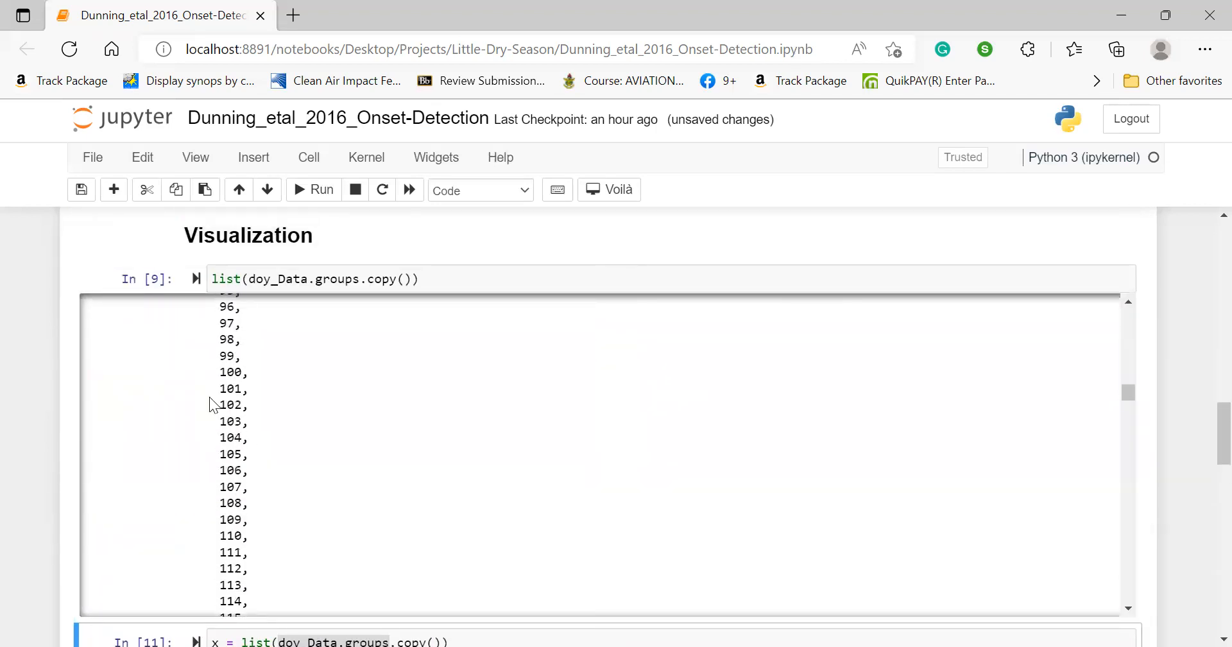
scroll(down, 3)
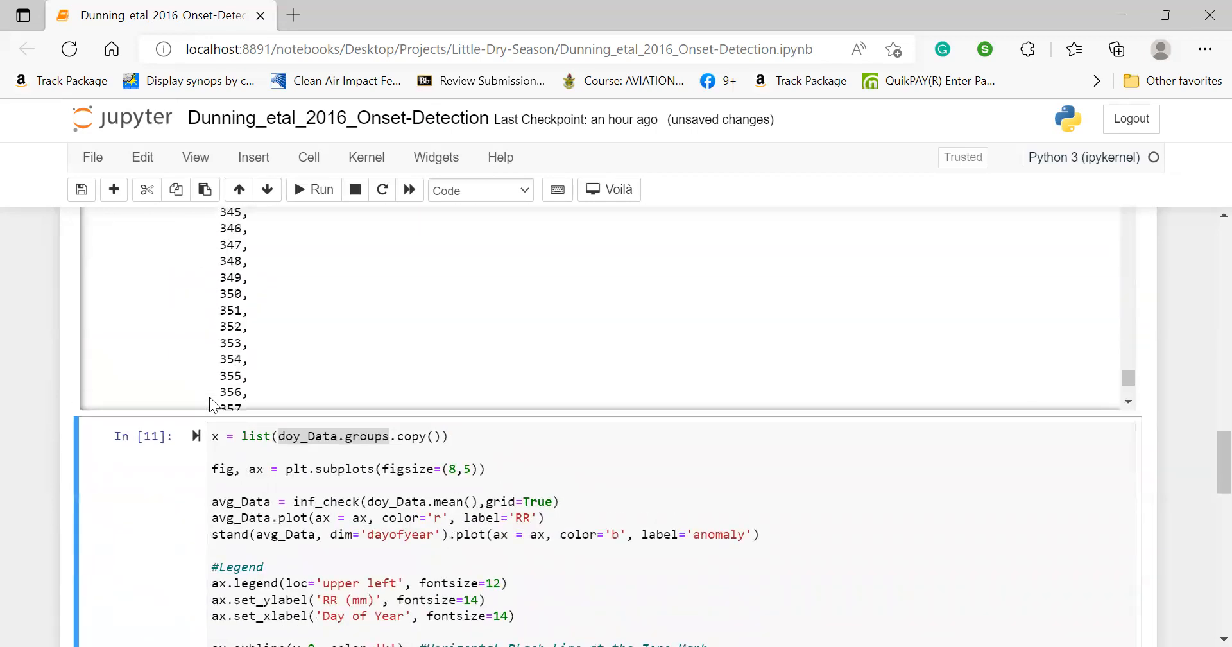
right_click(137, 330)
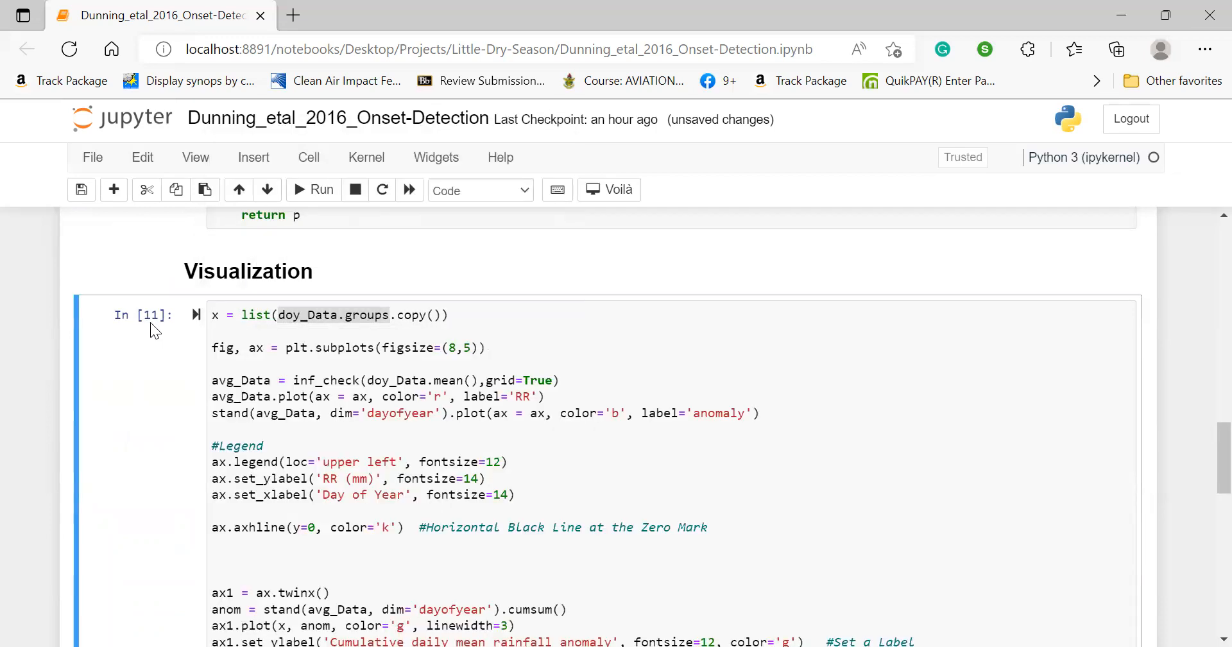
- Select the In [11] plotting cell and highlight doy_Data in its inf_check call
click(227, 315)
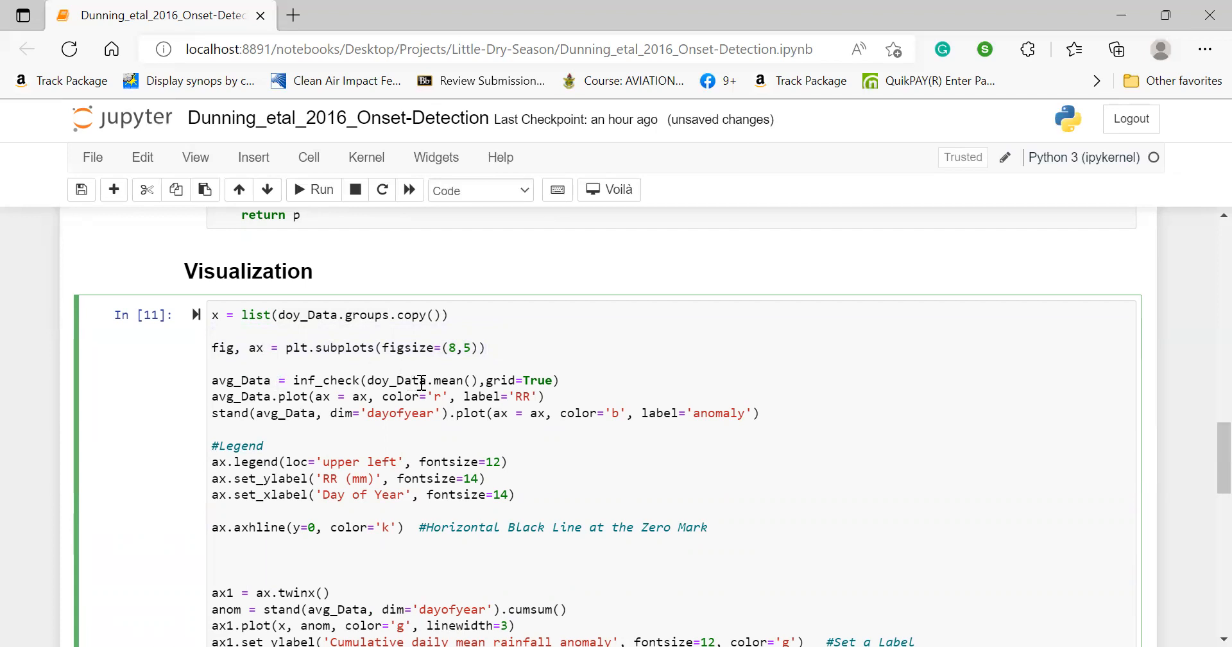
double_click(400, 379)
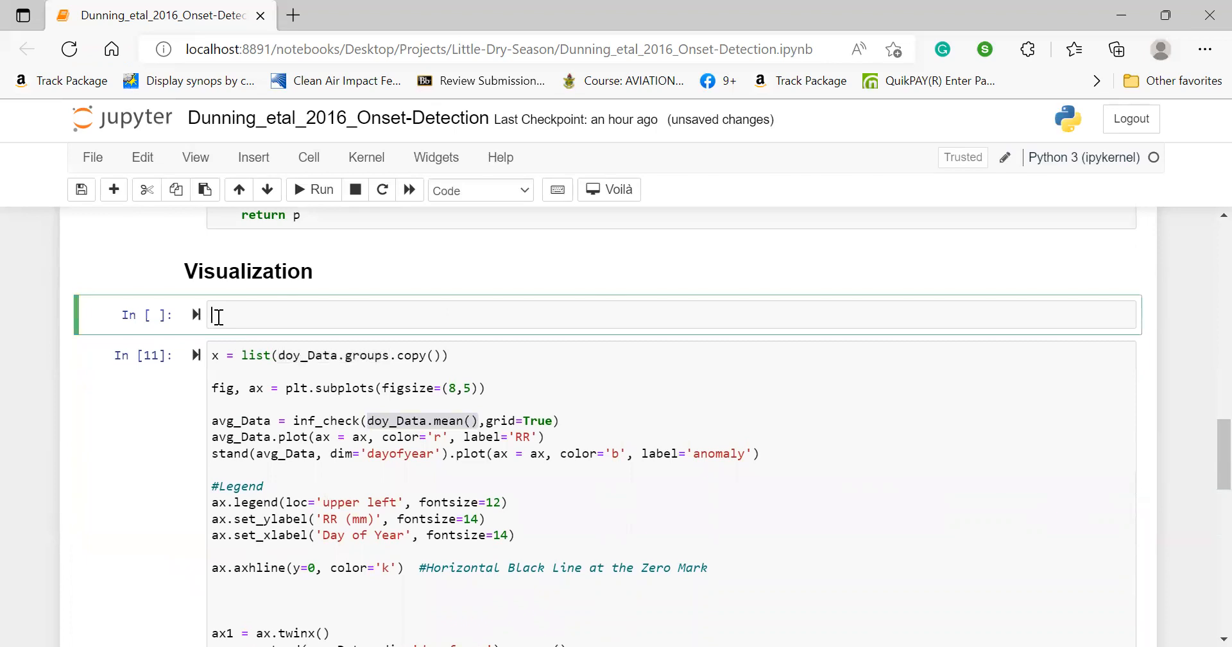
- Evaluate doy_Data.mean() in the new cell to see the 366-value precip DataArray
text(doy_Data.mean())
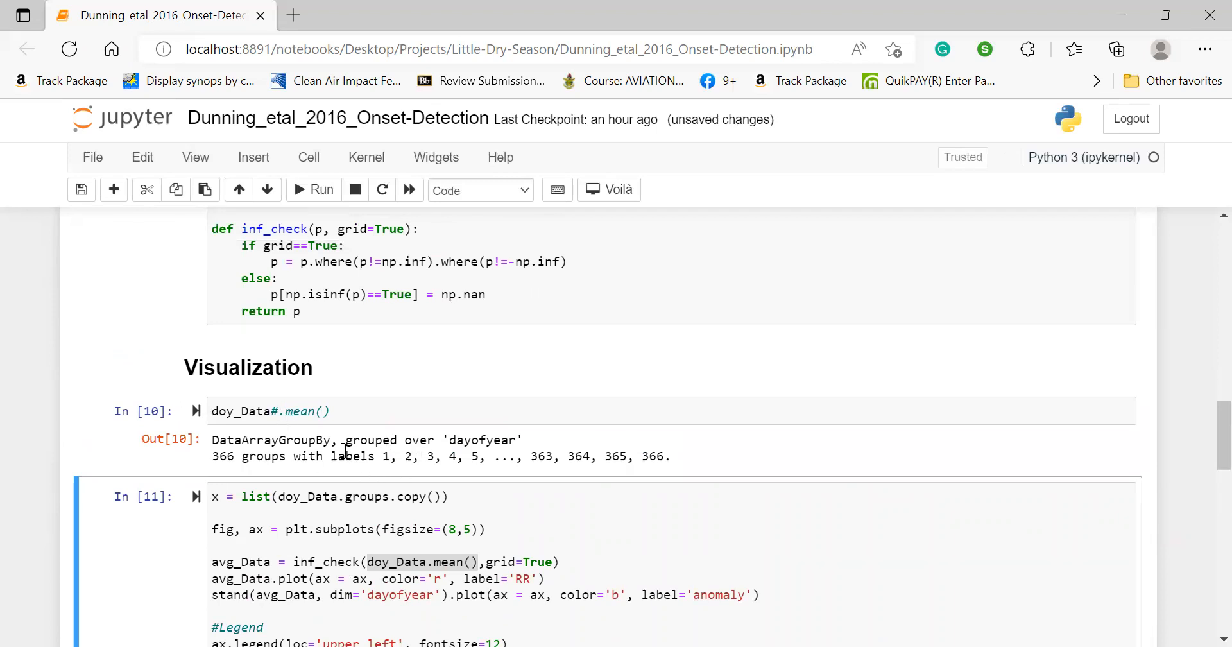
scroll(down, 3)
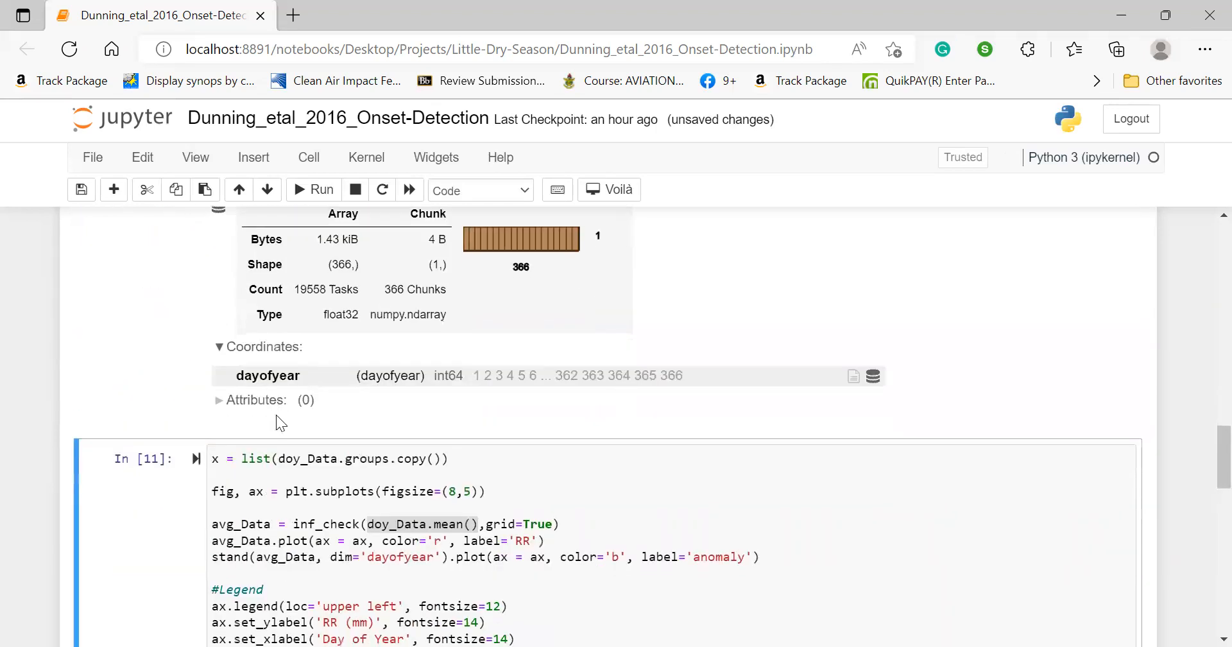
scroll(down, 3)
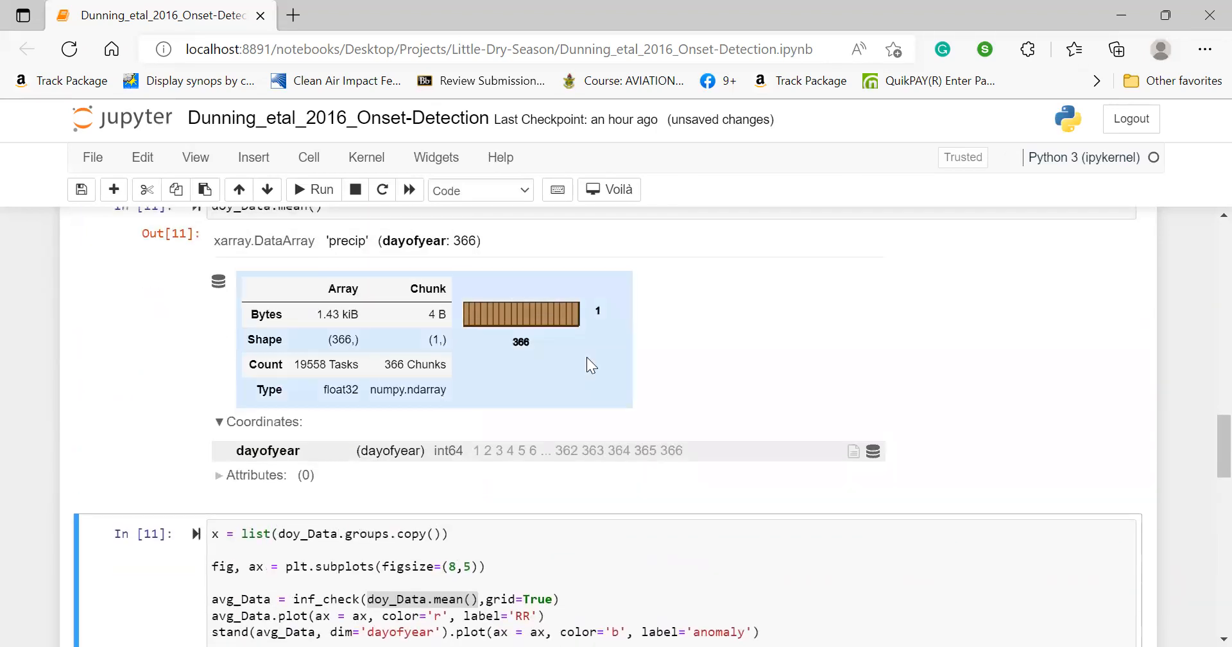
mouse_move(600, 358)
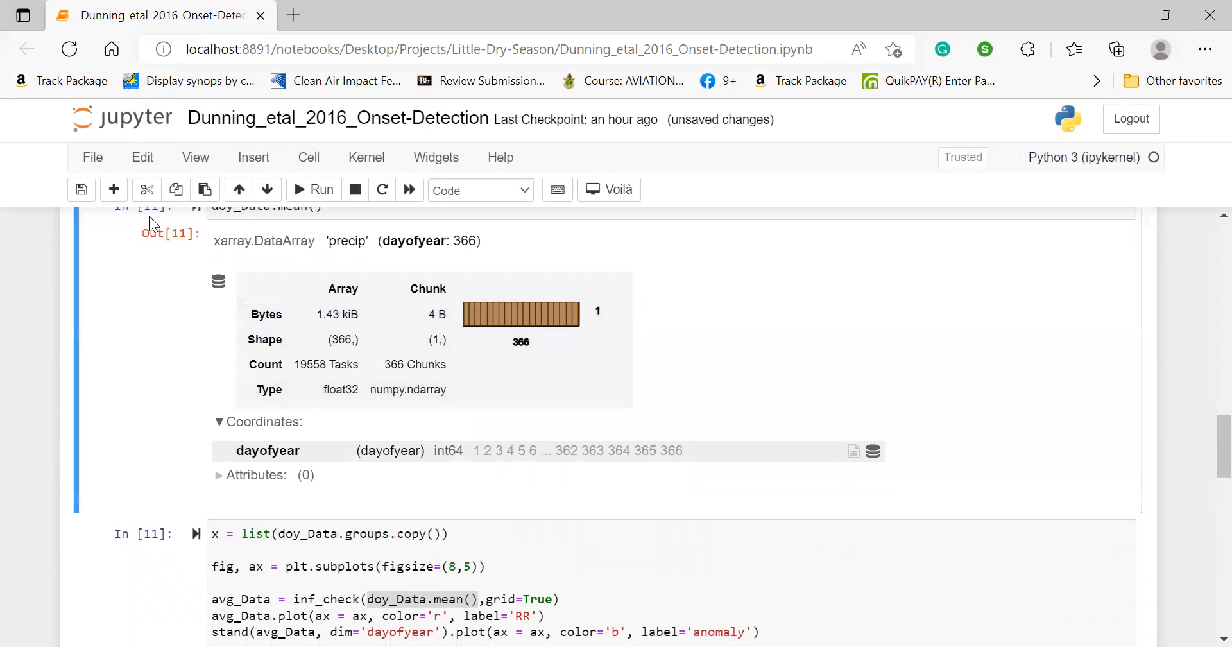
scroll(up, 3)
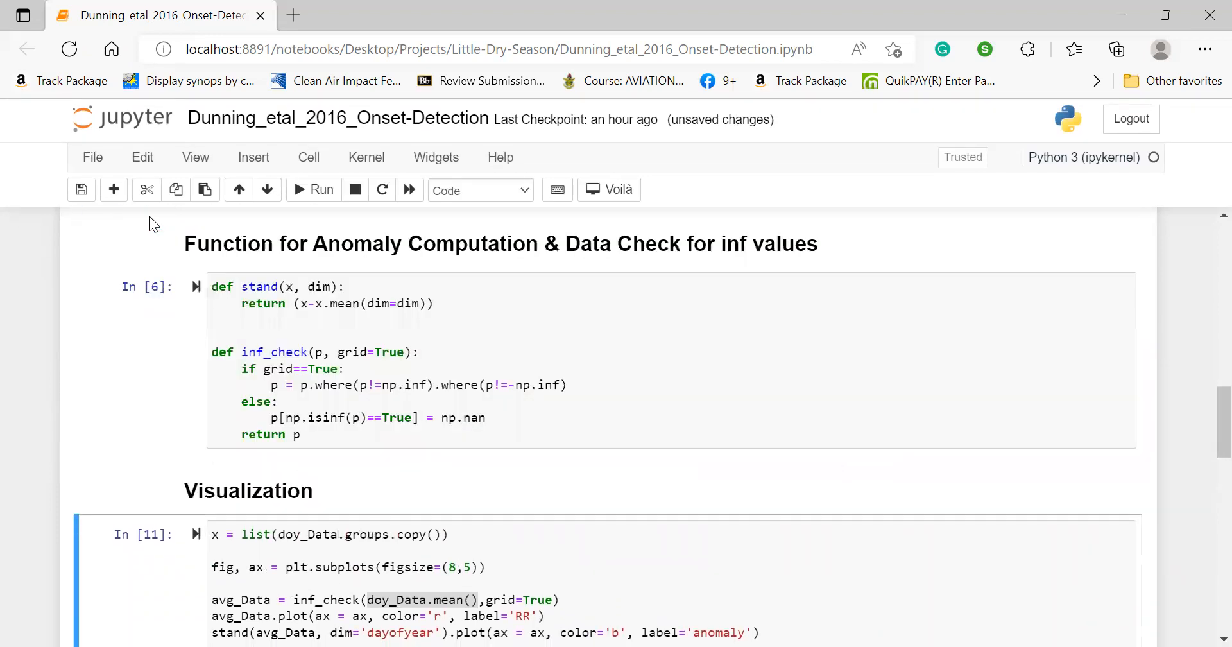
scroll(down, 3)
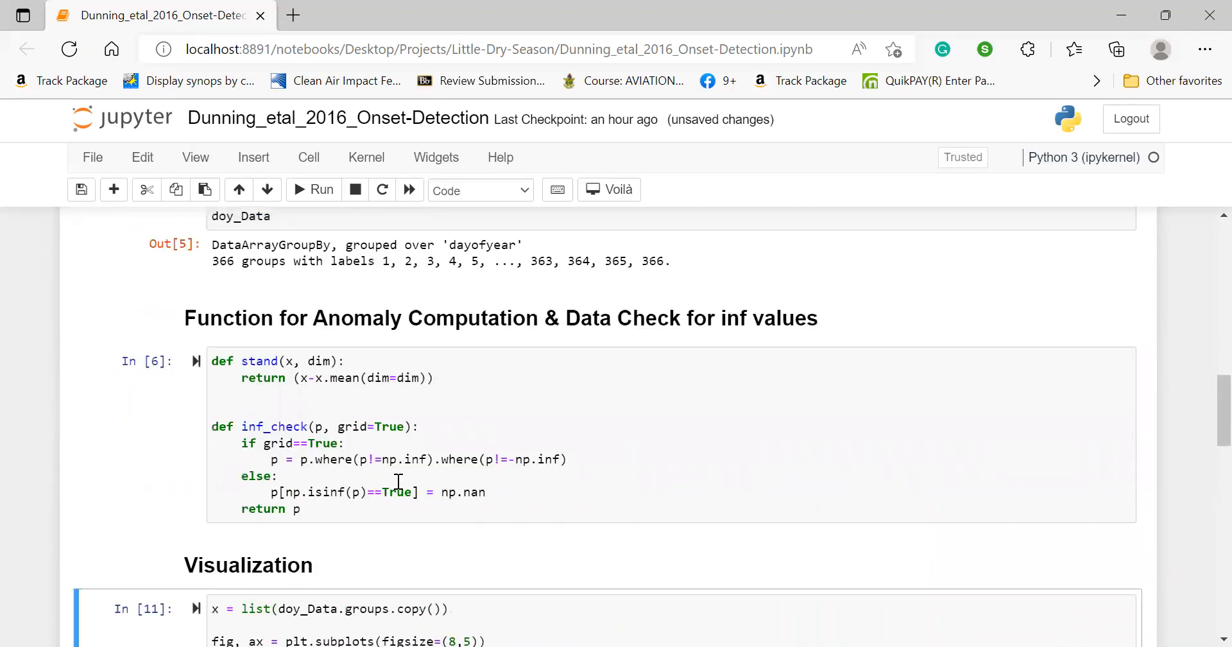
- Select the avg_Data plotting line and bring the Dunning et al. 2016 title into view
scroll(down, 3)
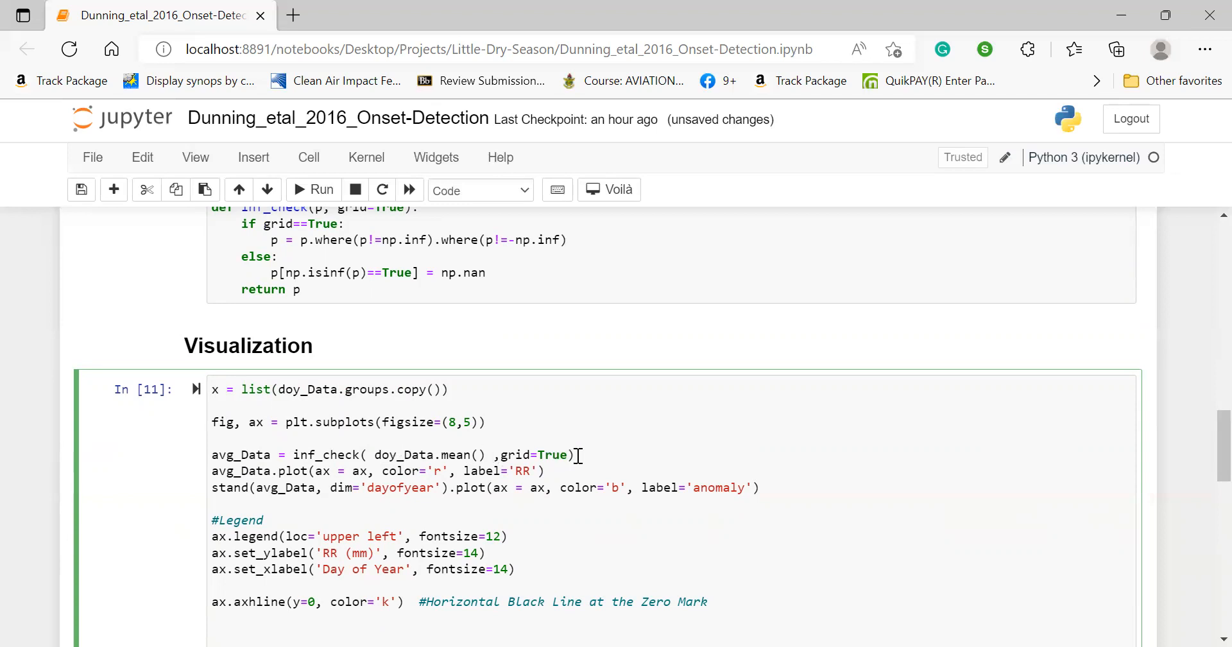
triple_click(392, 455)
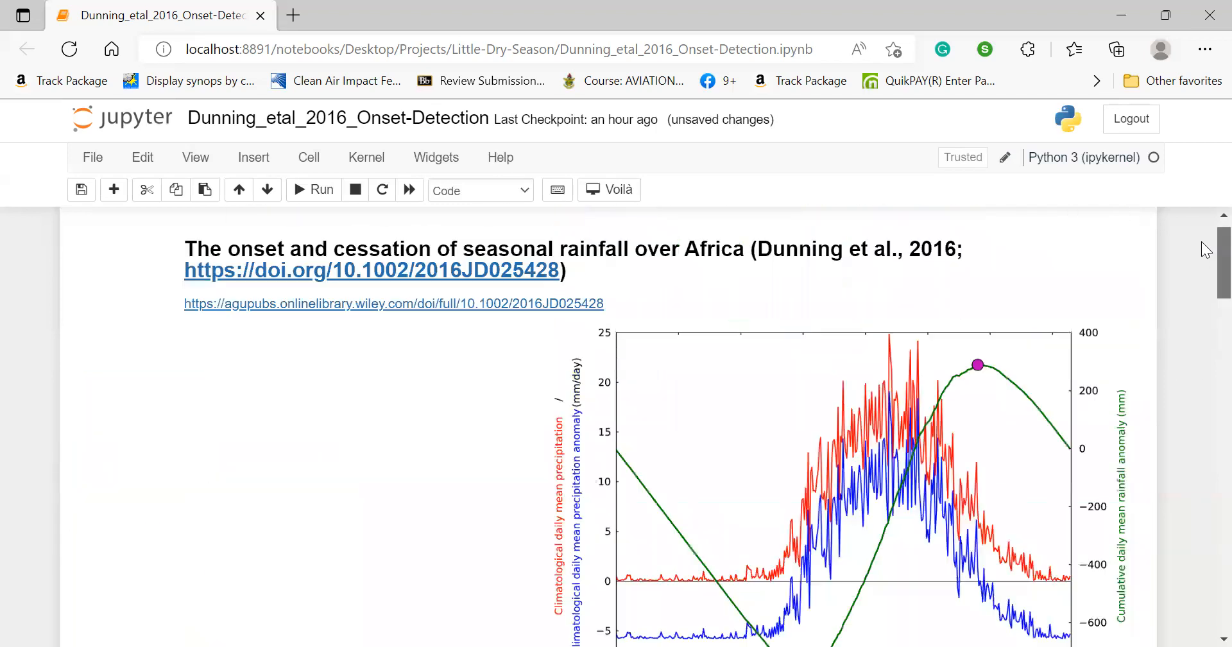
- Scroll past the reference rainfall figure toward the Visualization plotting code
scroll(down, 3)
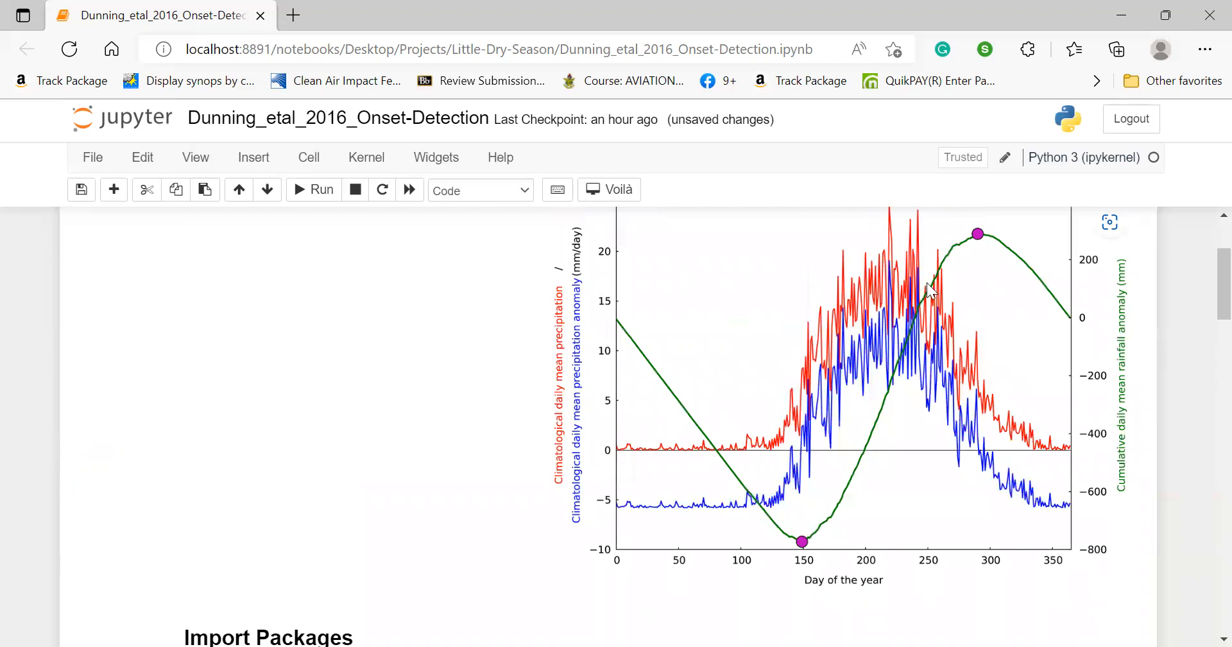
mouse_move(1051, 424)
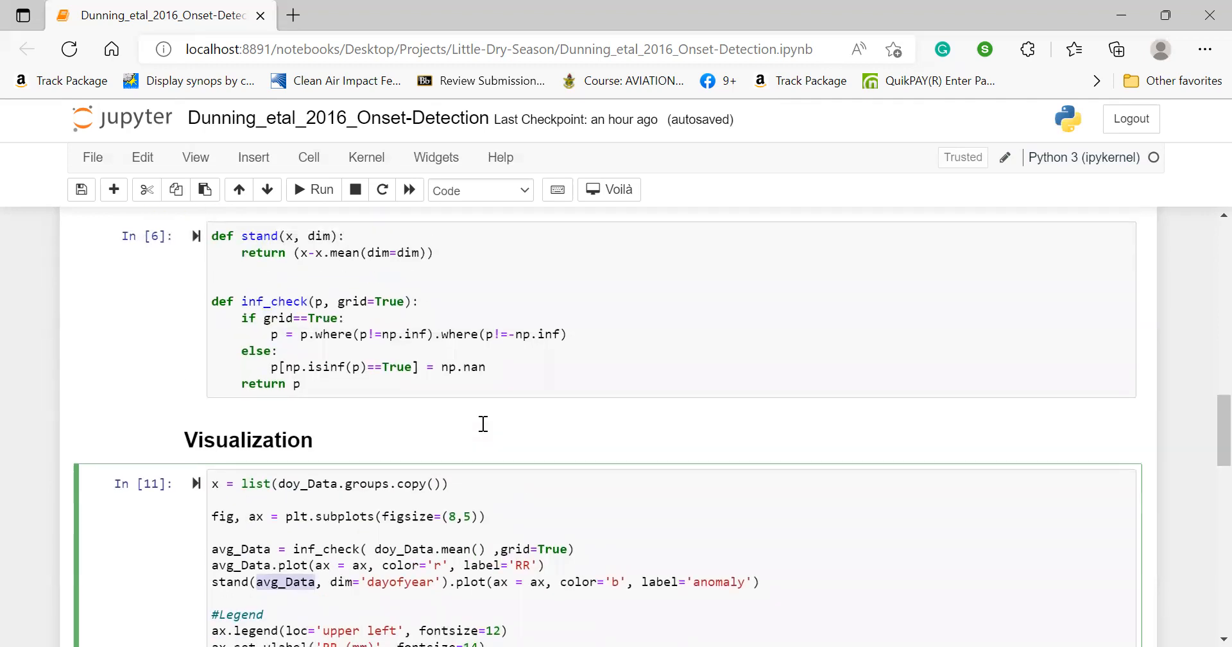
- Scroll through the Visualization cell and back to the reference figure and Import Packages
scroll(down, 3)
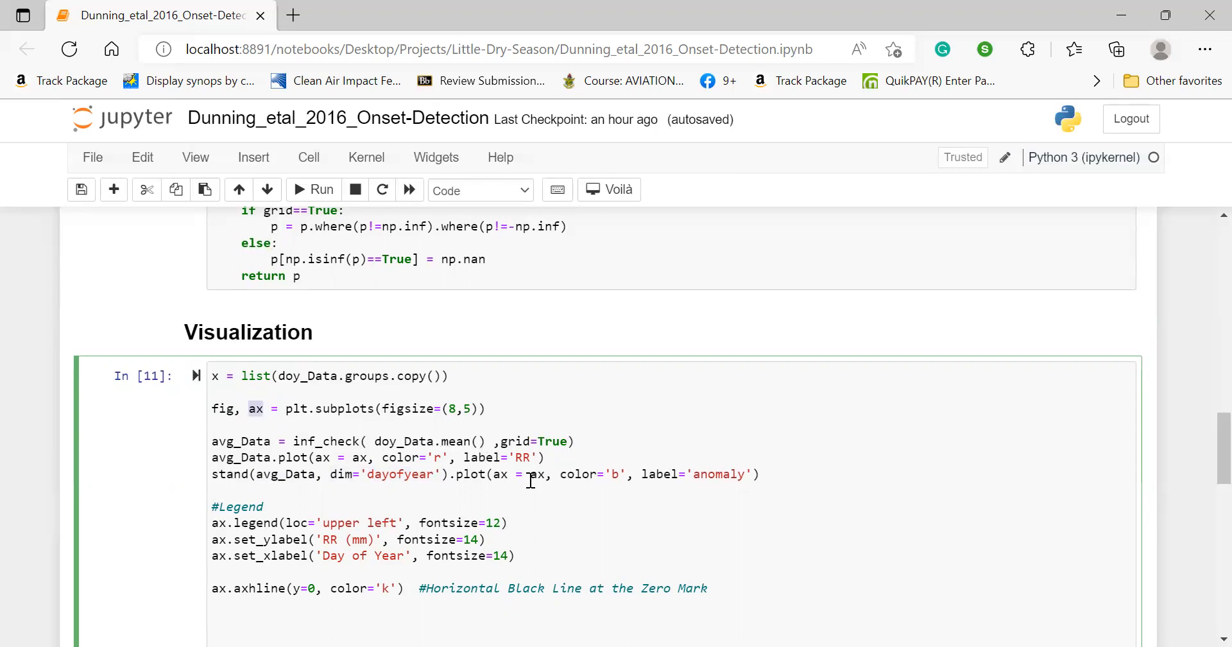
mouse_move(532, 475)
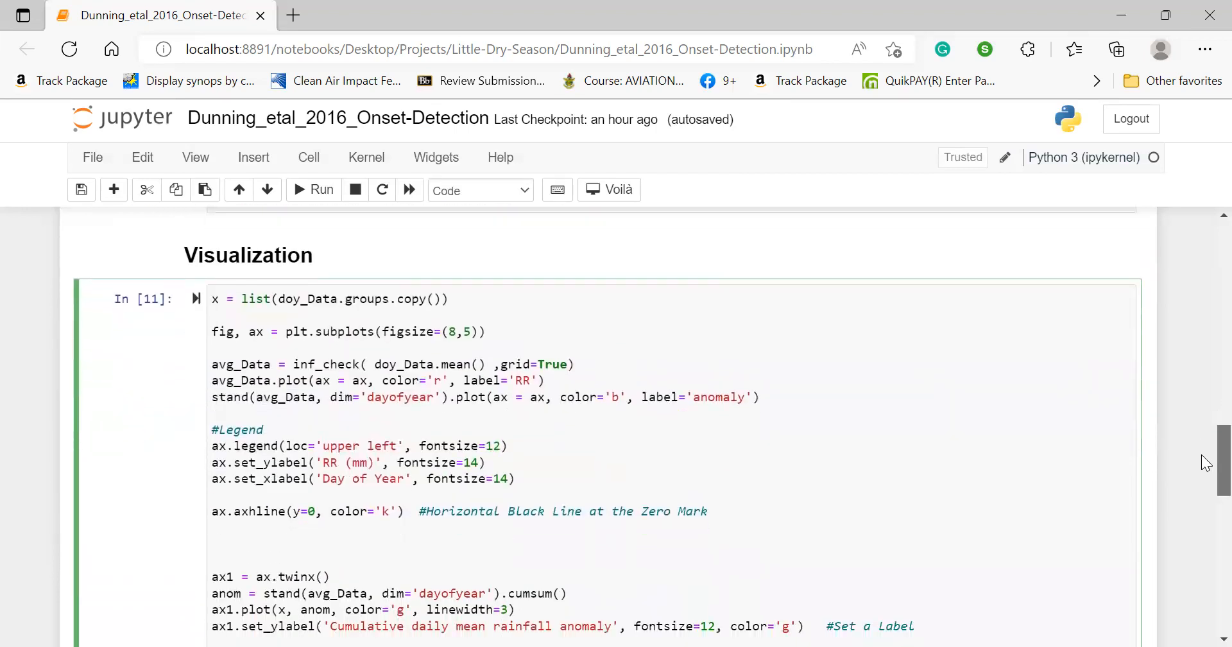
scroll(down, 3)
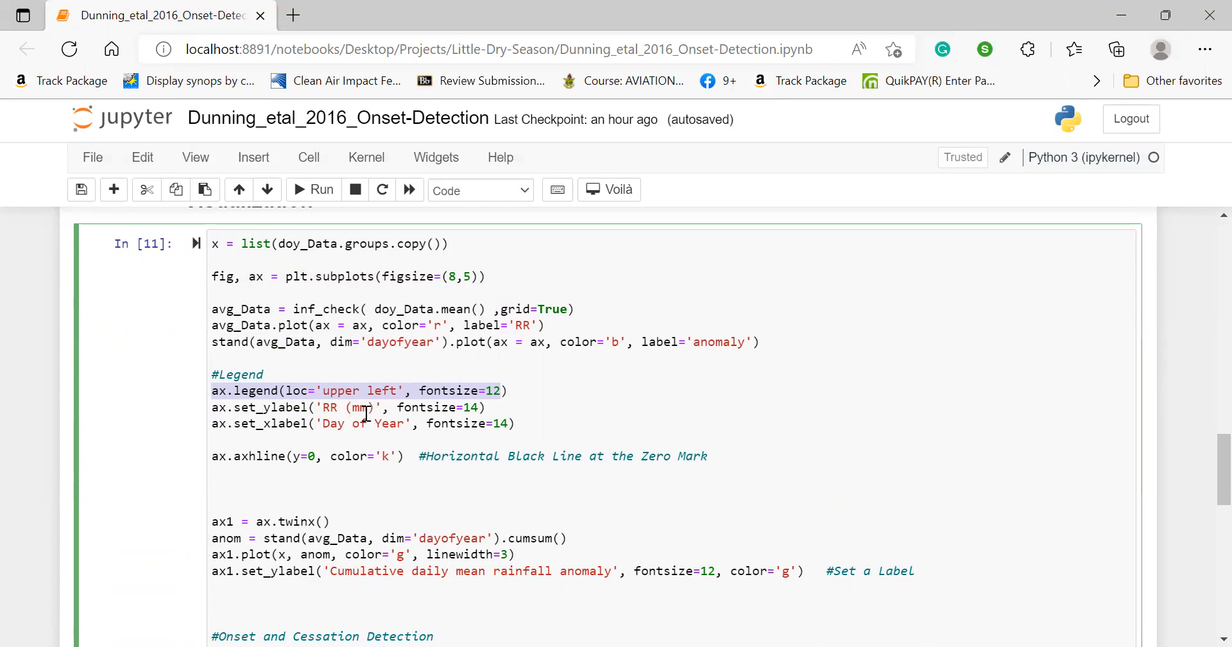
mouse_move(409, 430)
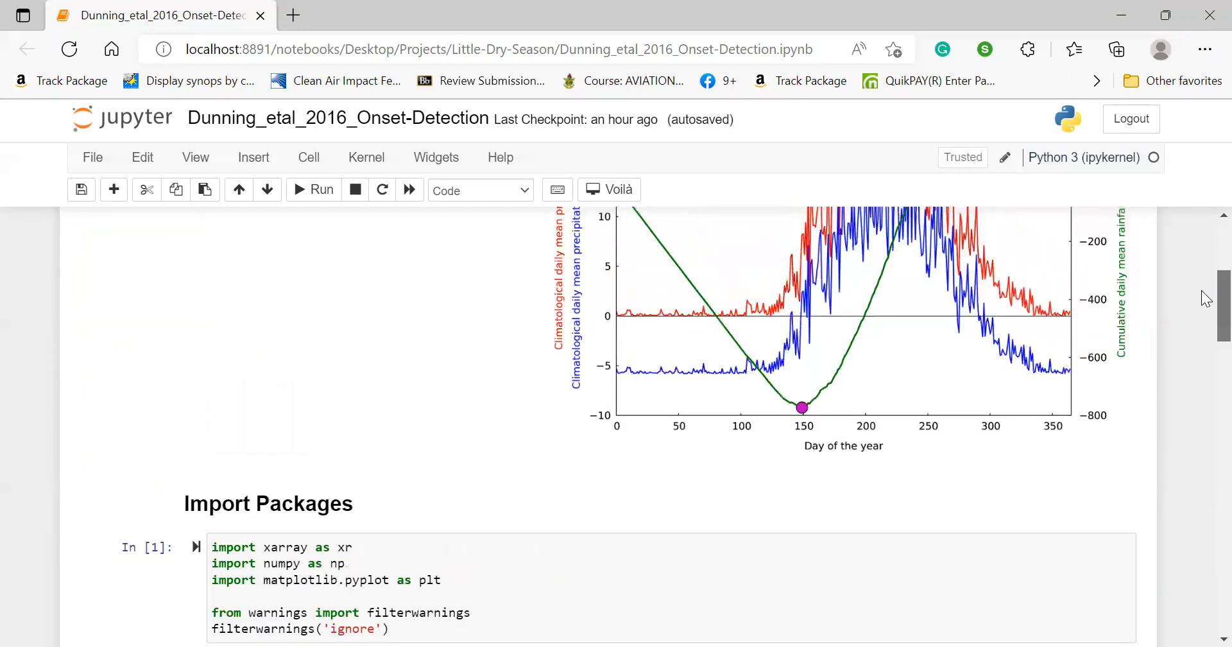
- Scroll down to the ax.twinx() and Onset and Cessation Detection lines of the Visualization cell
scroll(down, 3)
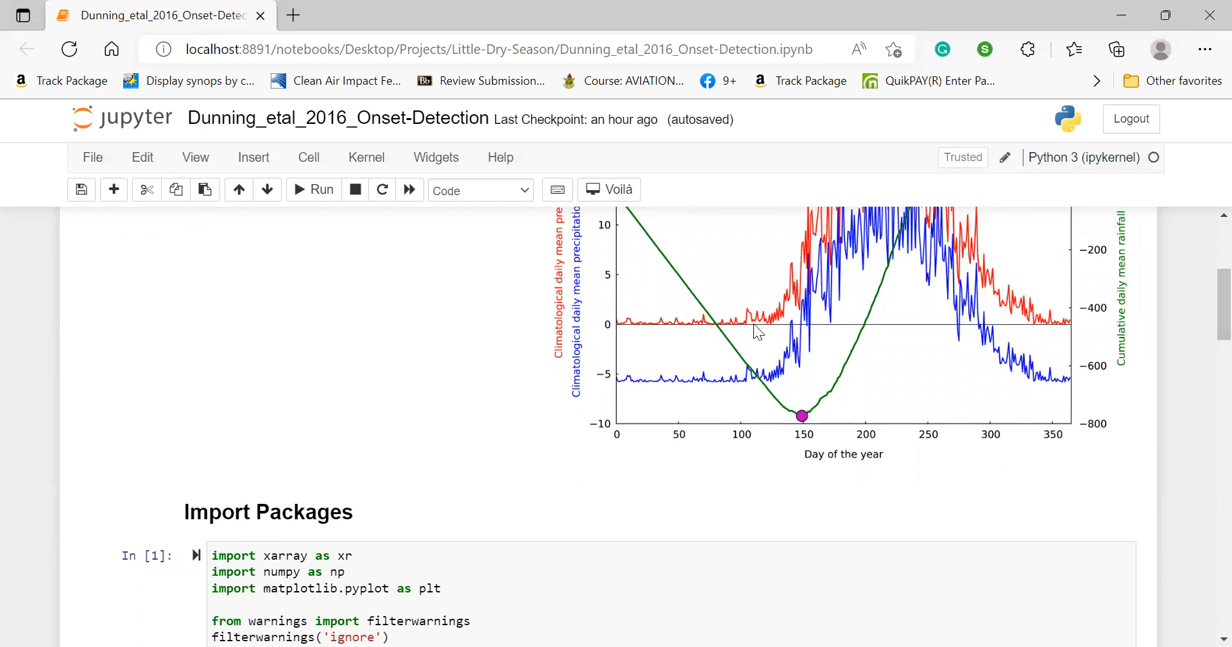
mouse_move(649, 330)
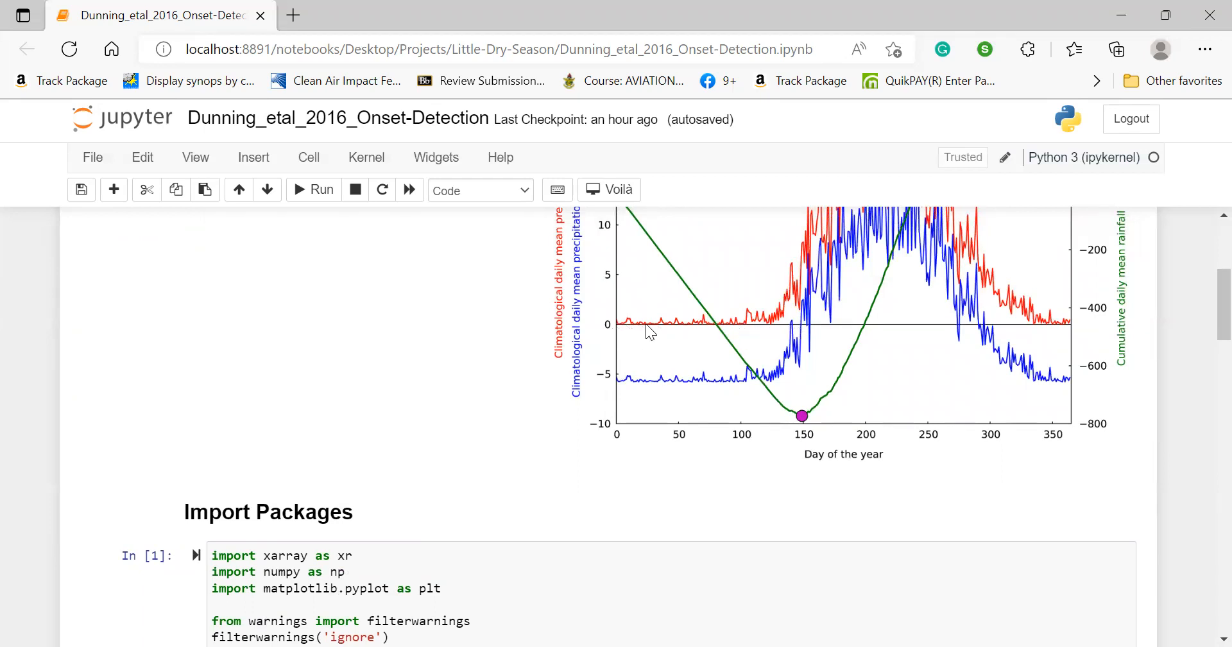
mouse_move(805, 338)
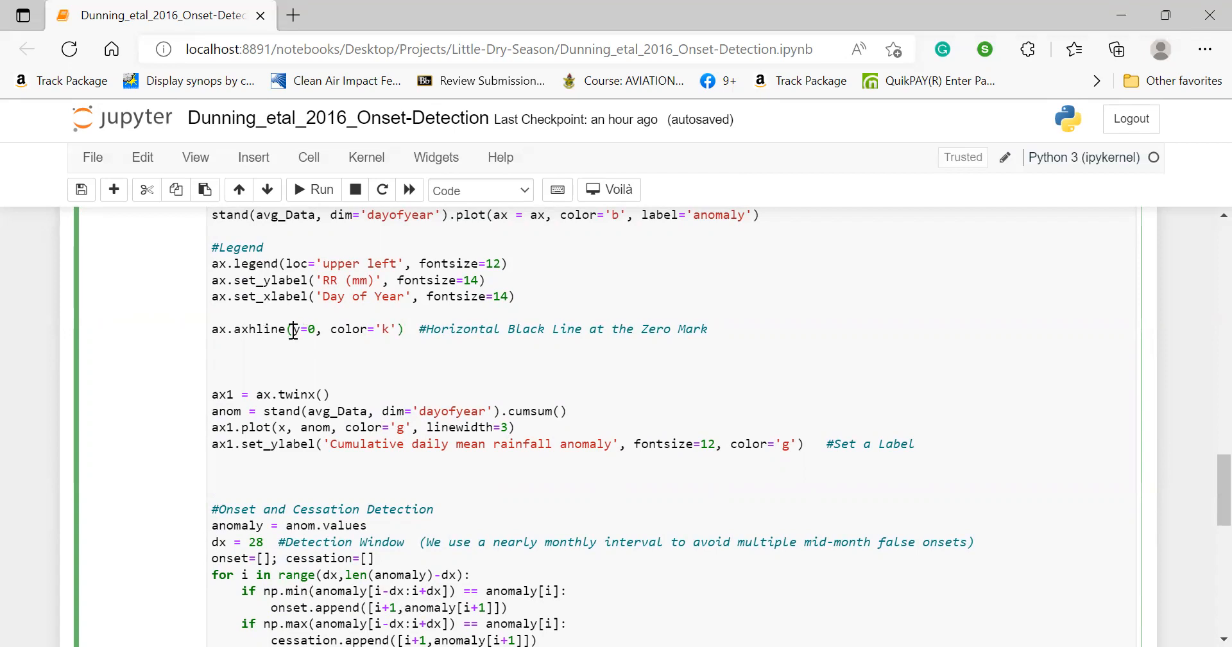
- Enclose the code from ax1 = ax.twinx() through the ax1.legend line in ''' quotes and run the cell
double_click(301, 329)
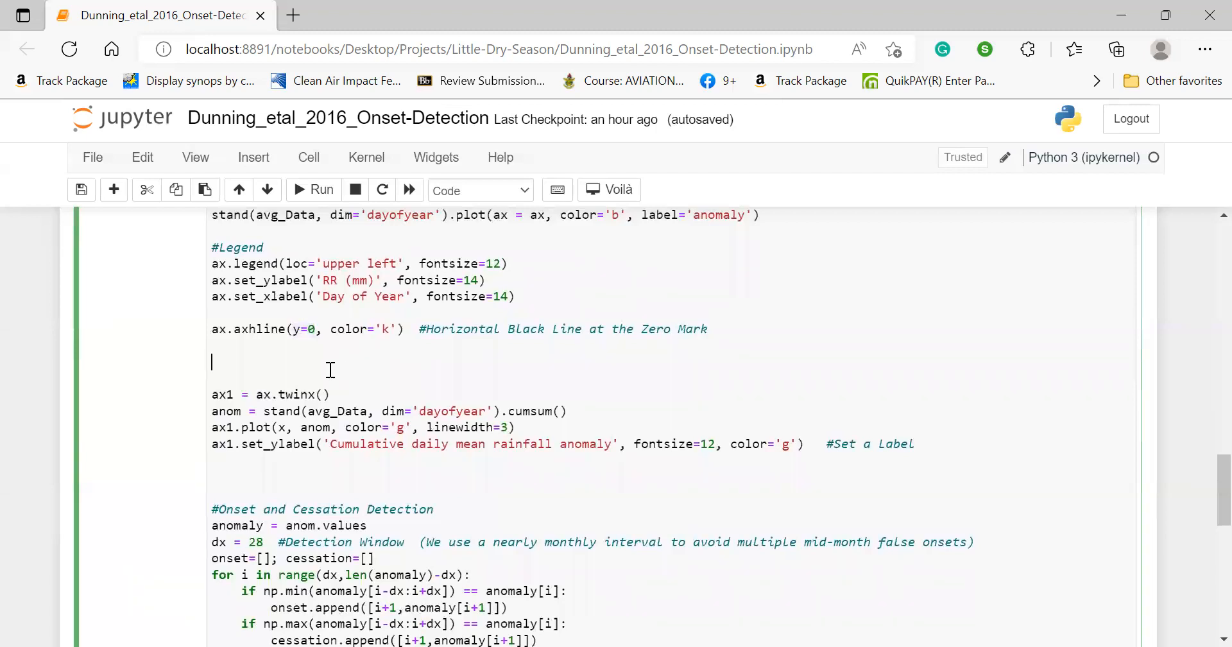
text('')
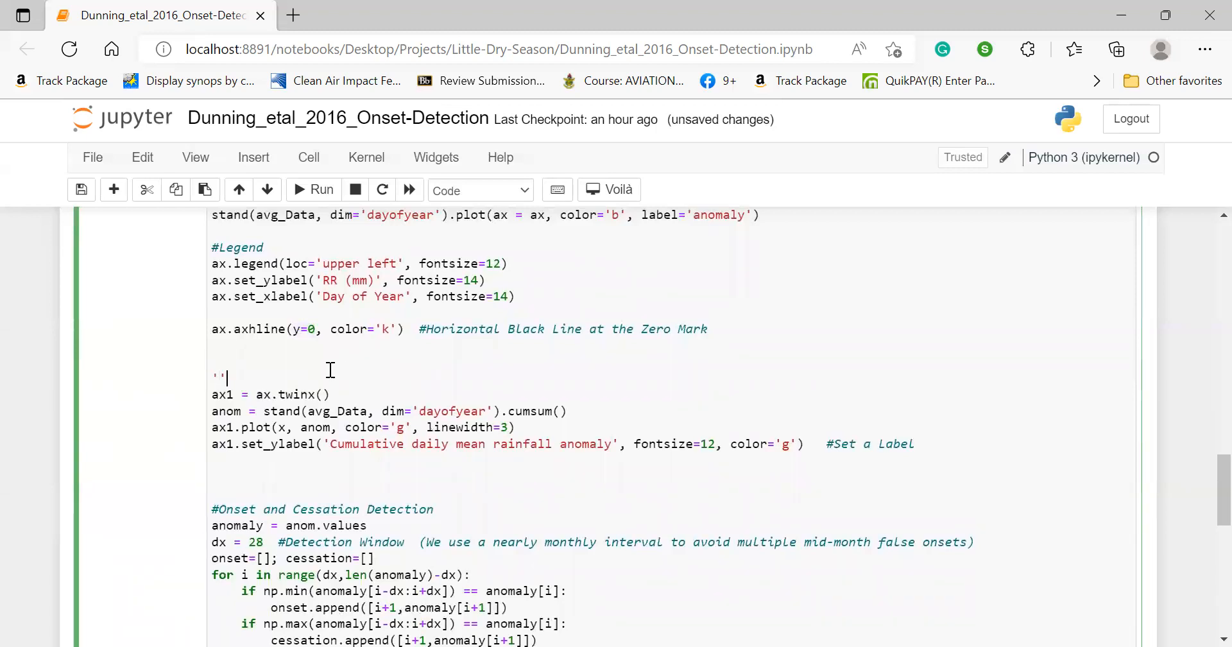
scroll(down, 3)
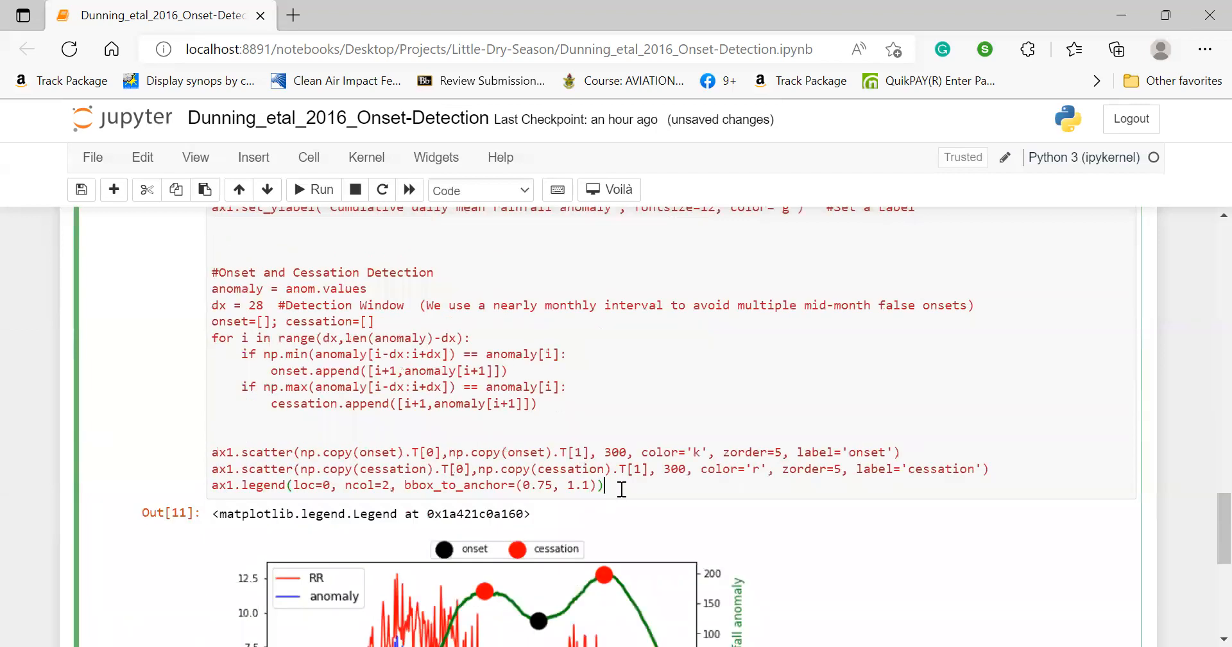
key(shift+enter)
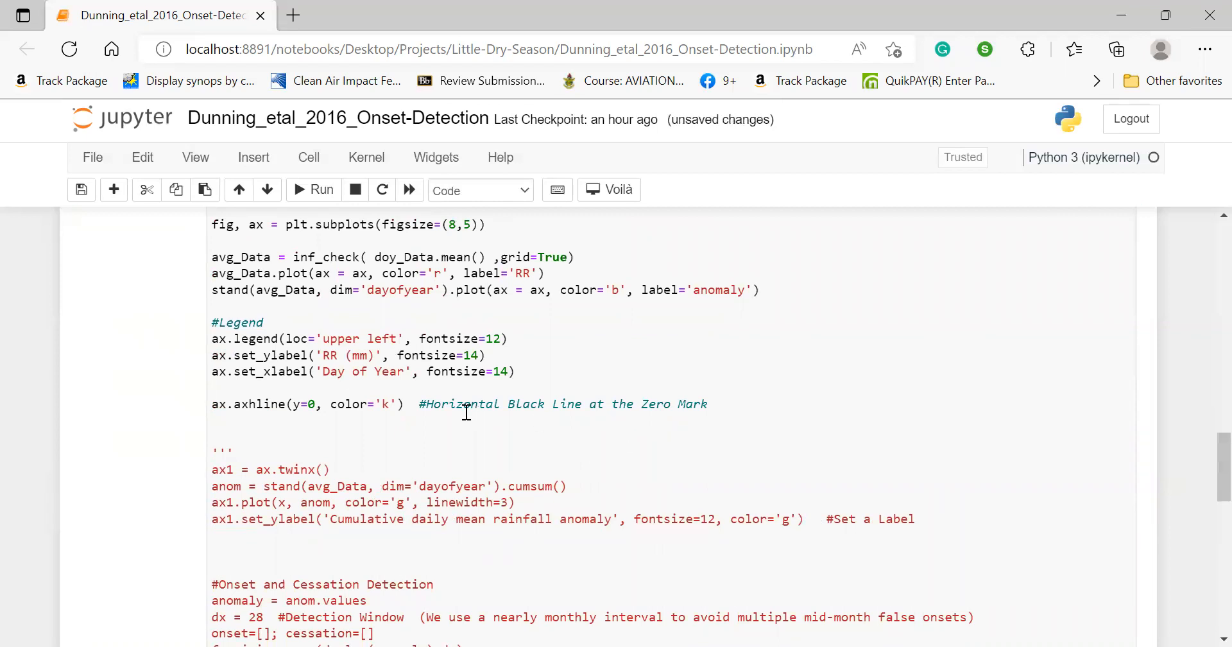
mouse_move(1196, 375)
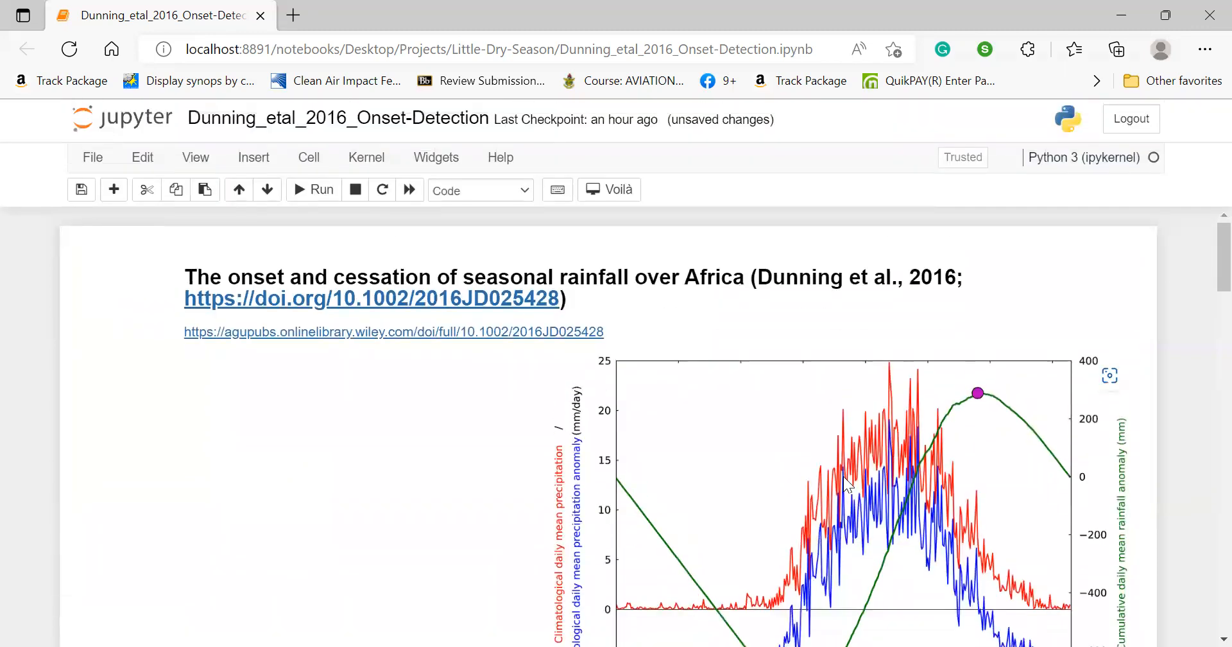
- Scroll down to Out[12], showing the quoted block as text and only RR and anomaly curves
scroll(down, 3)
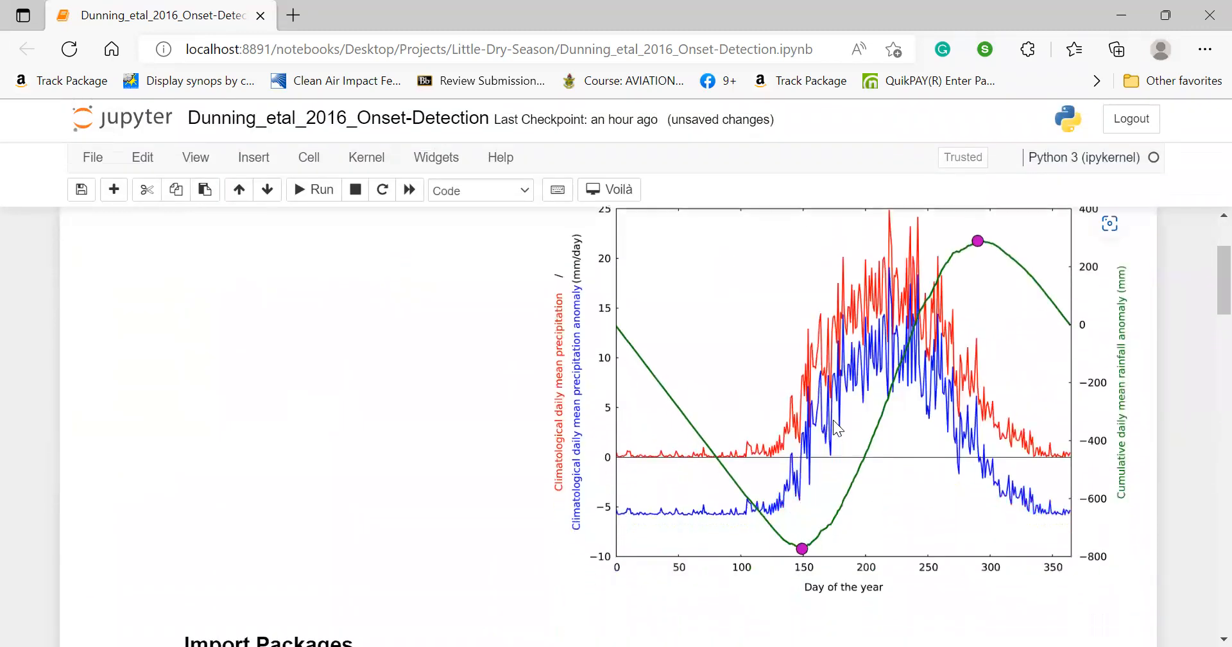
scroll(down, 3)
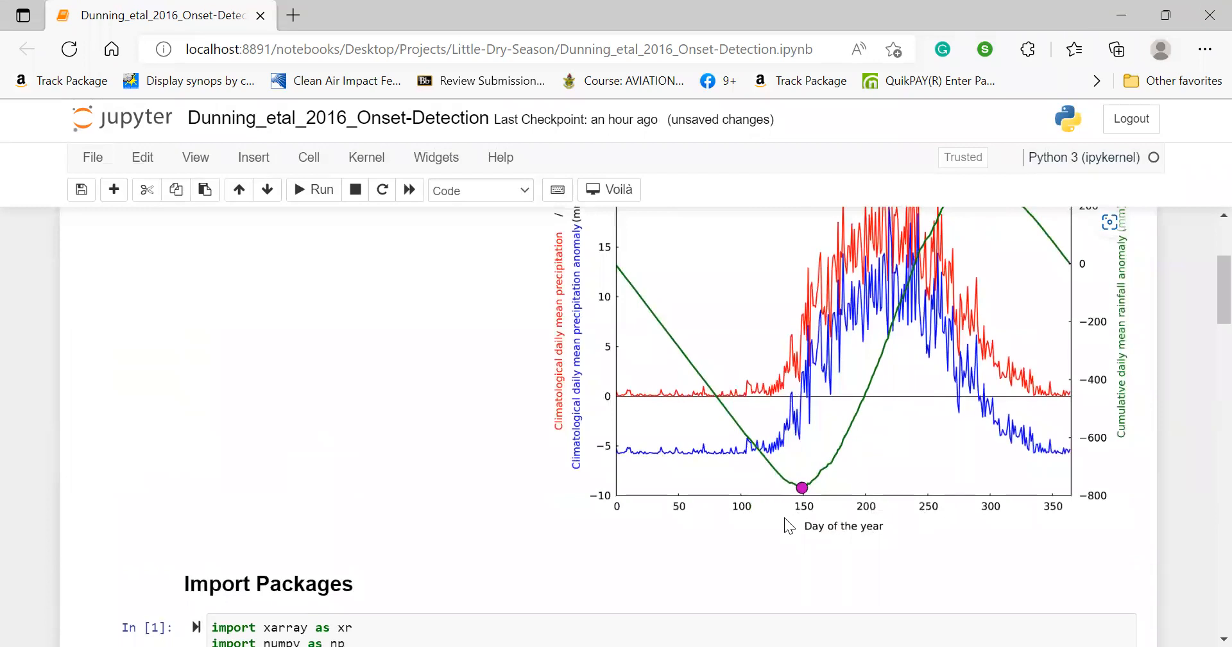
mouse_move(956, 538)
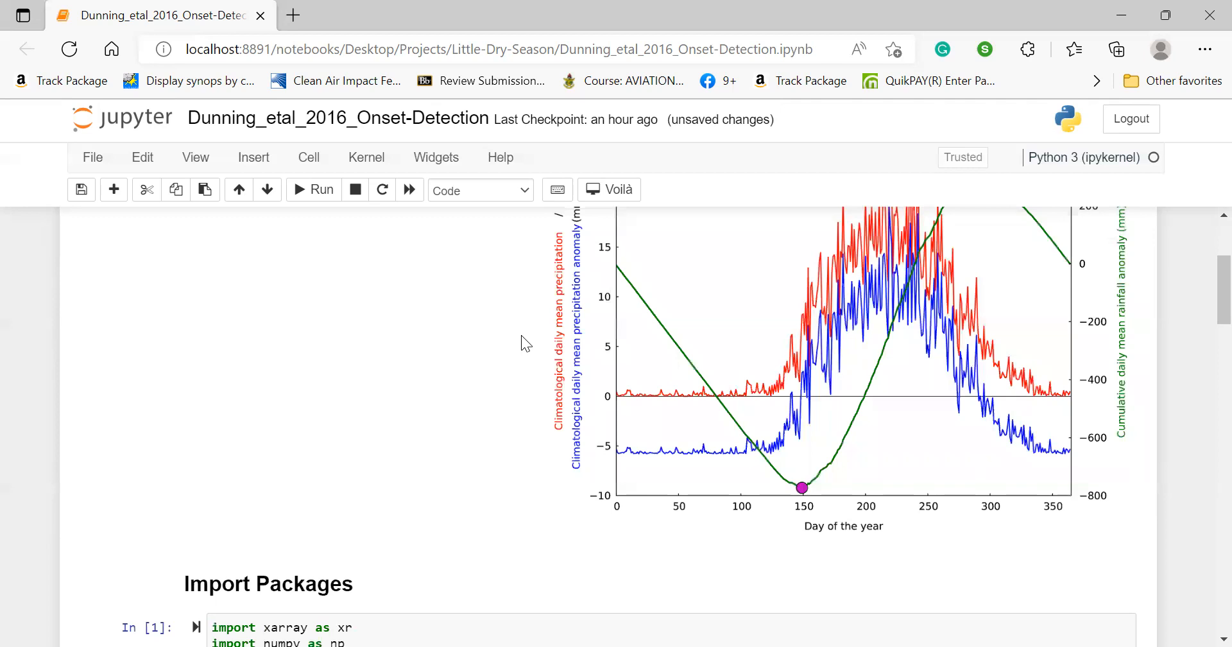
scroll(down, 3)
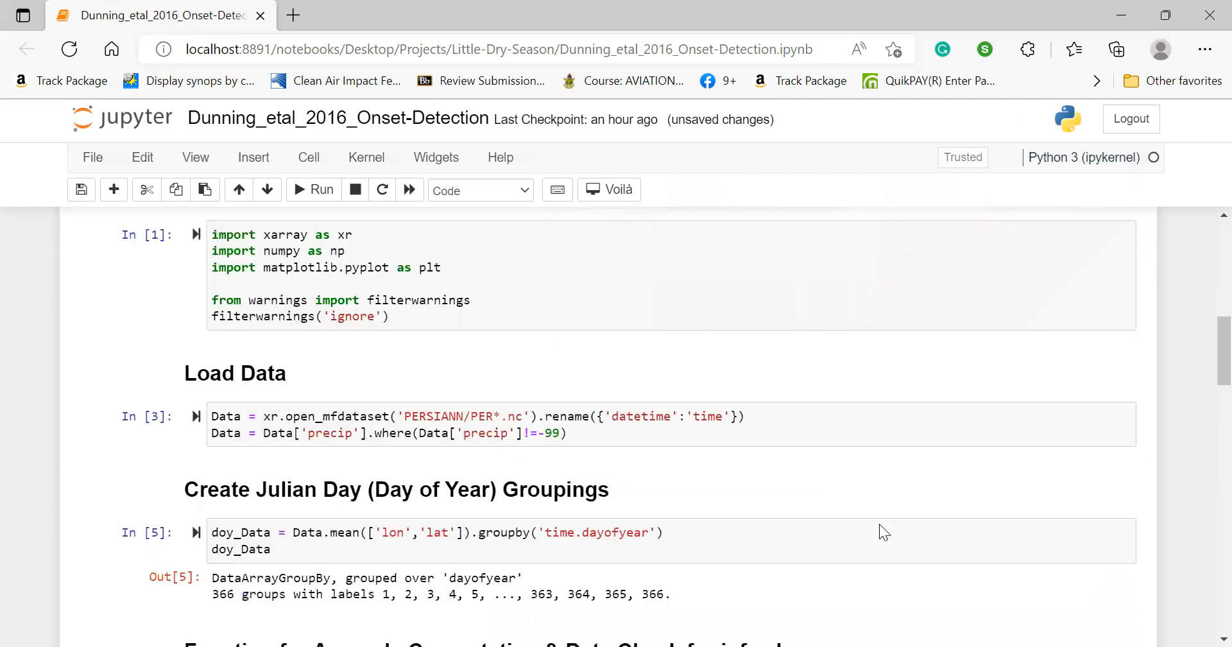
scroll(down, 3)
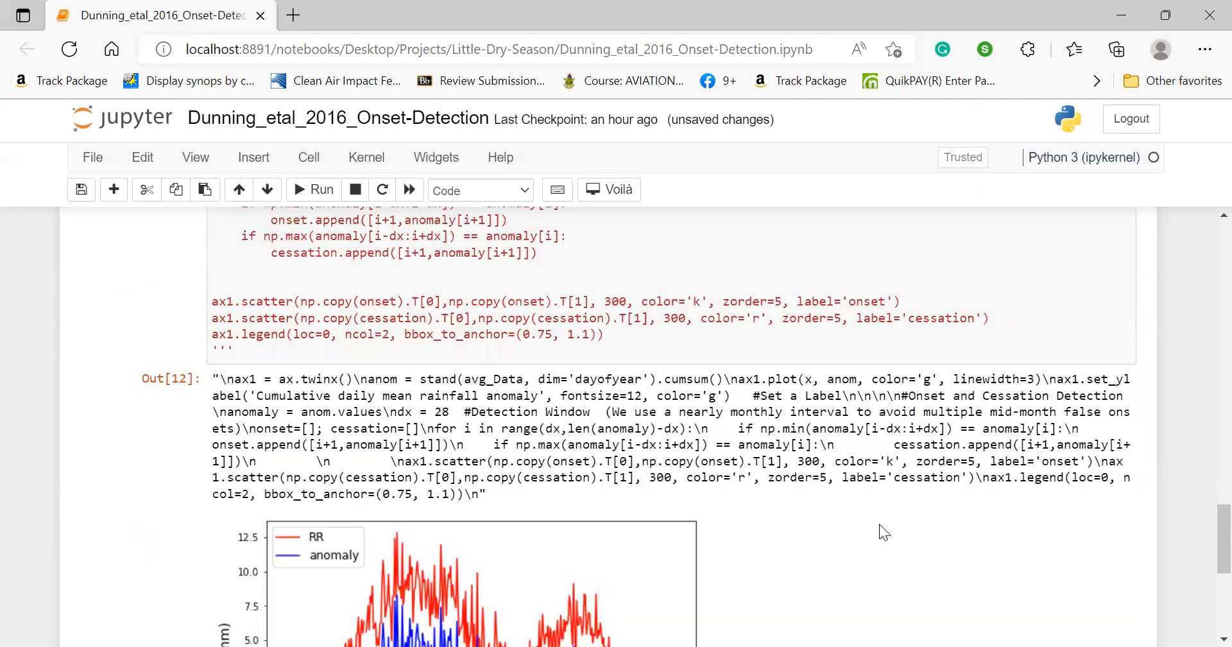
scroll(down, 3)
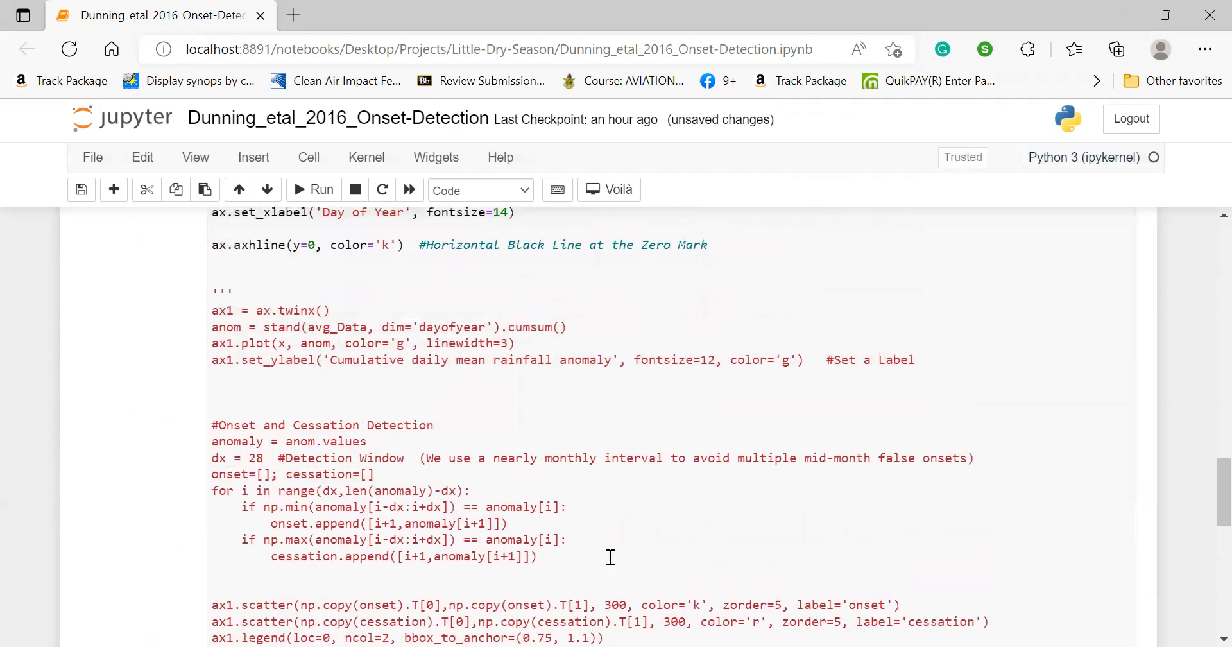
- Remove the opening ''' above ax1 = ax.twinx(), then review the twinx and cumsum lines
click(222, 293)
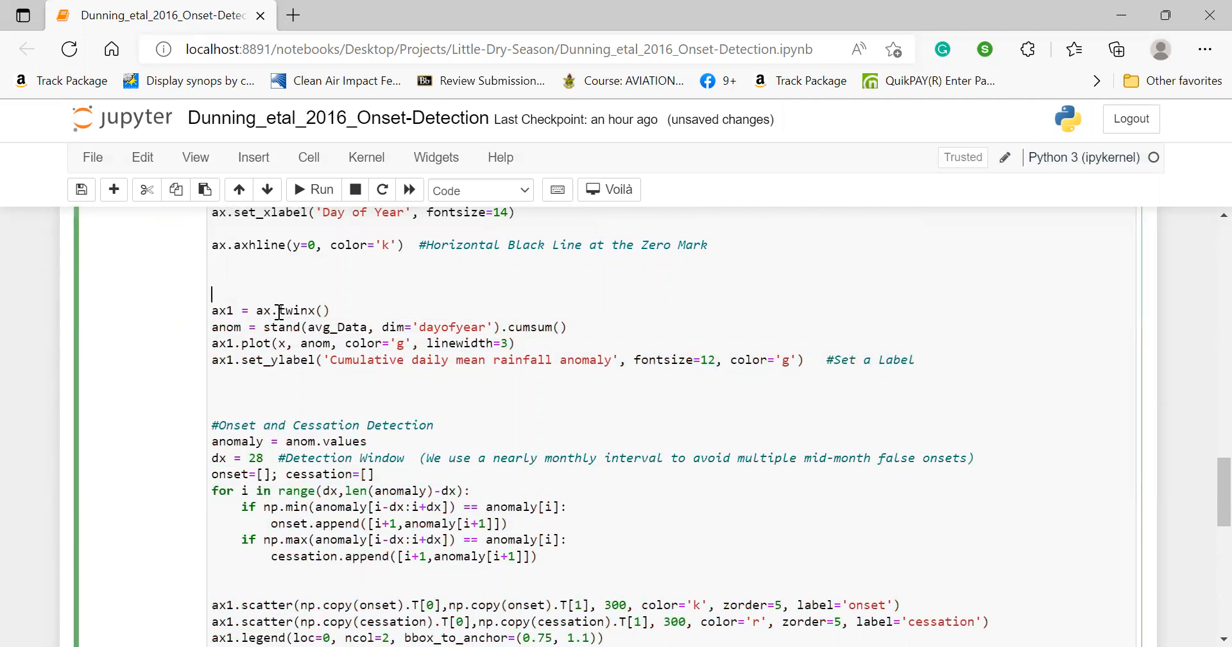
double_click(297, 310)
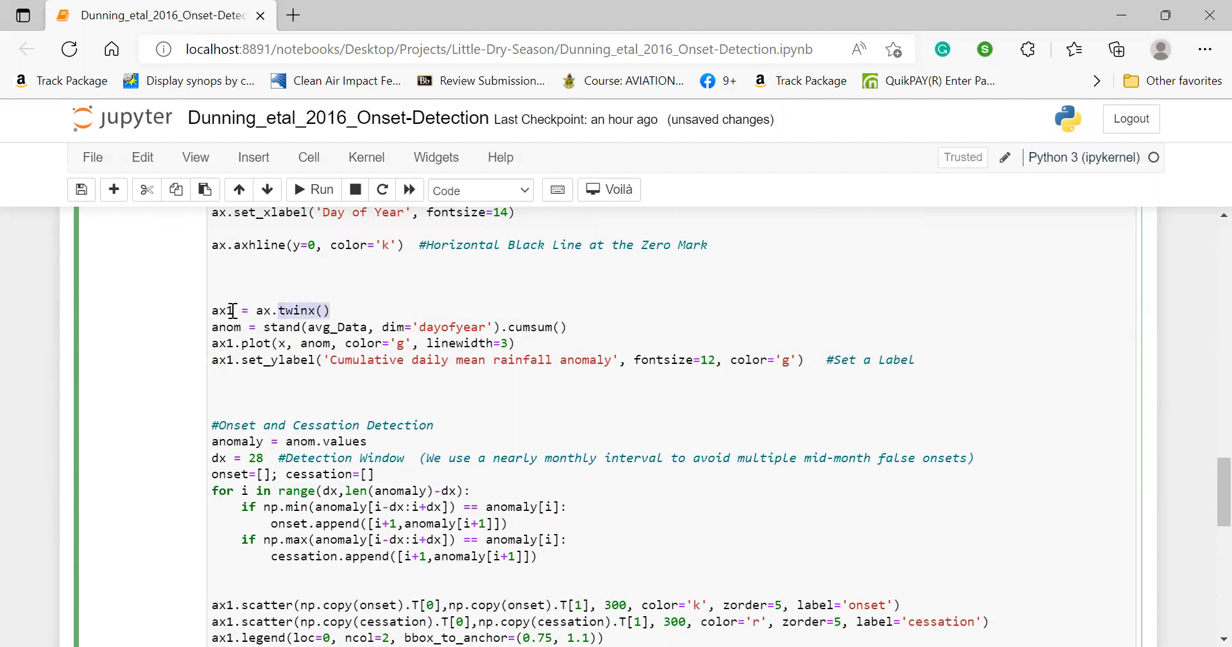
click(312, 189)
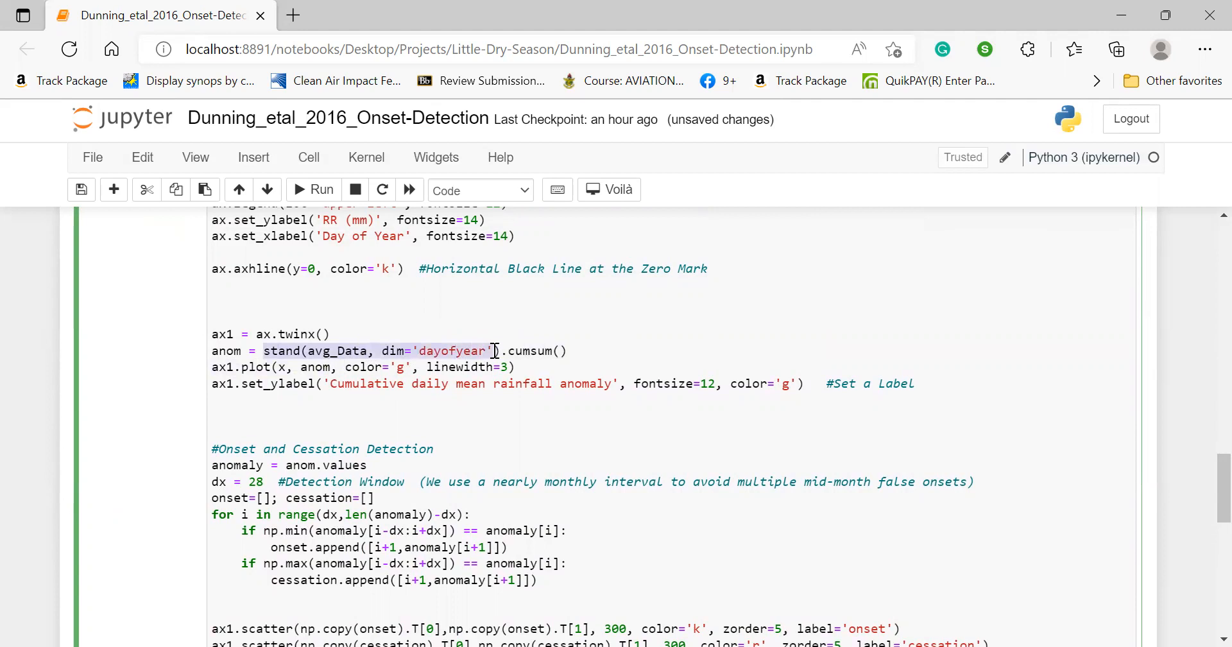
click(500, 350)
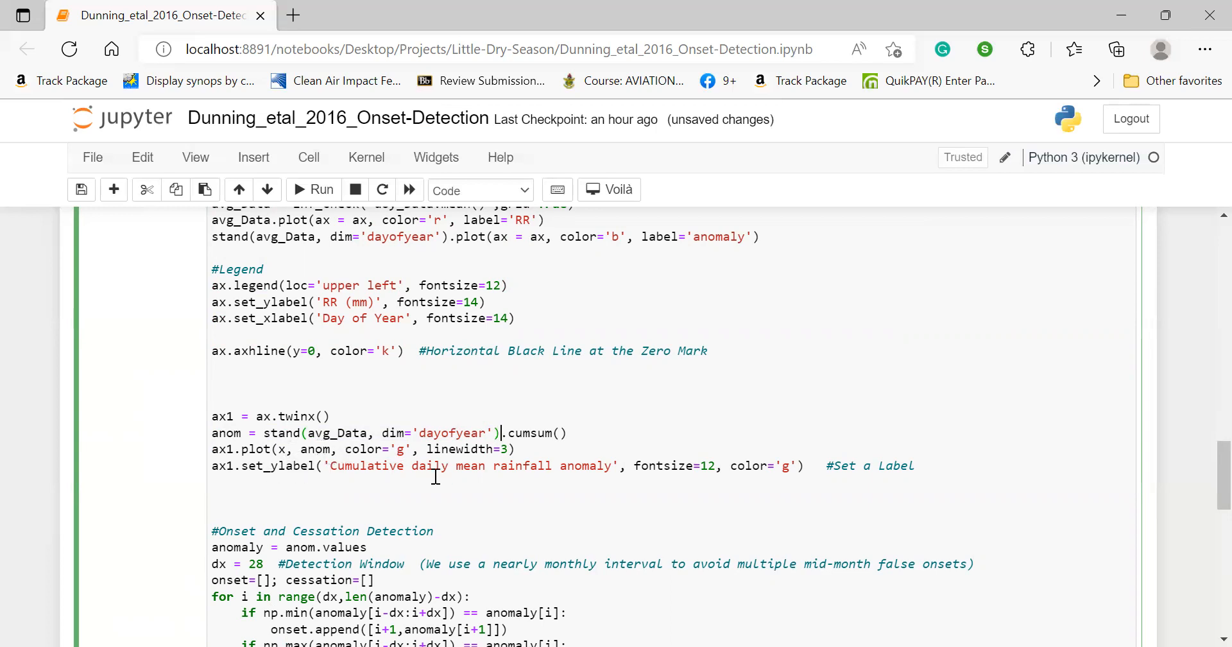
scroll(down, 3)
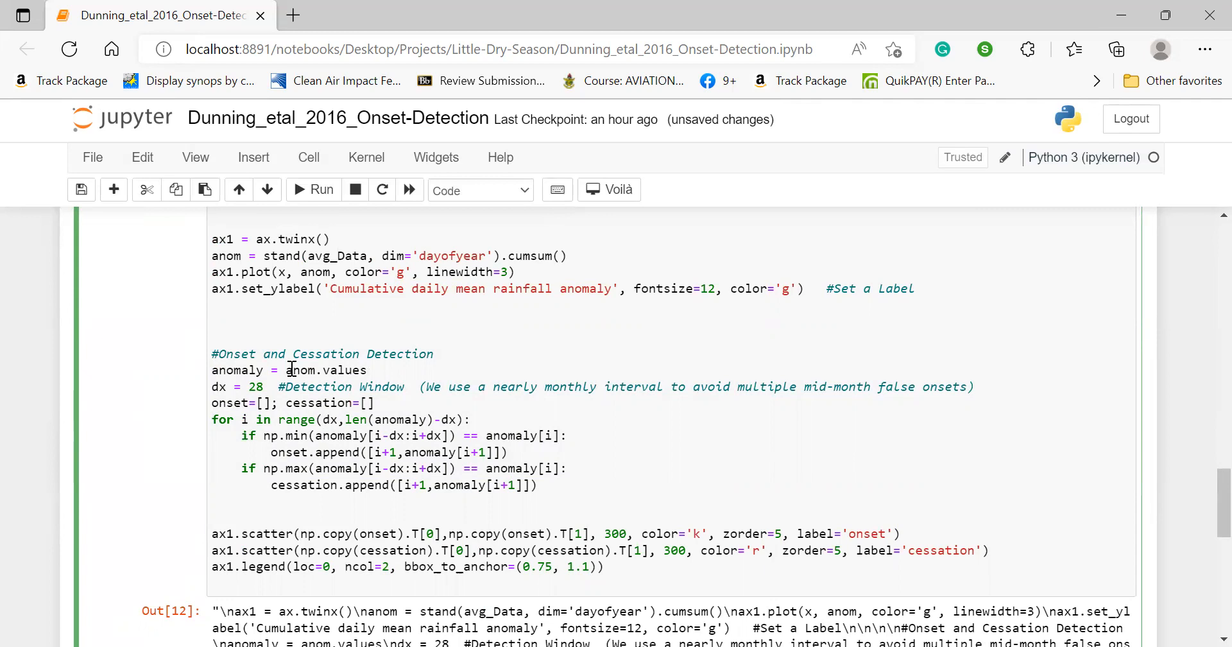
- Highlight the anomaly variable in the onset detection code while explaining it
click(367, 370)
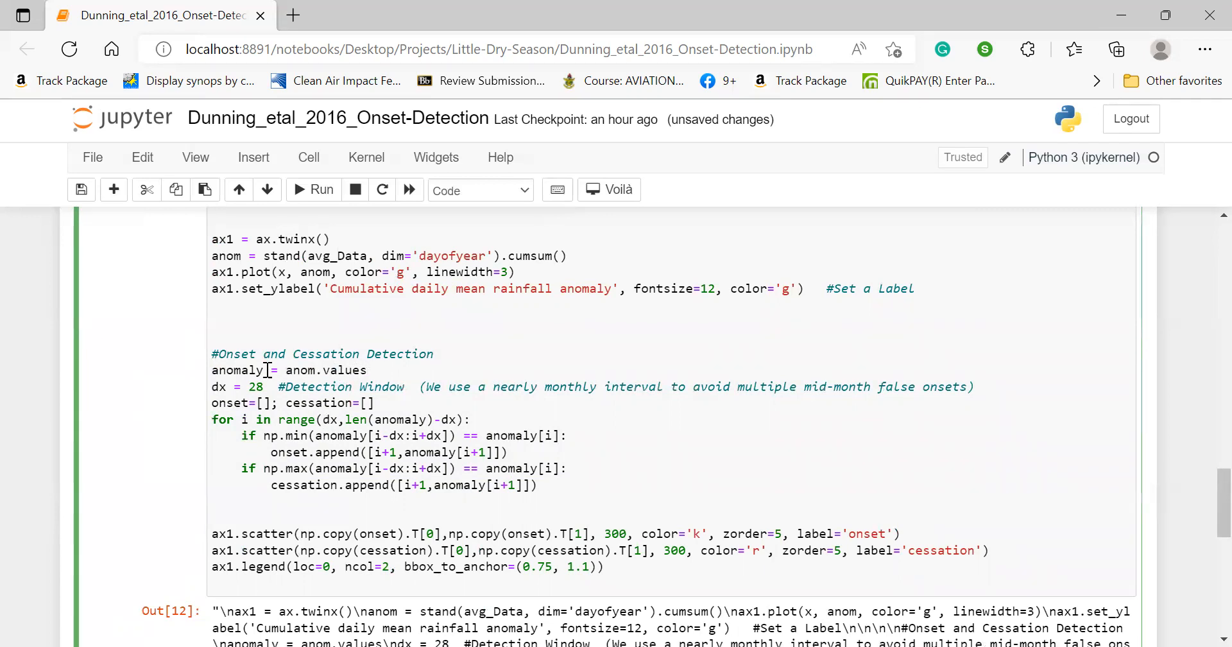
double_click(238, 369)
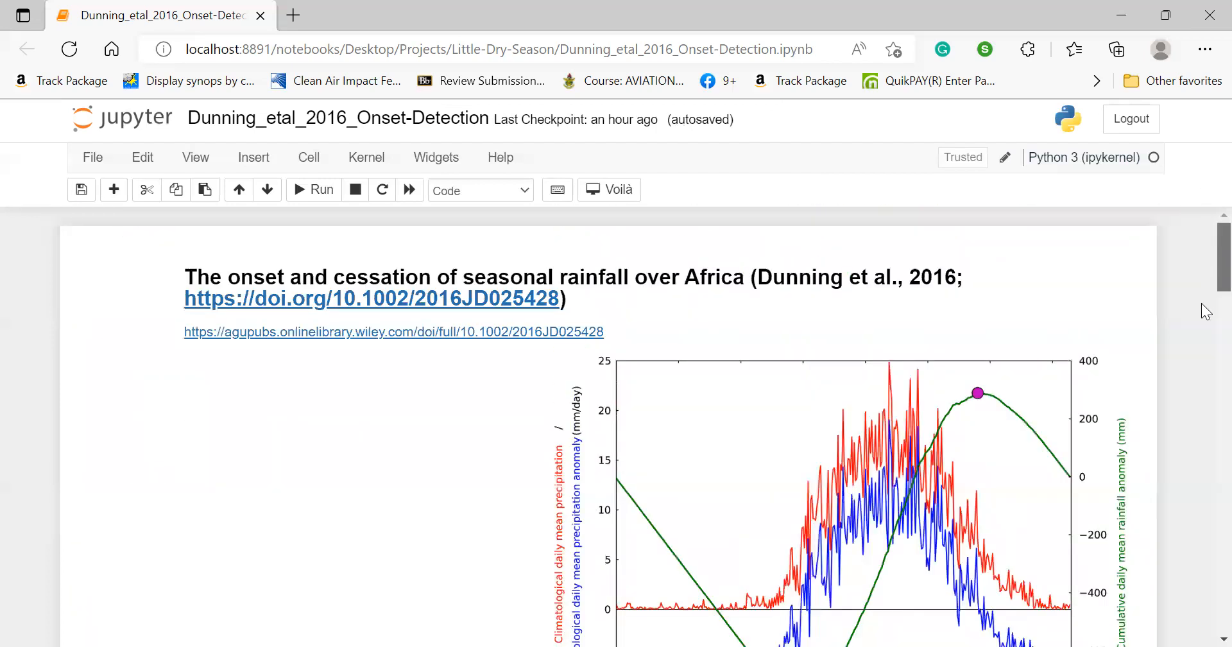
- Scroll past the reference figure, Import Packages and grouping cells to the detection code
scroll(down, 3)
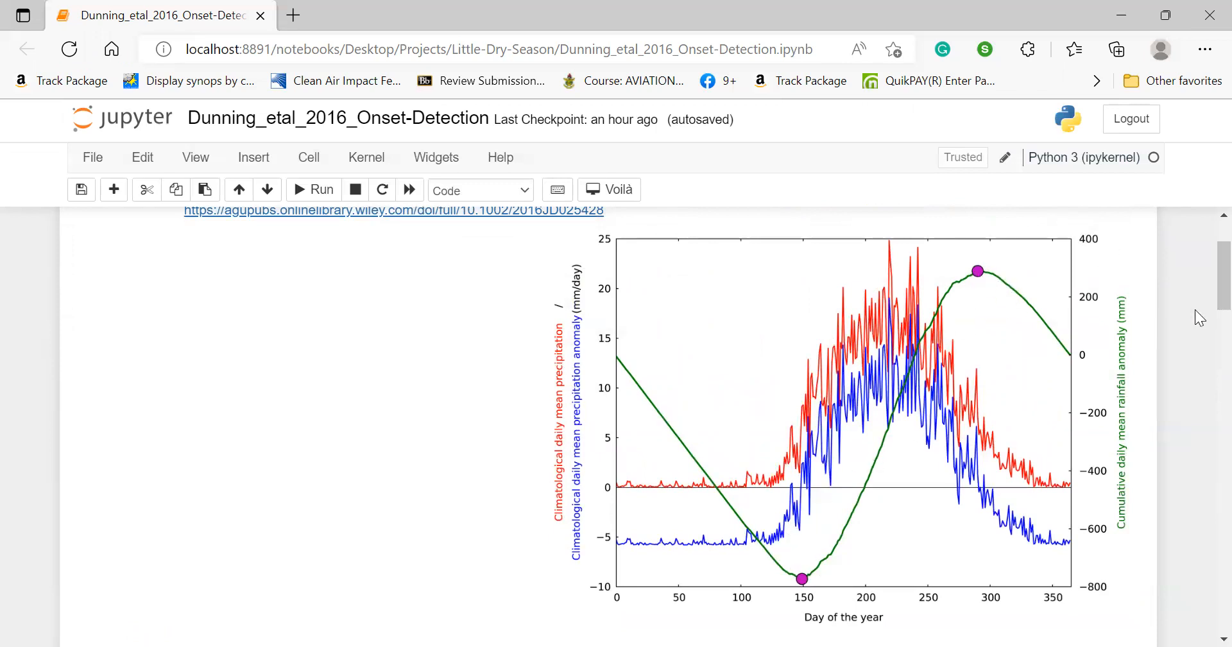
scroll(down, 3)
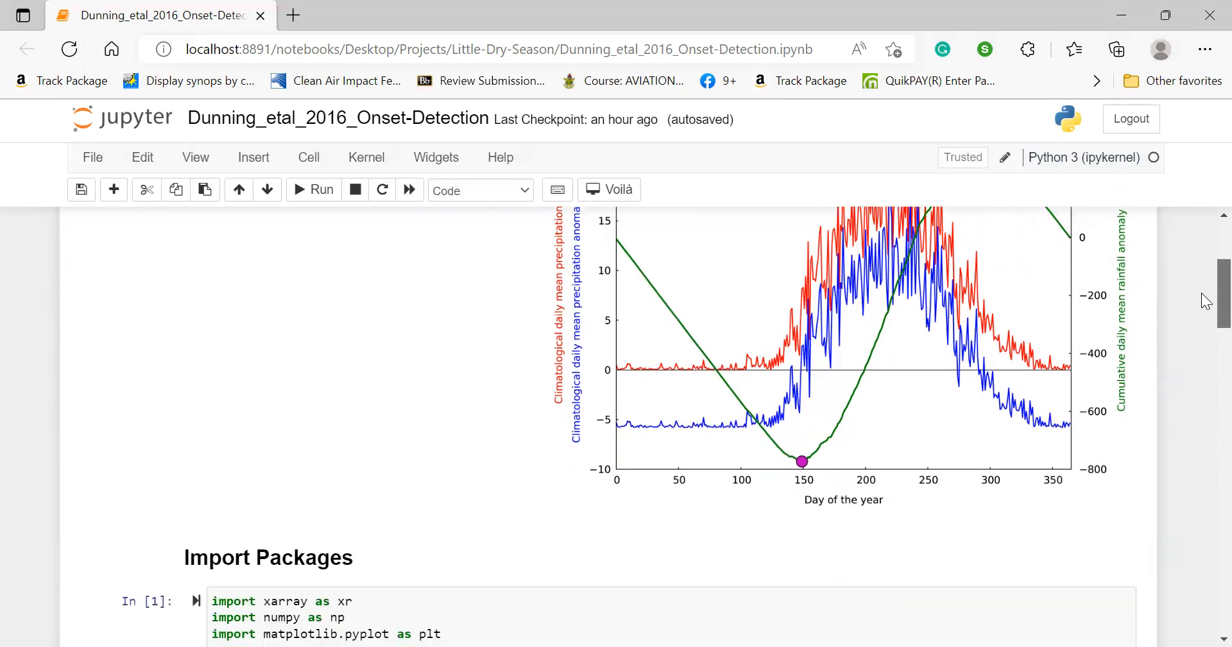
scroll(down, 3)
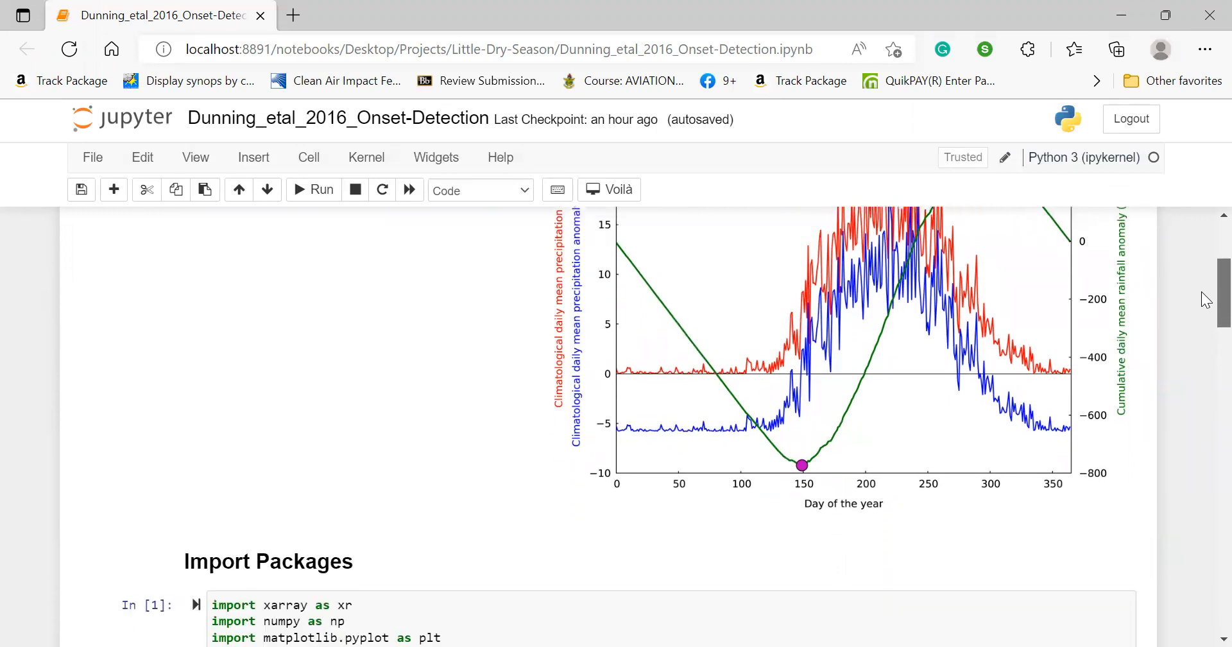
scroll(down, 3)
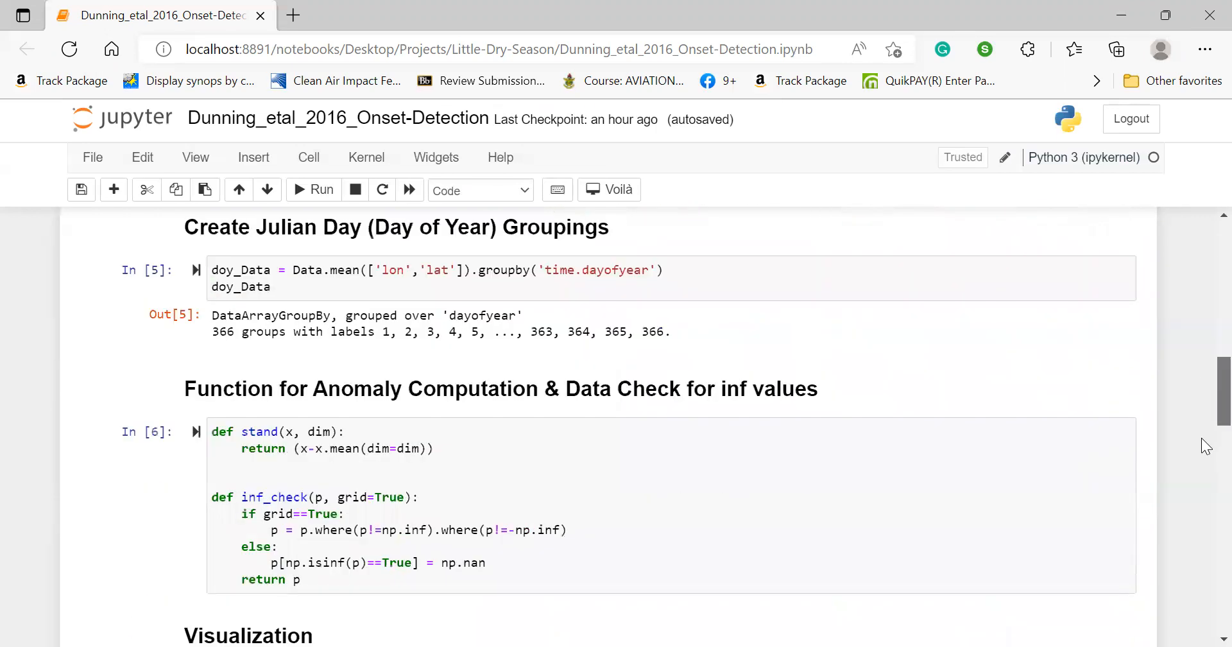
scroll(down, 3)
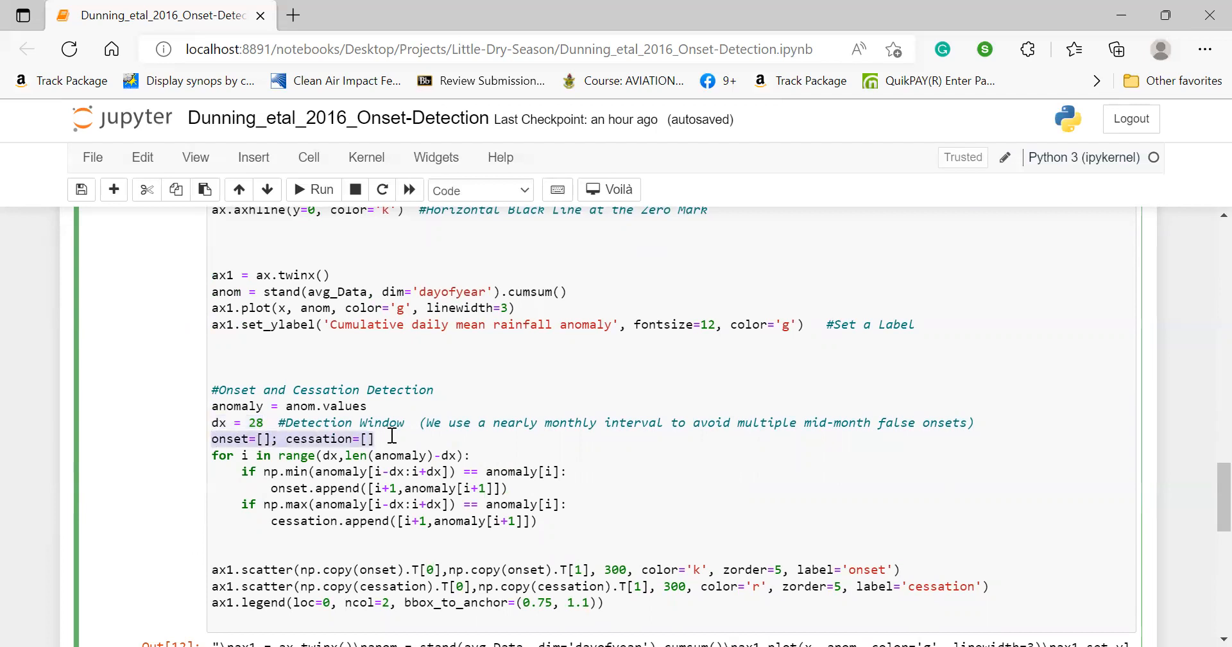
click(223, 455)
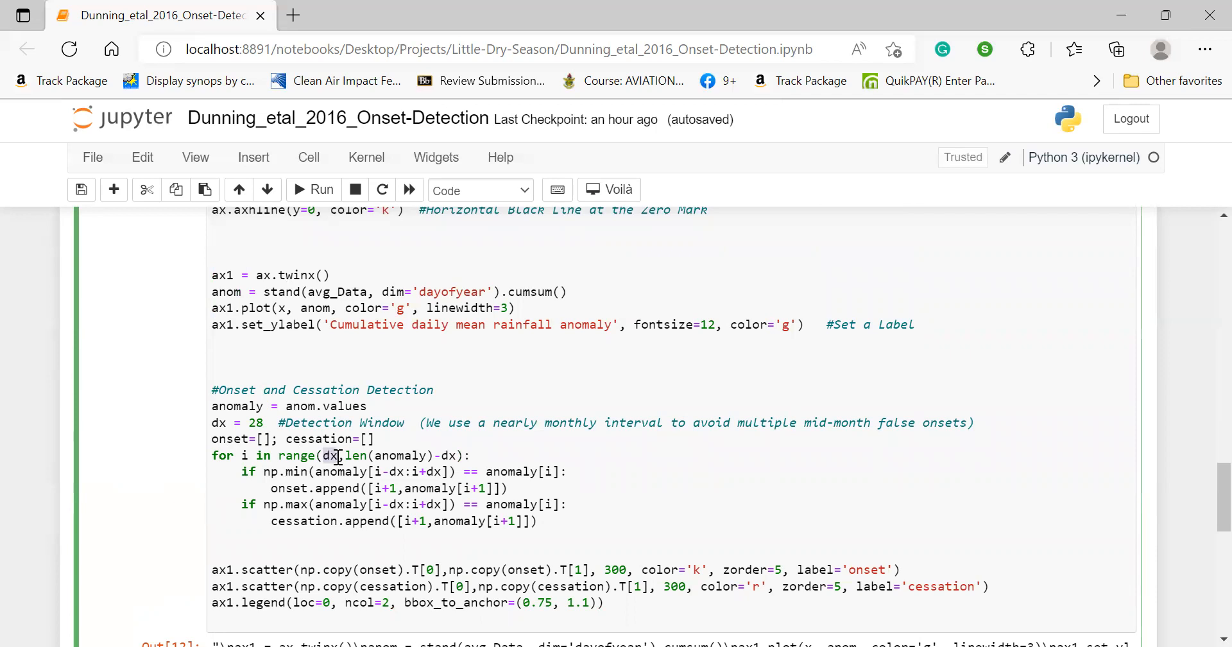
mouse_move(238, 412)
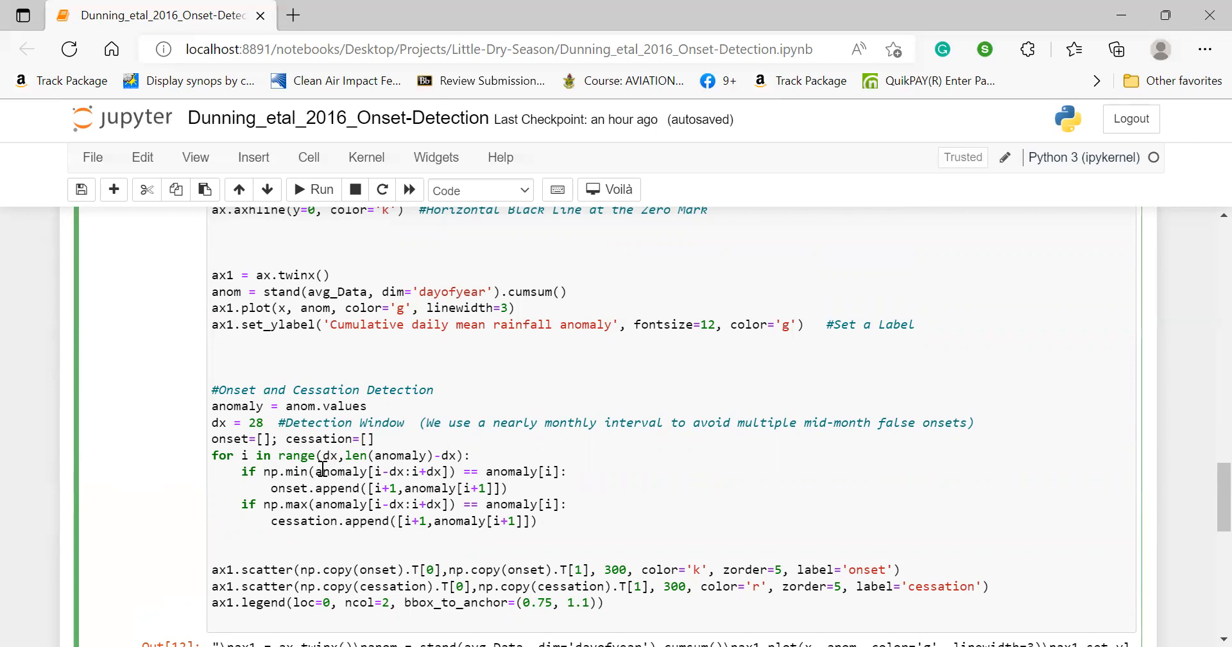
double_click(340, 471)
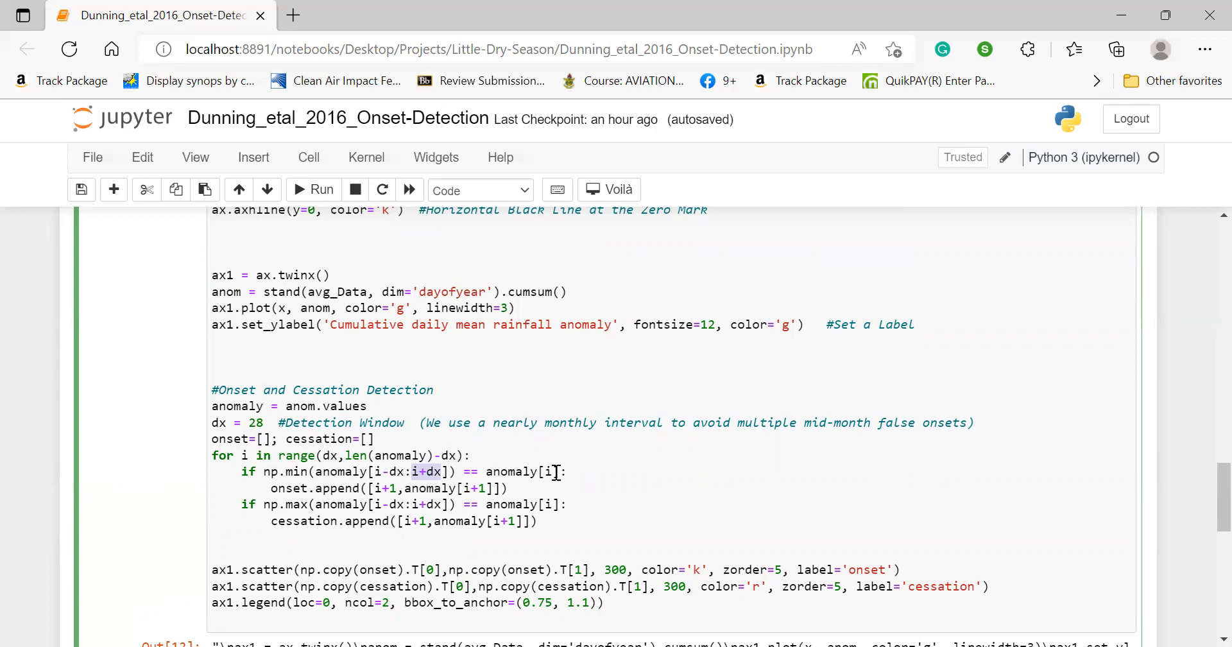
mouse_move(550, 471)
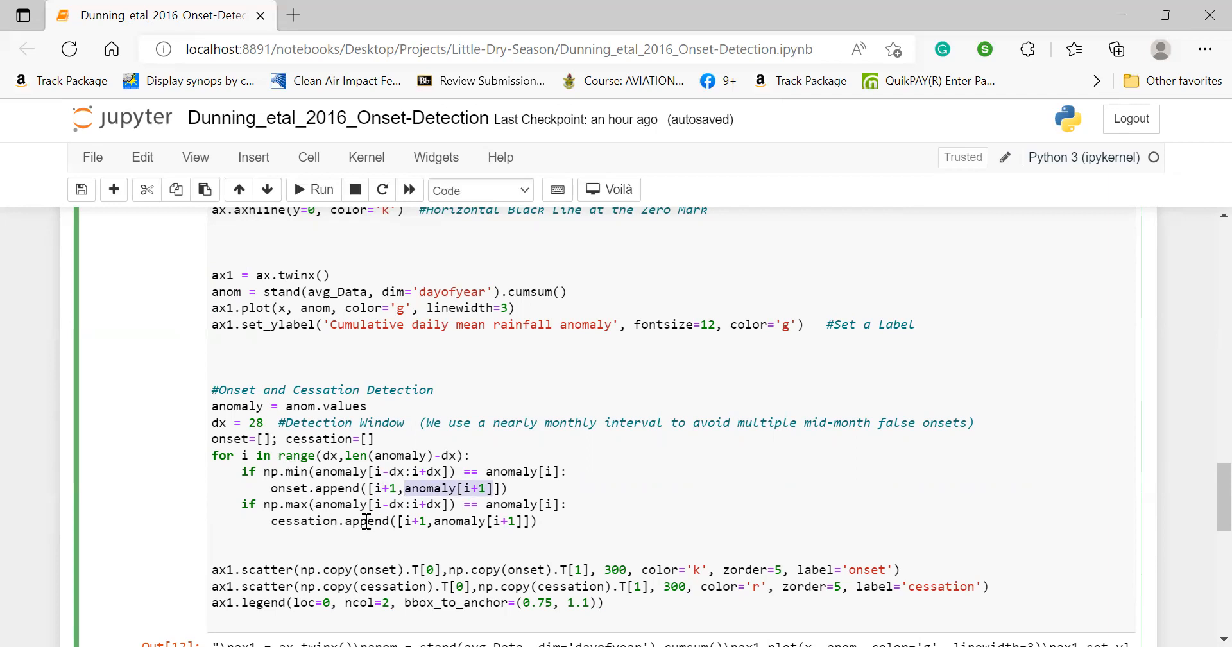
mouse_move(281, 503)
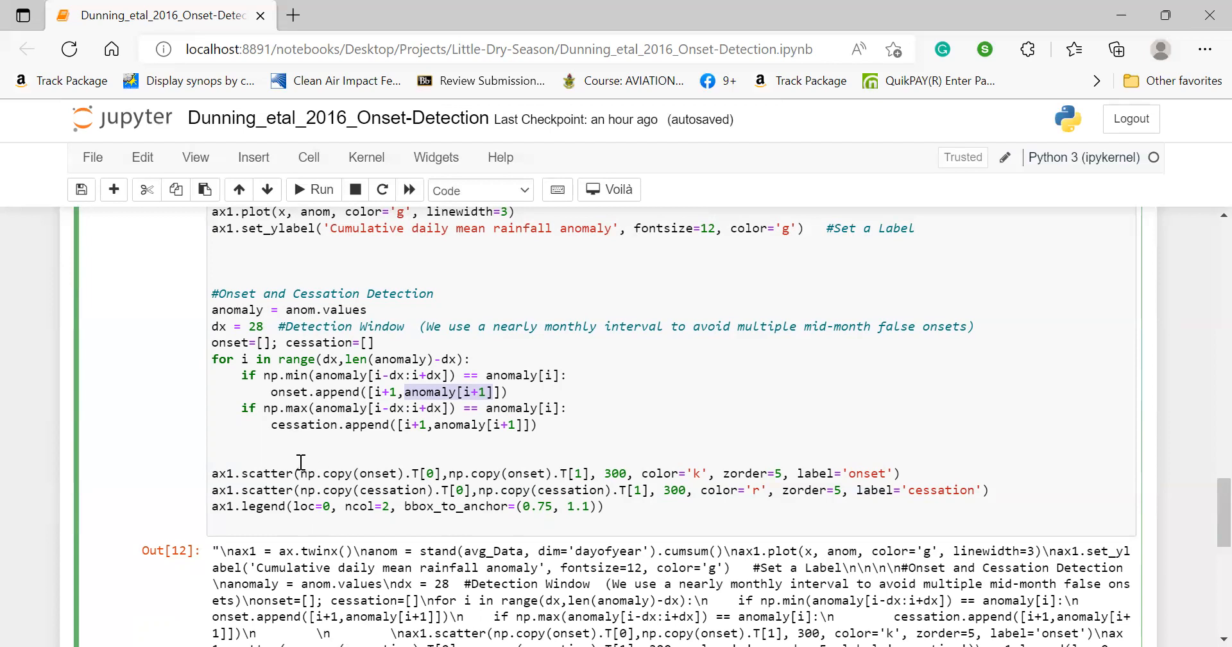
- Select part of the onset scatter call to review the scatter lines
double_click(350, 472)
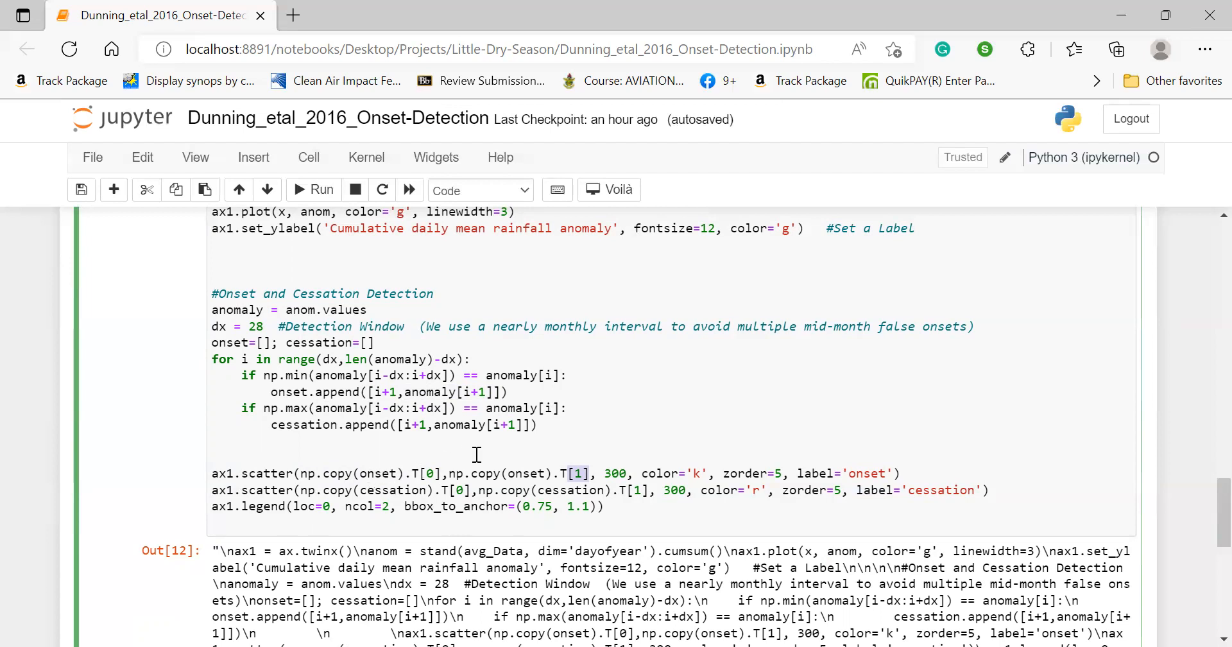
mouse_move(560, 477)
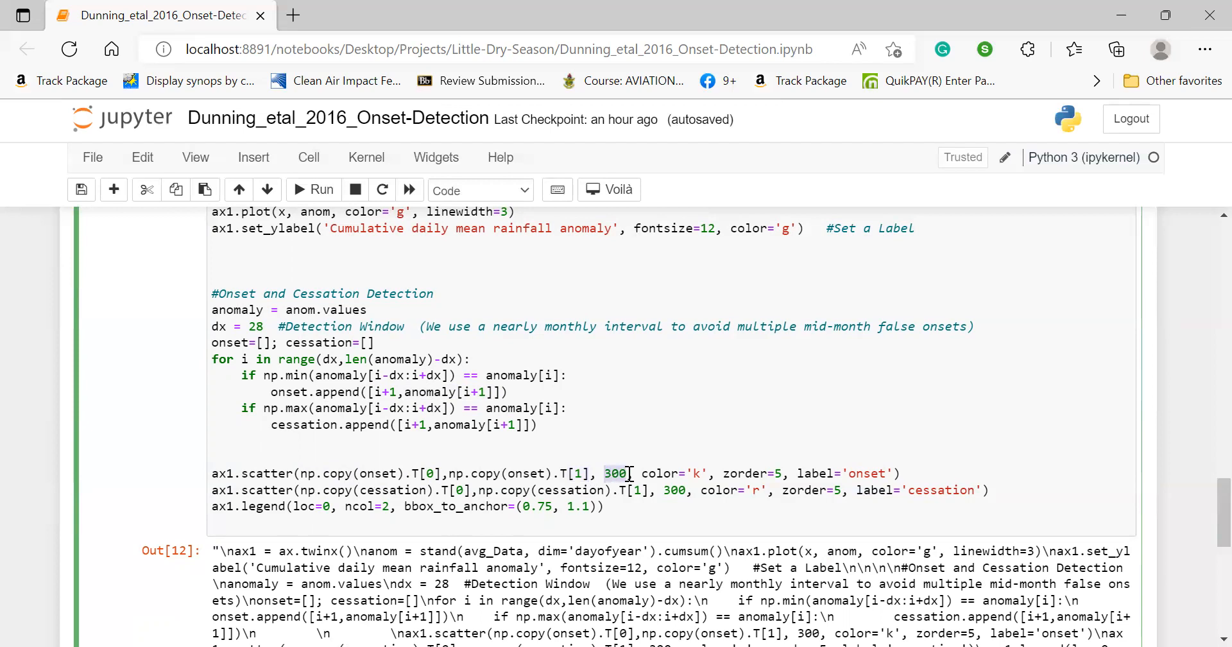
mouse_move(664, 473)
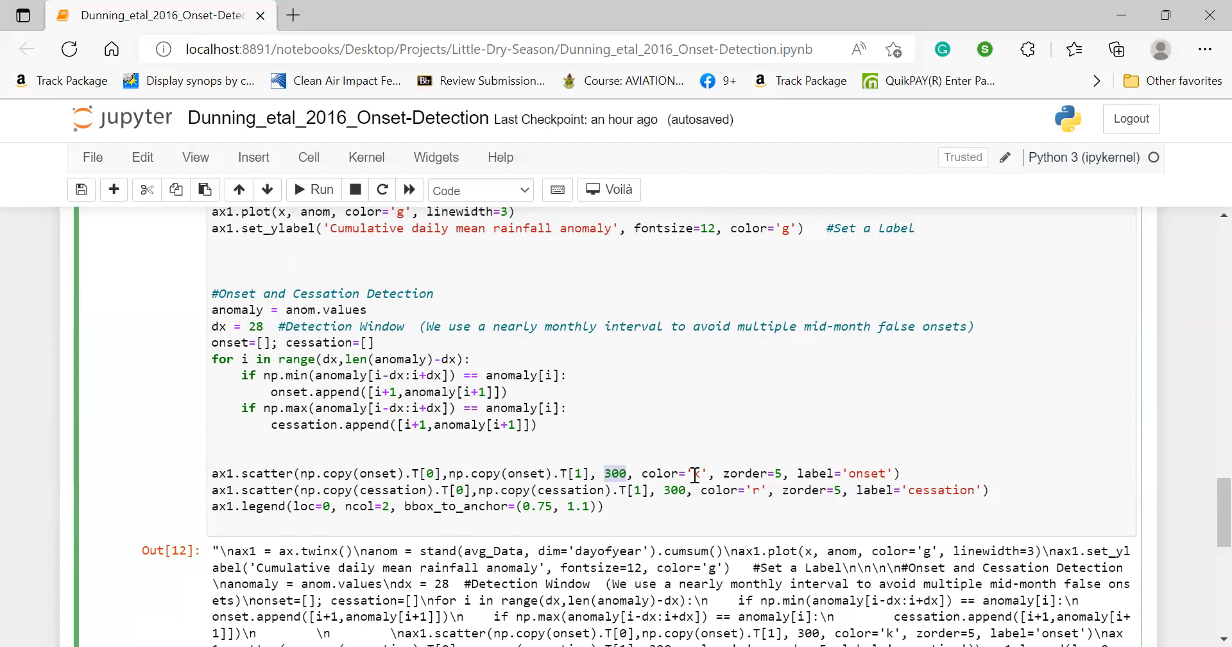
mouse_move(777, 472)
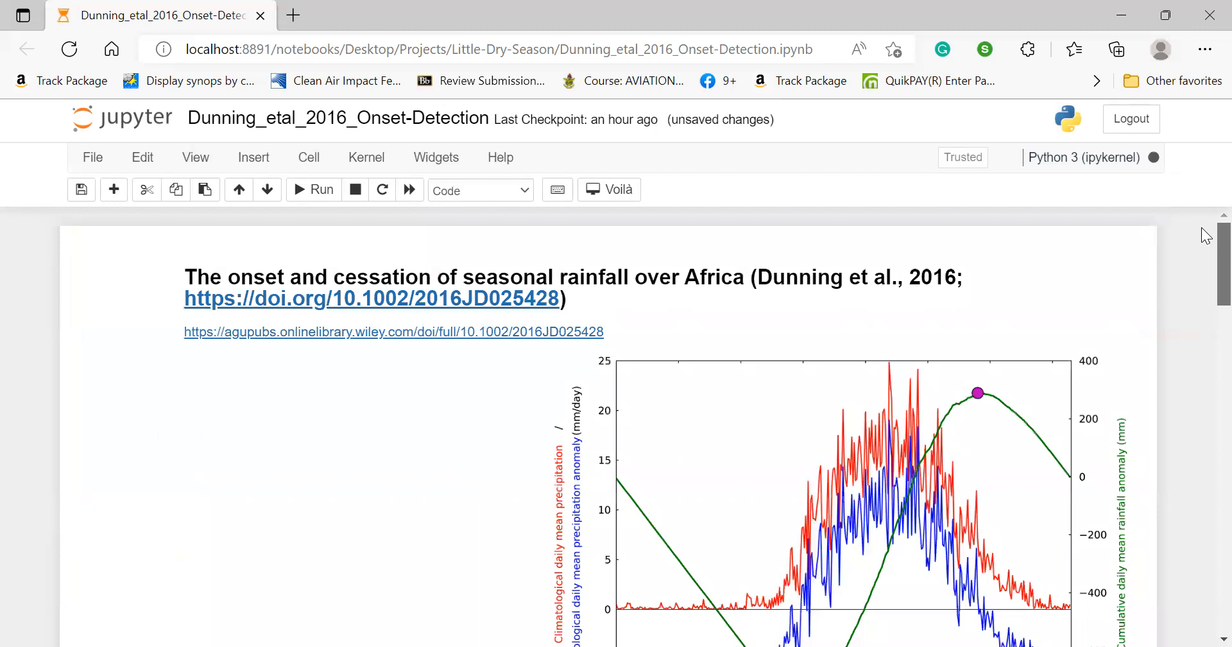
- Select the Close NetCDF Data cell and view Out[13] with black onset and red cessation markers
scroll(down, 3)
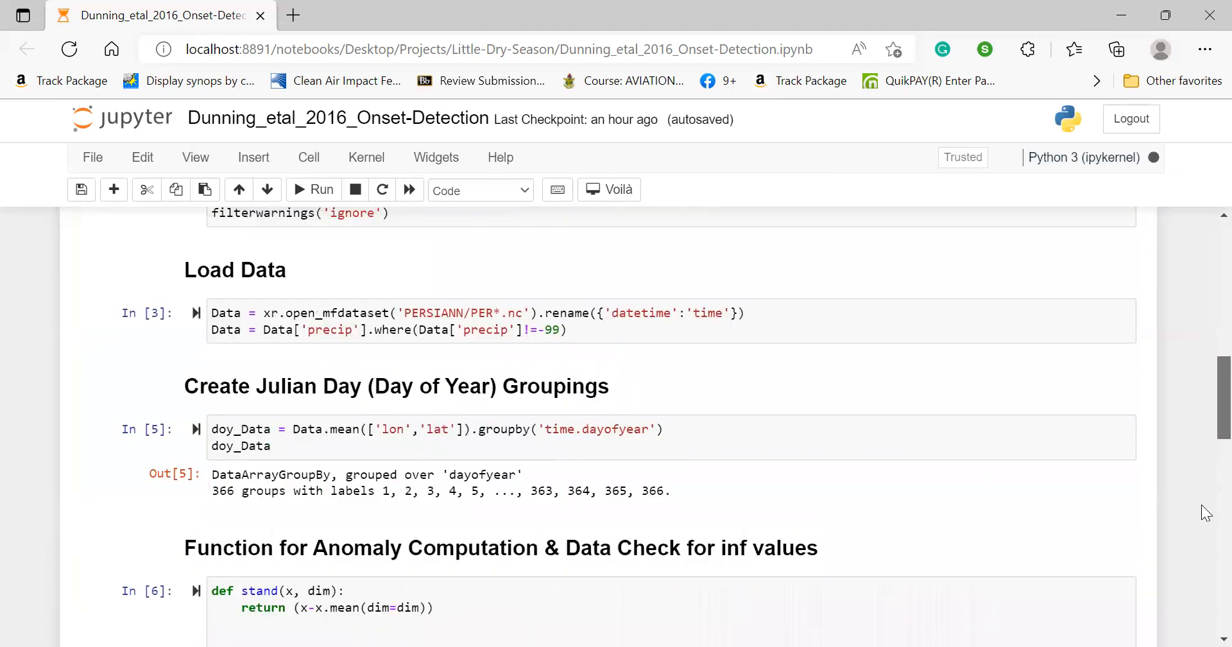
scroll(down, 3)
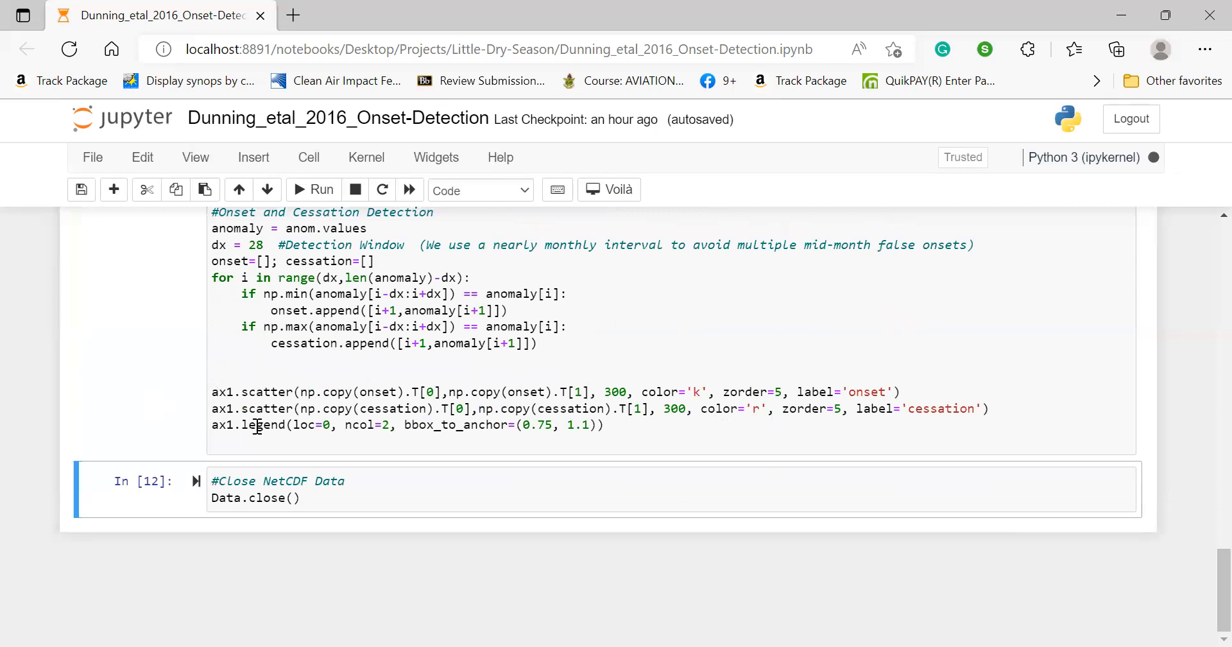
click(313, 498)
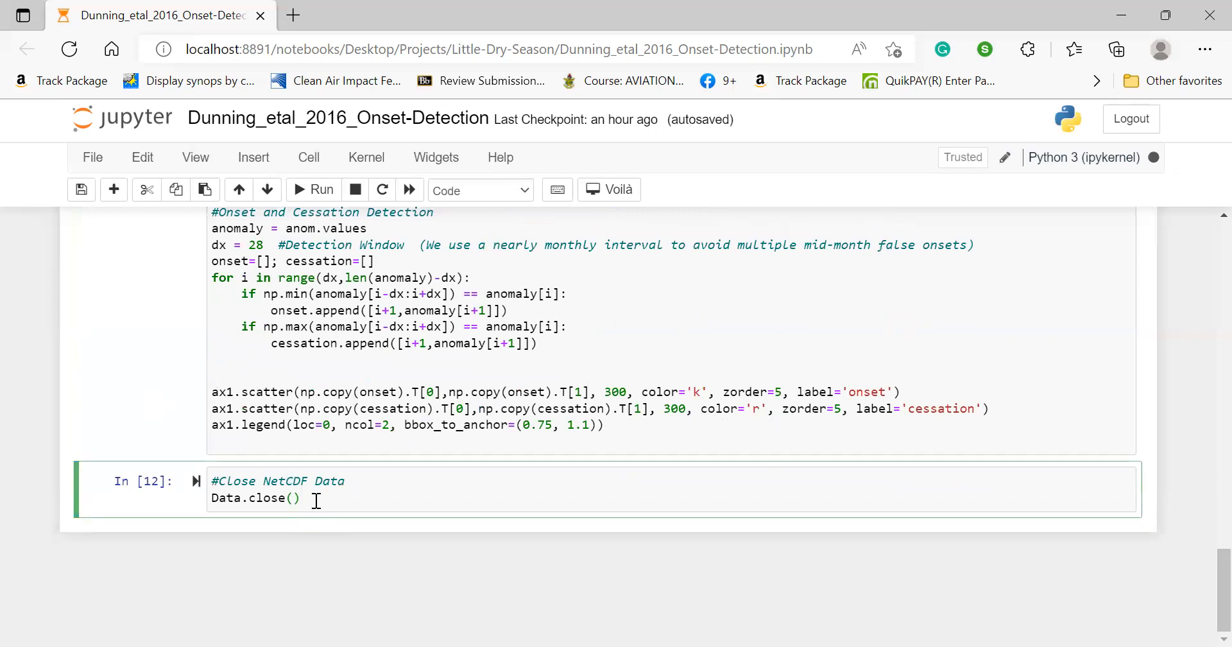
click(313, 189)
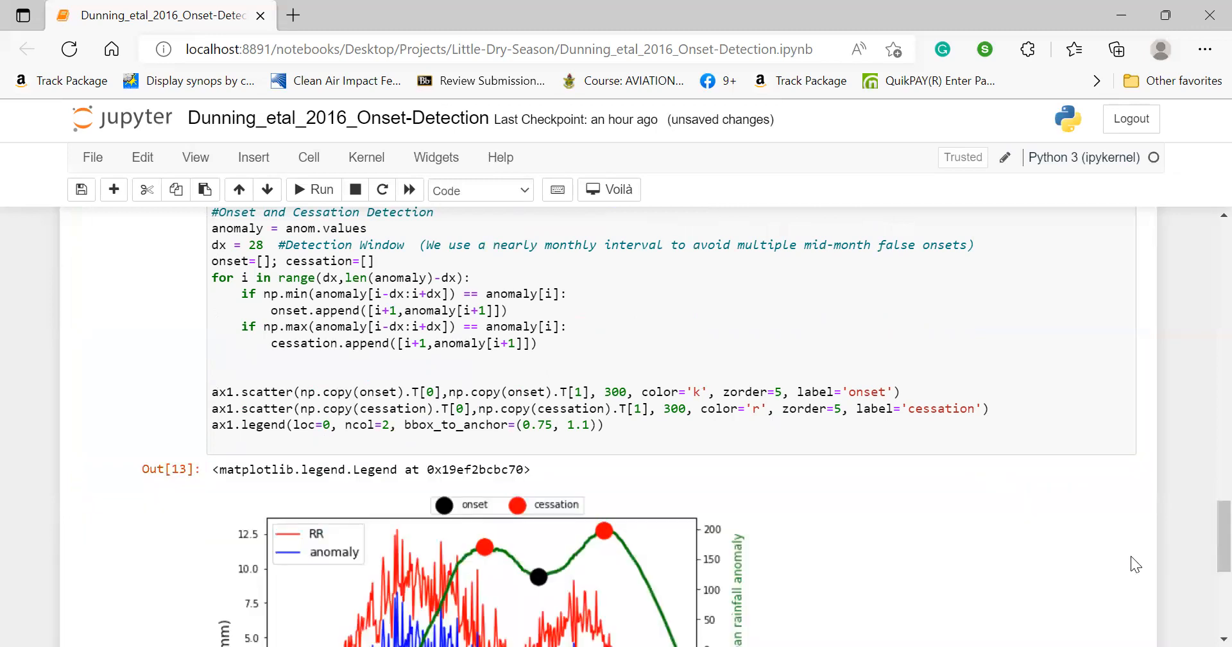
scroll(down, 3)
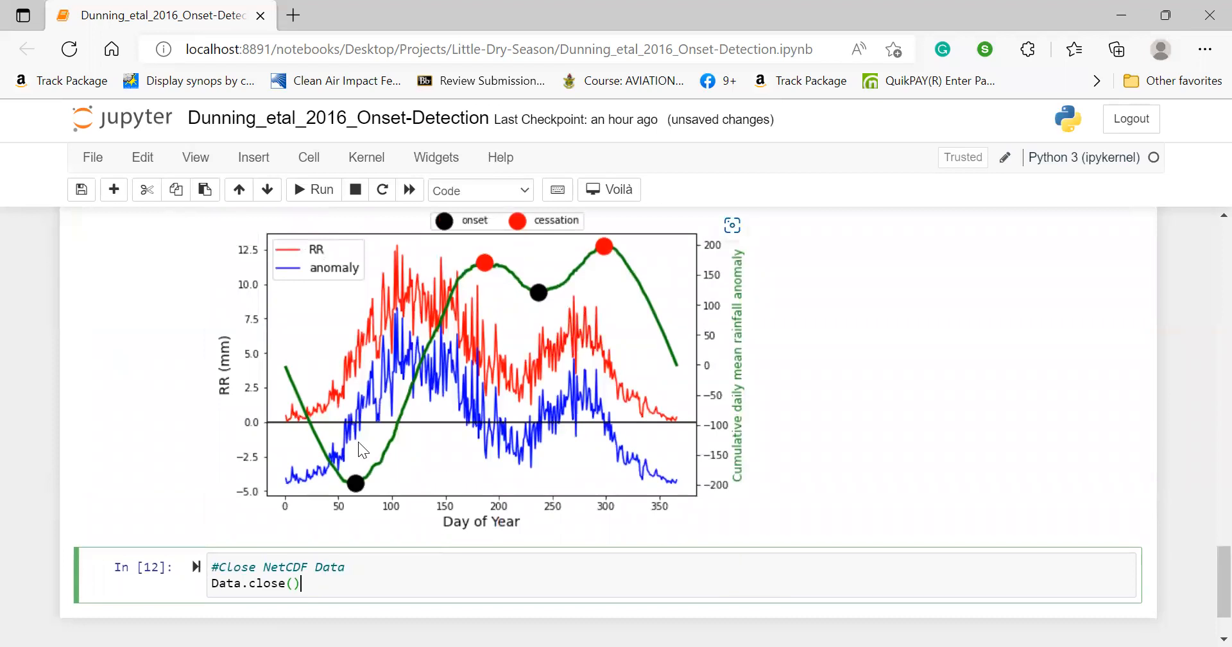
mouse_move(690, 393)
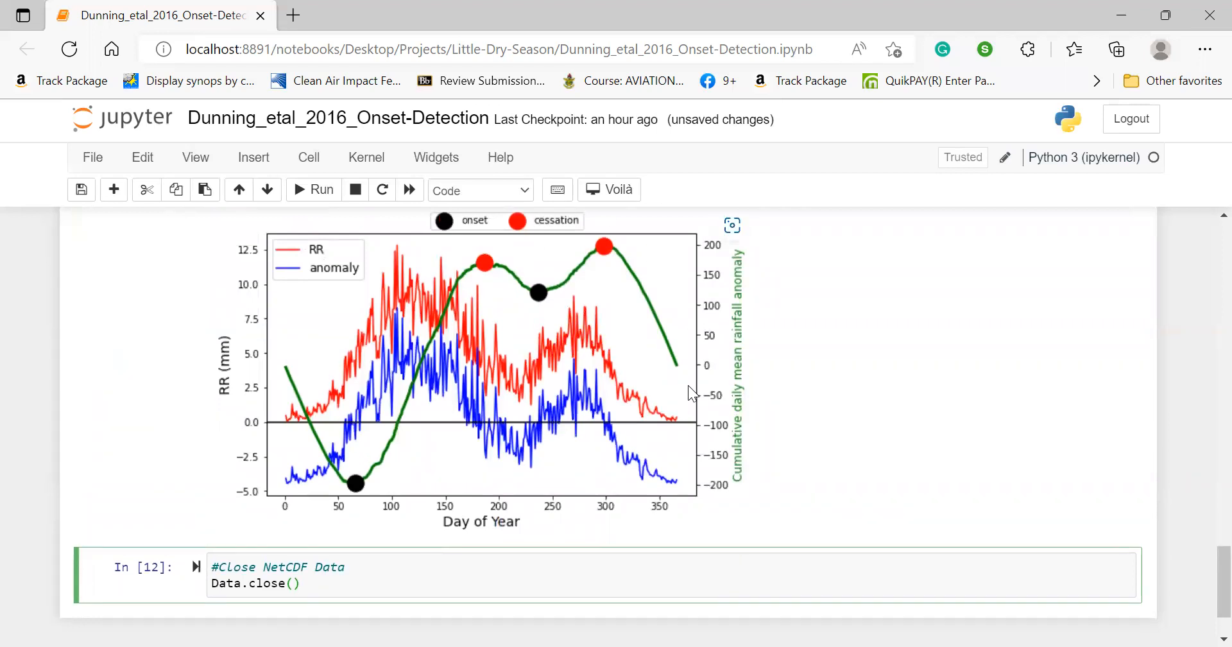
mouse_move(858, 382)
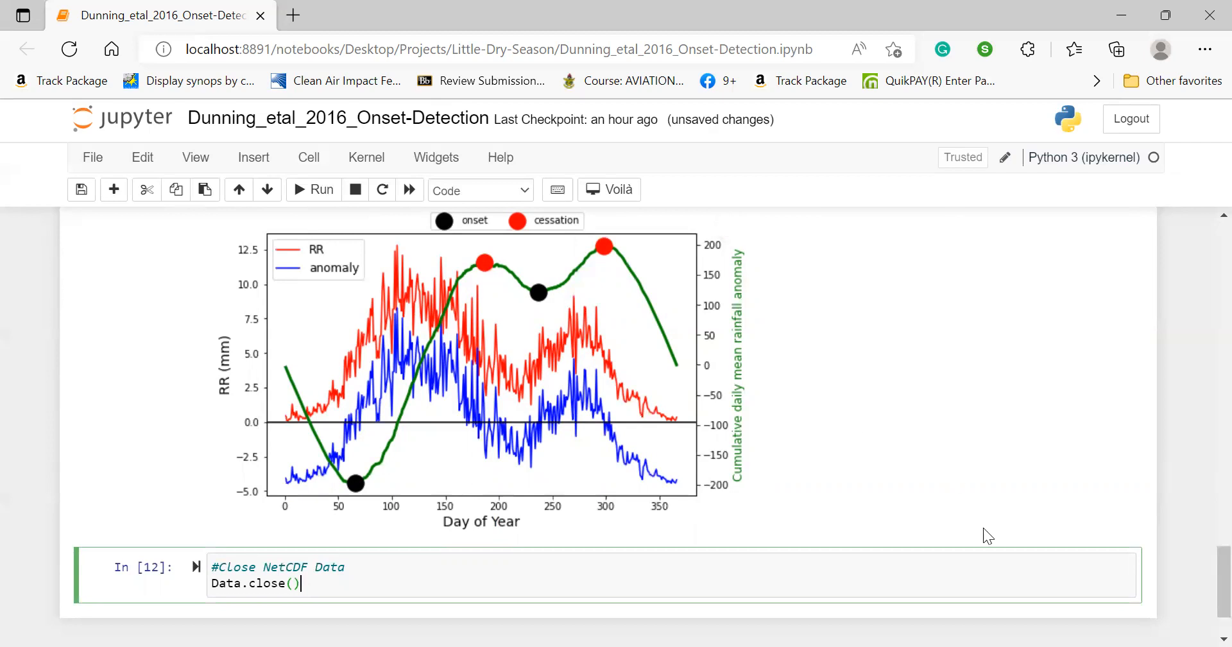
mouse_move(1036, 558)
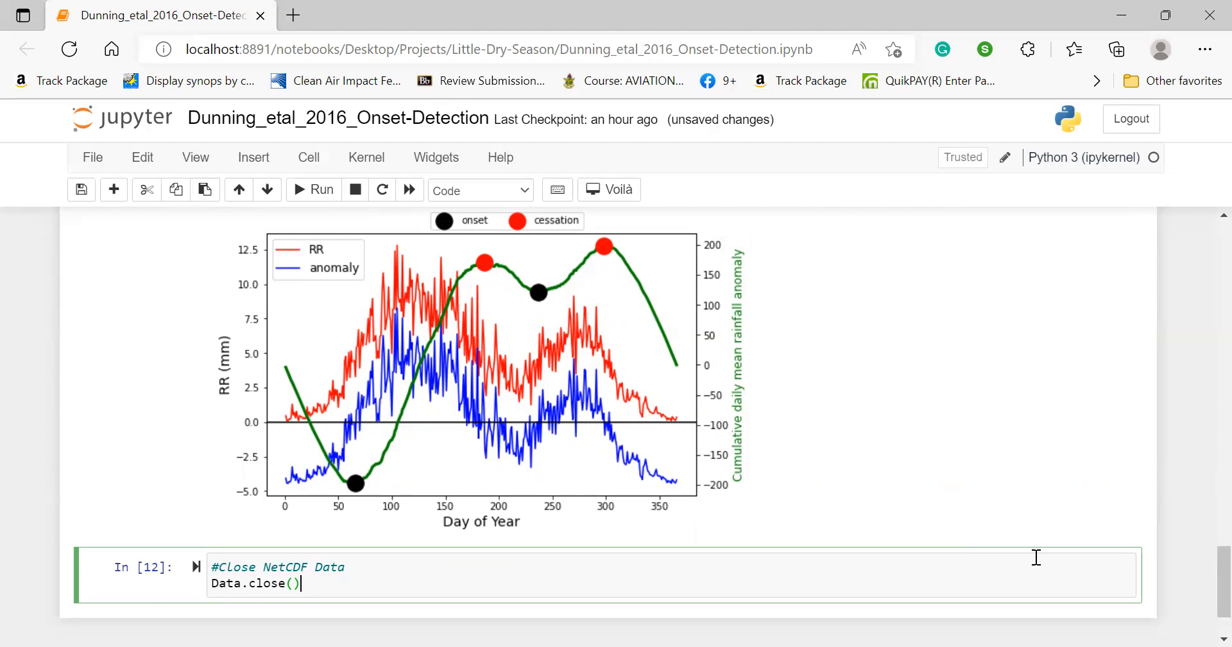